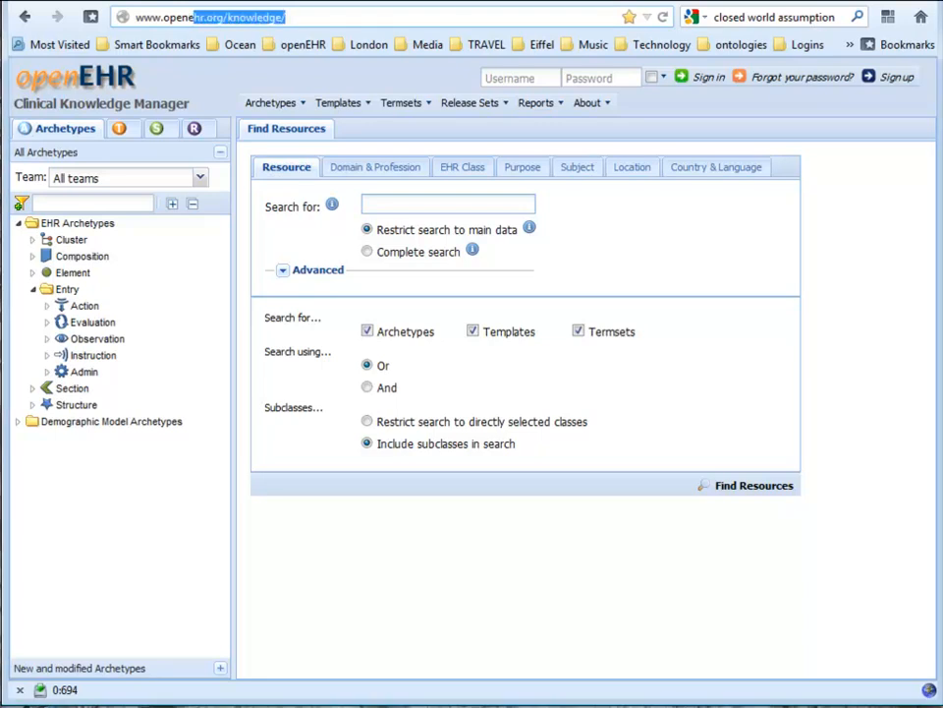
- Show the Blood Pressure observation archetype in CKM as a mind map
{"action": "left_click", "coordinate": [217, 17]}
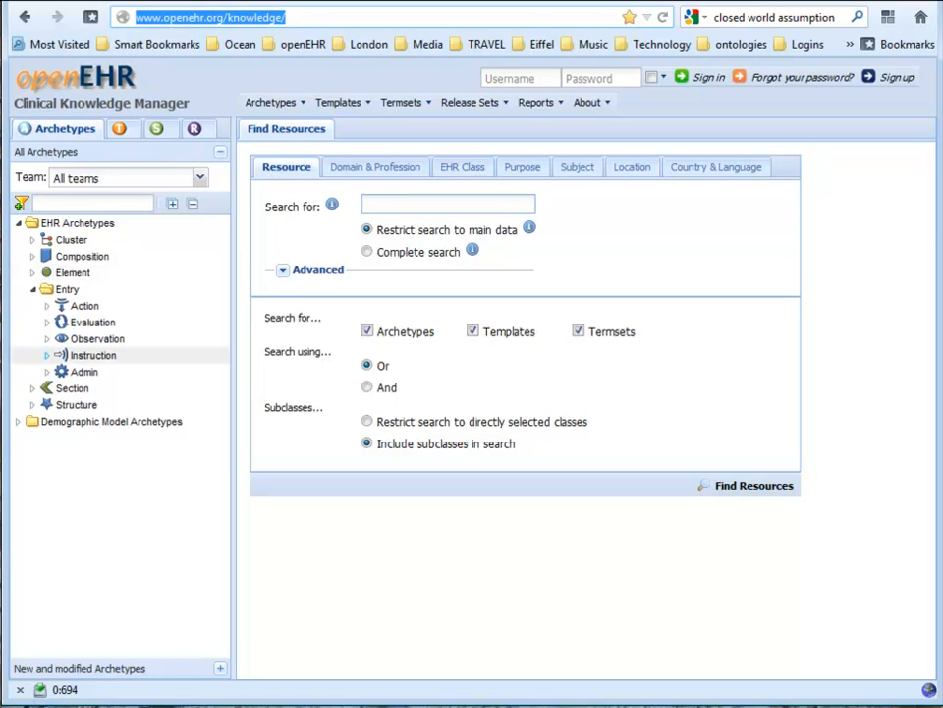
{"action": "left_click", "coordinate": [46, 338]}
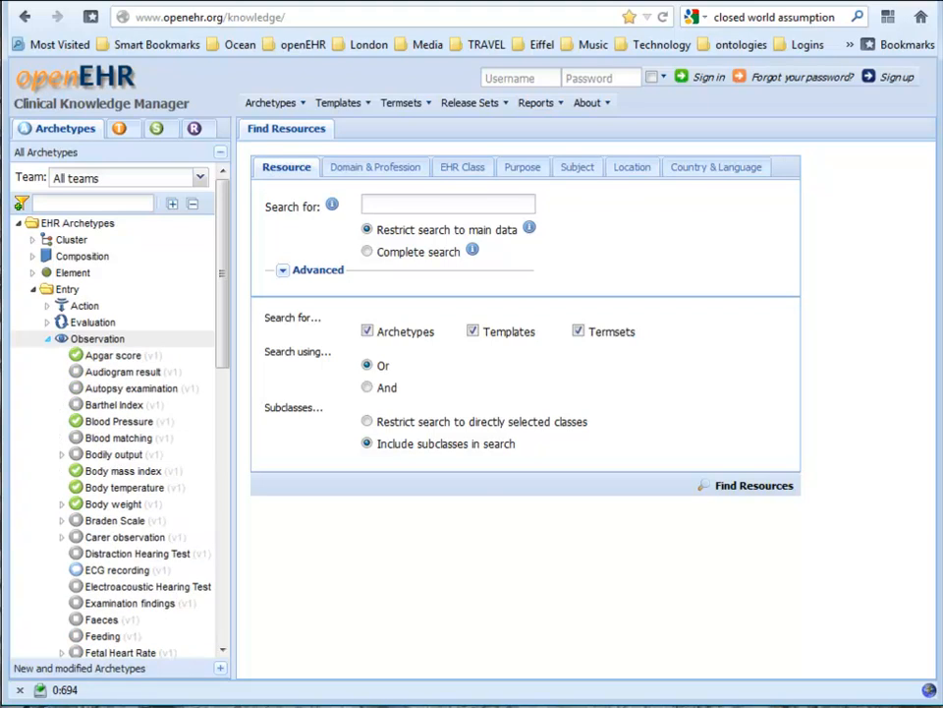
{"action": "left_click", "coordinate": [113, 420]}
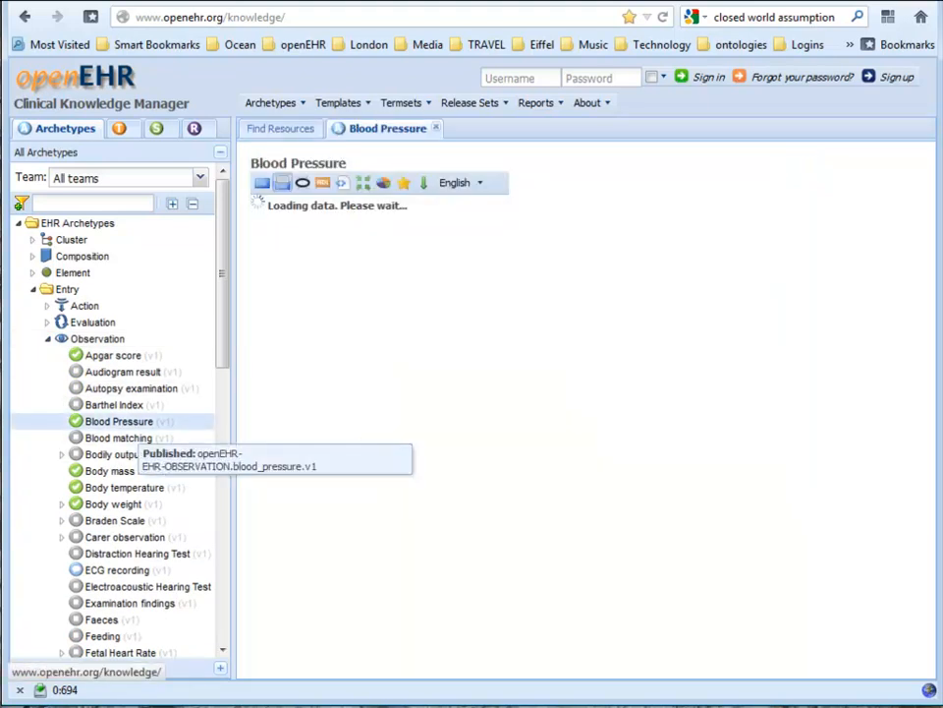
{"action": "left_click", "coordinate": [118, 421]}
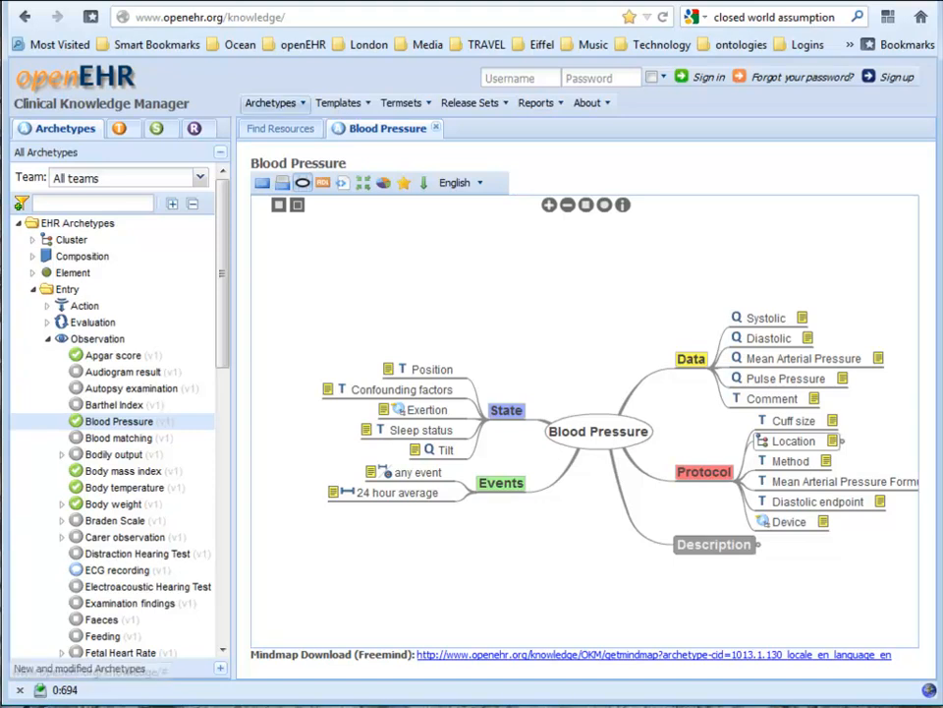
{"action": "left_click", "coordinate": [273, 102]}
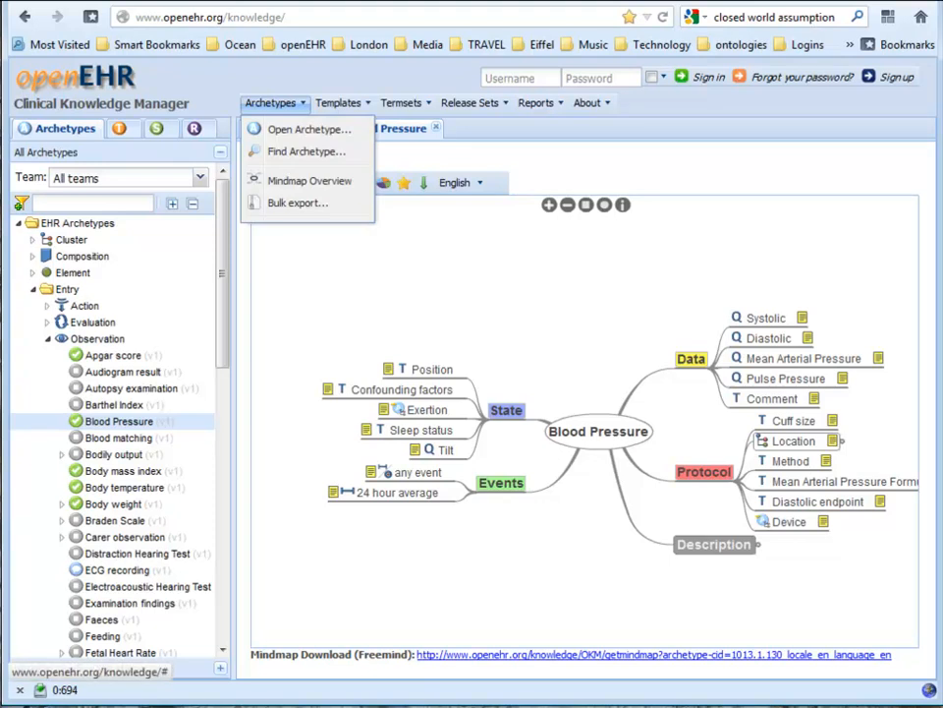
{"action": "left_click", "coordinate": [298, 203]}
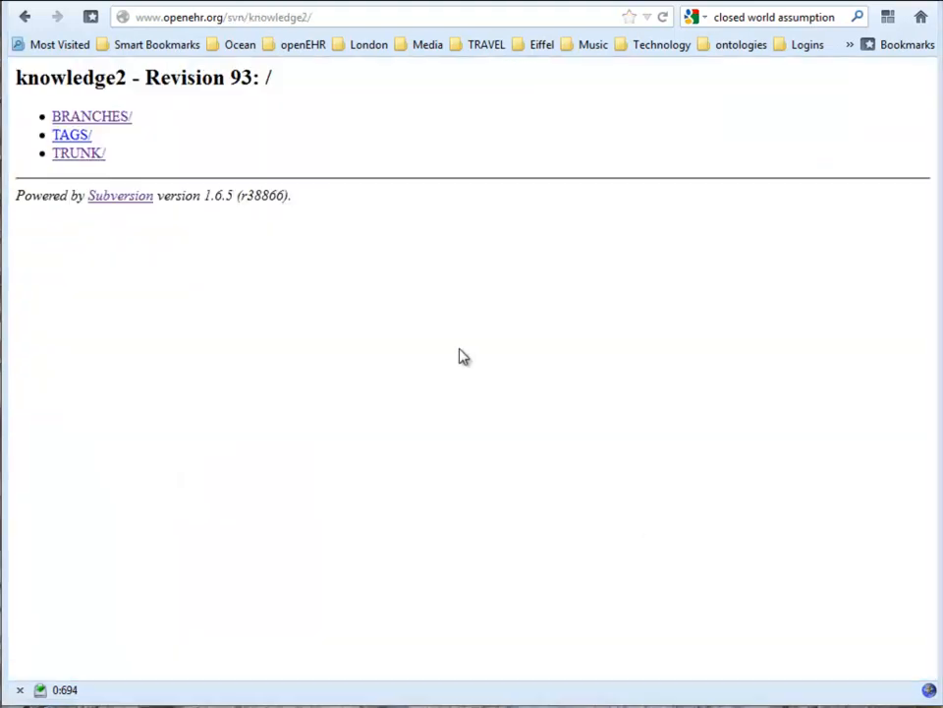
{"action": "mouse_move", "coordinate": [442, 334]}
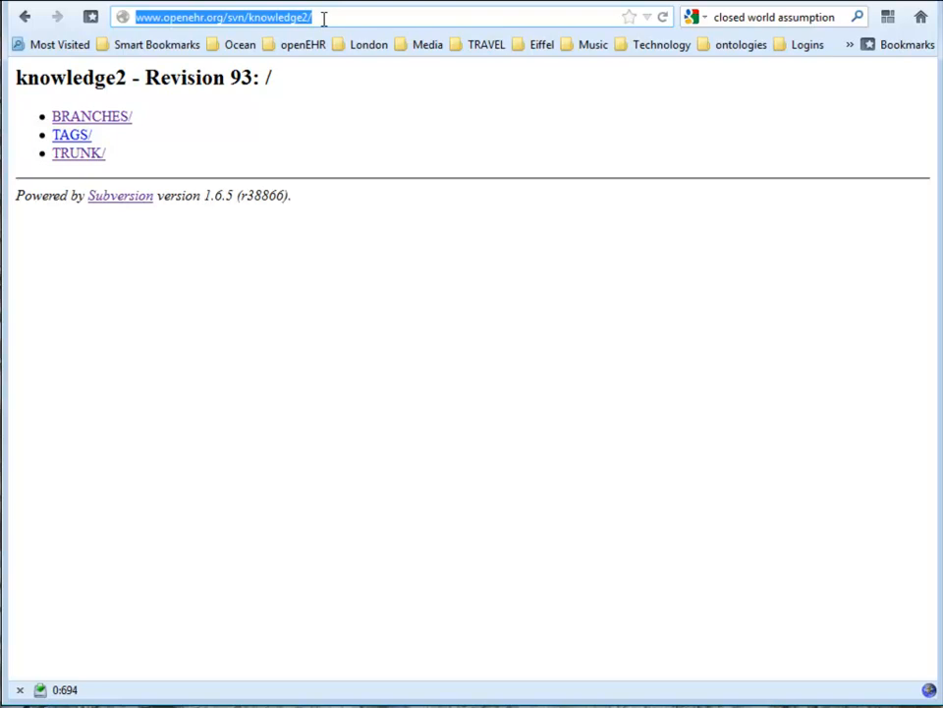
{"action": "mouse_move", "coordinate": [86, 154]}
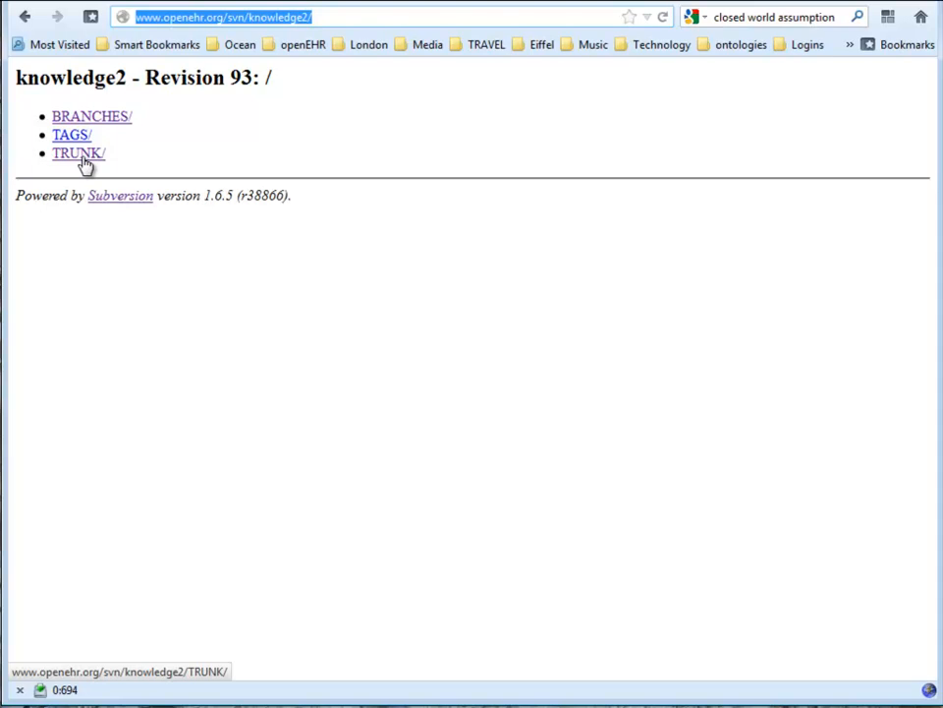
- Browse knowledge2 TRUNK/archetypes, look into ADL_1.5_test/validity, then return to archetypes
{"action": "left_click", "coordinate": [71, 152]}
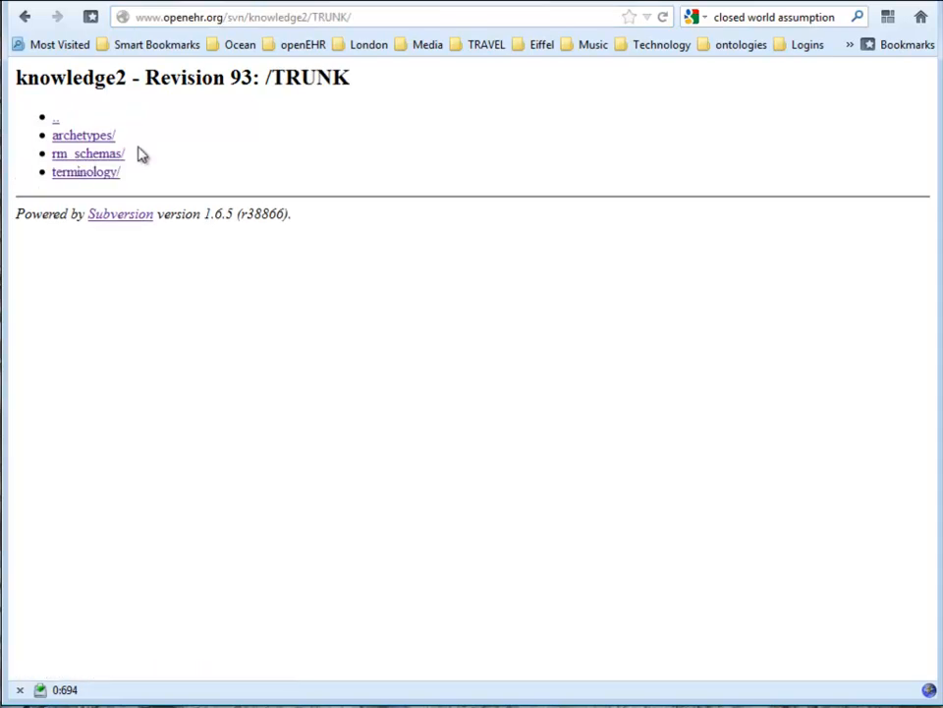
{"action": "mouse_move", "coordinate": [145, 160]}
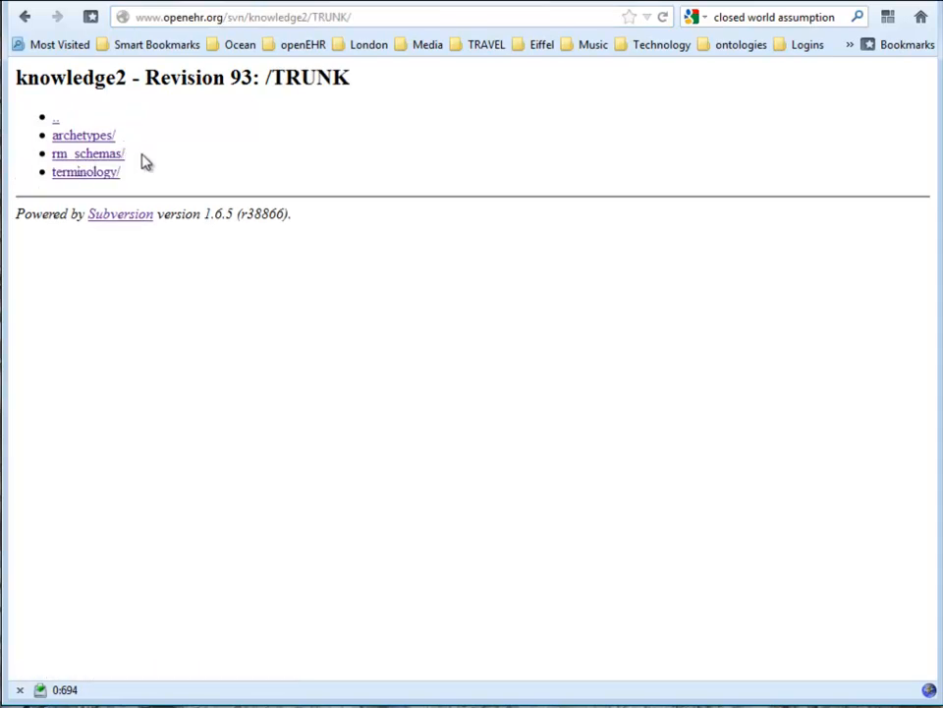
{"action": "mouse_move", "coordinate": [107, 140]}
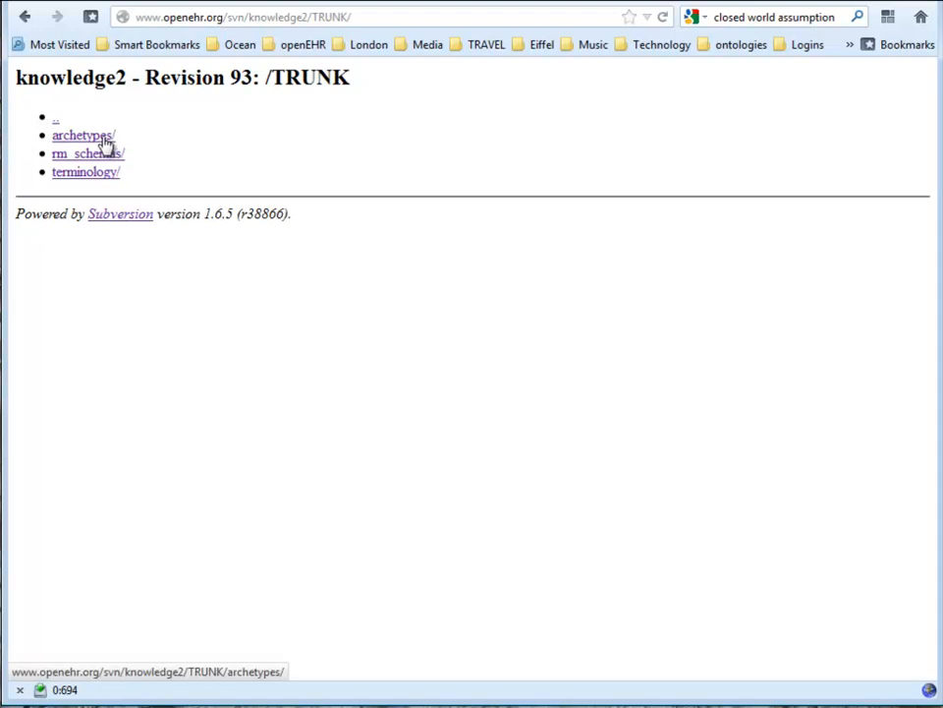
{"action": "mouse_move", "coordinate": [194, 112]}
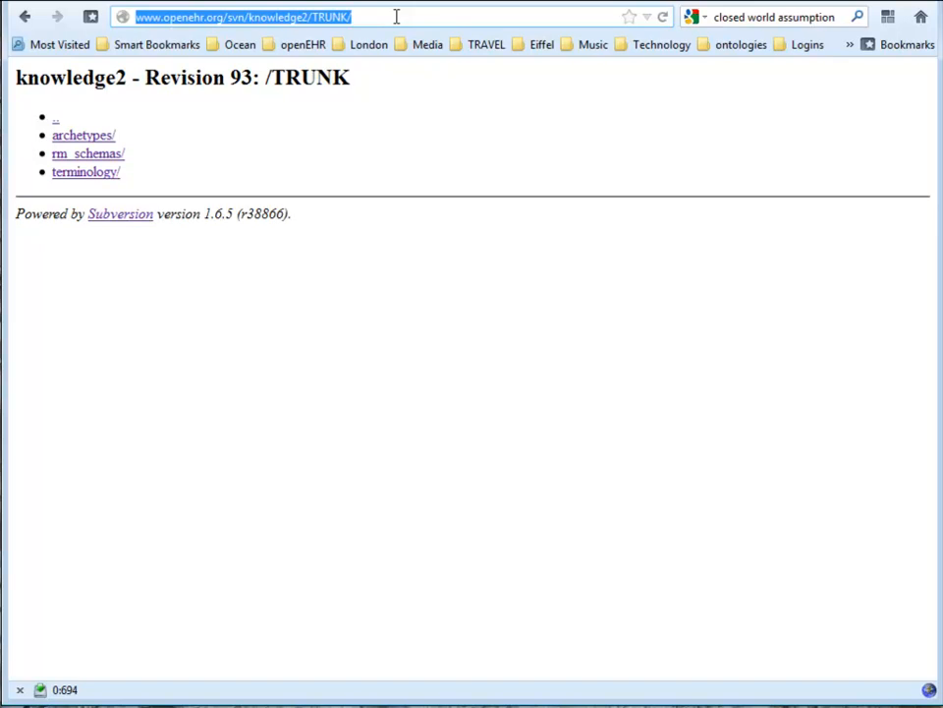
{"action": "mouse_move", "coordinate": [258, 115]}
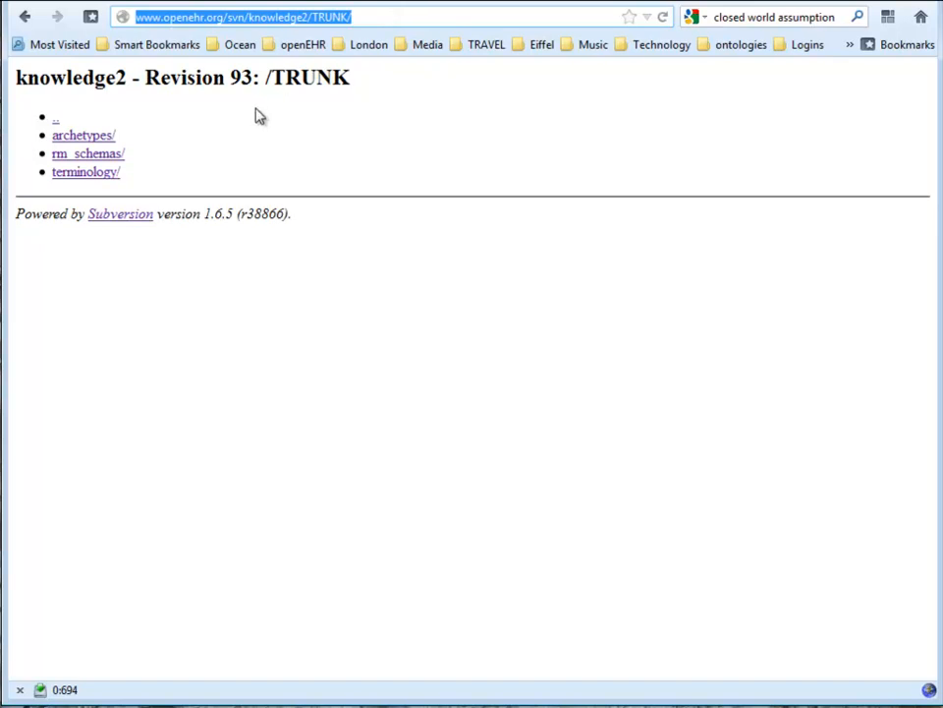
{"action": "left_click", "coordinate": [78, 134]}
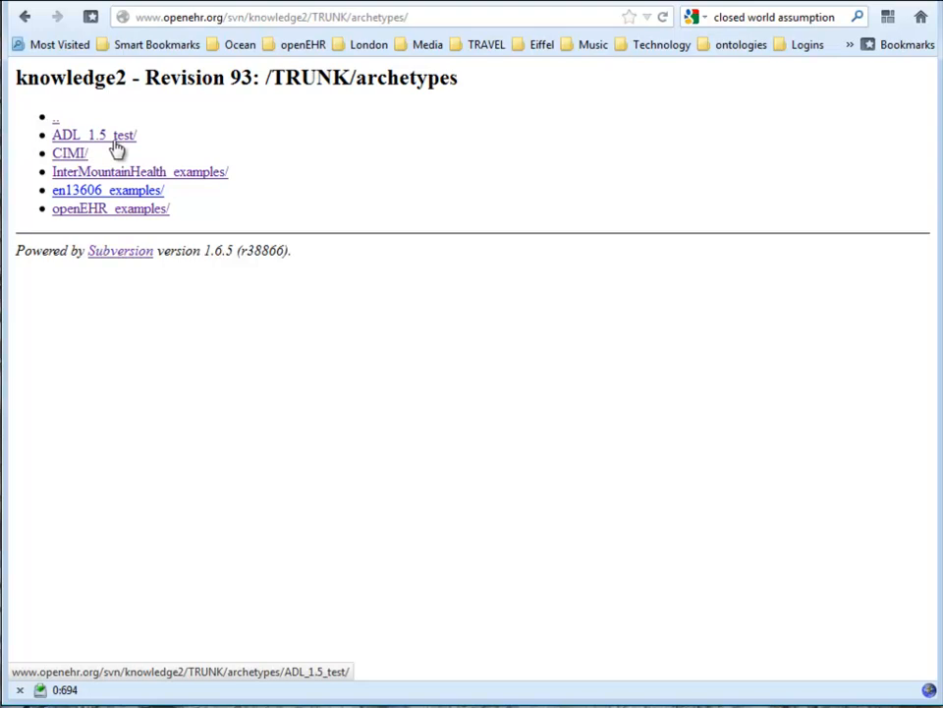
{"action": "mouse_move", "coordinate": [147, 152]}
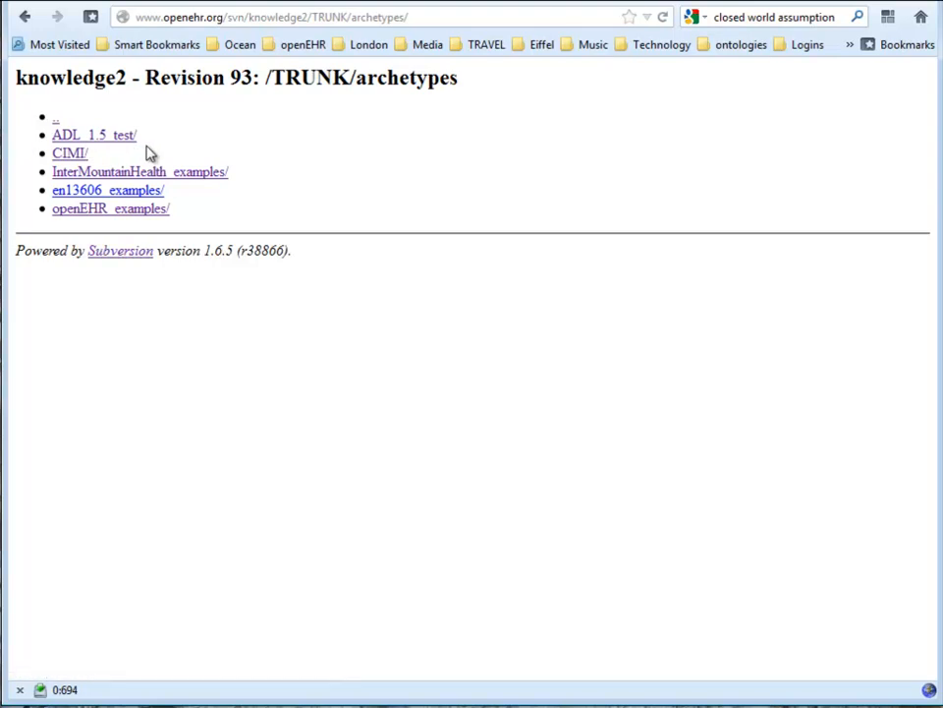
{"action": "left_click", "coordinate": [84, 135]}
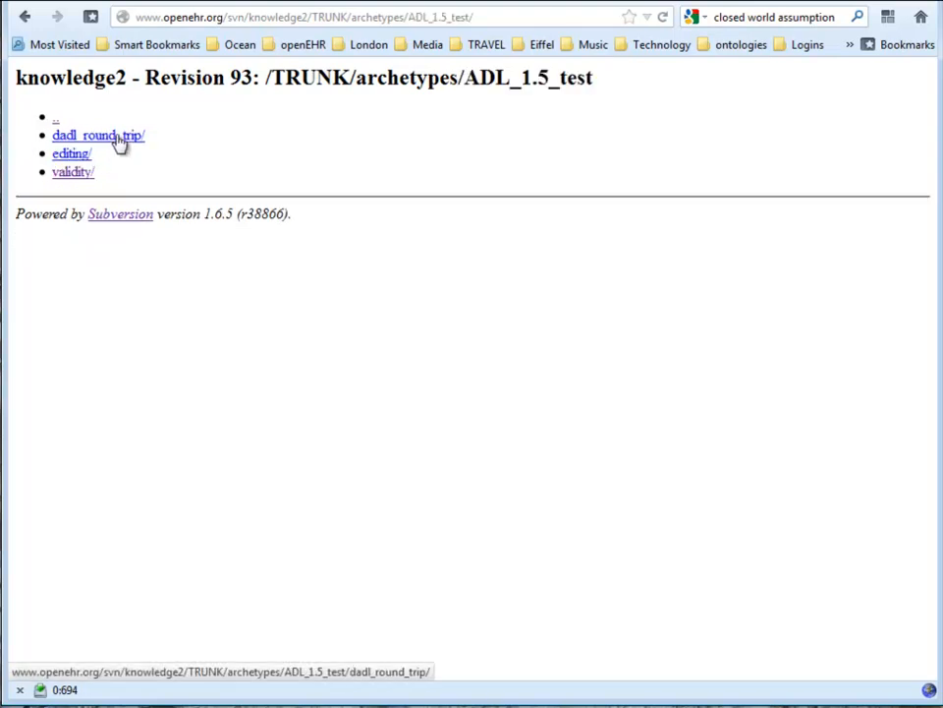
{"action": "left_click", "coordinate": [73, 174]}
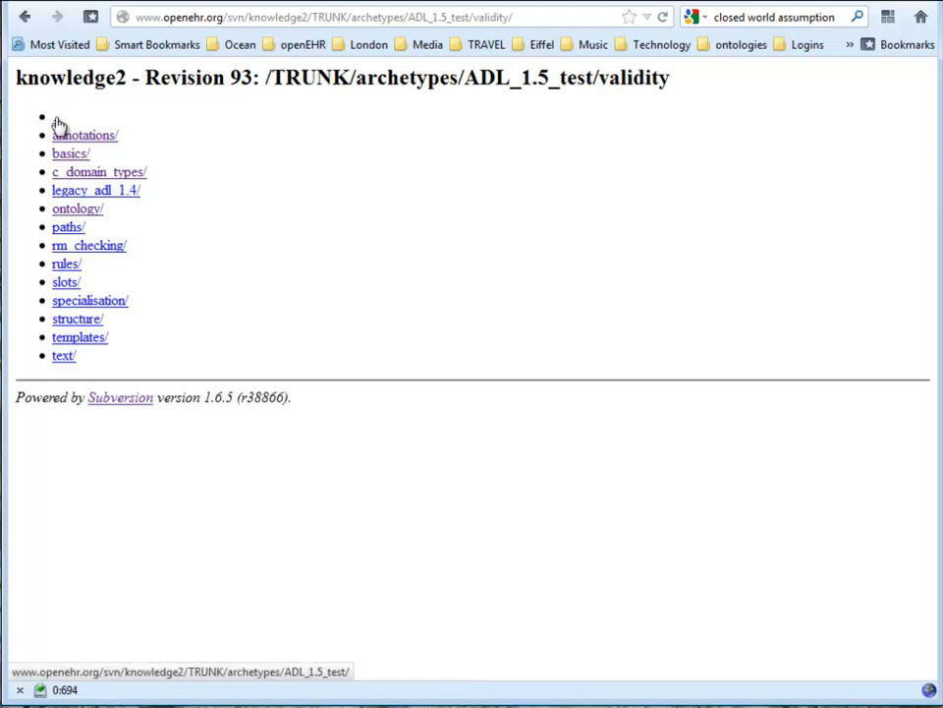
{"action": "left_click", "coordinate": [55, 117]}
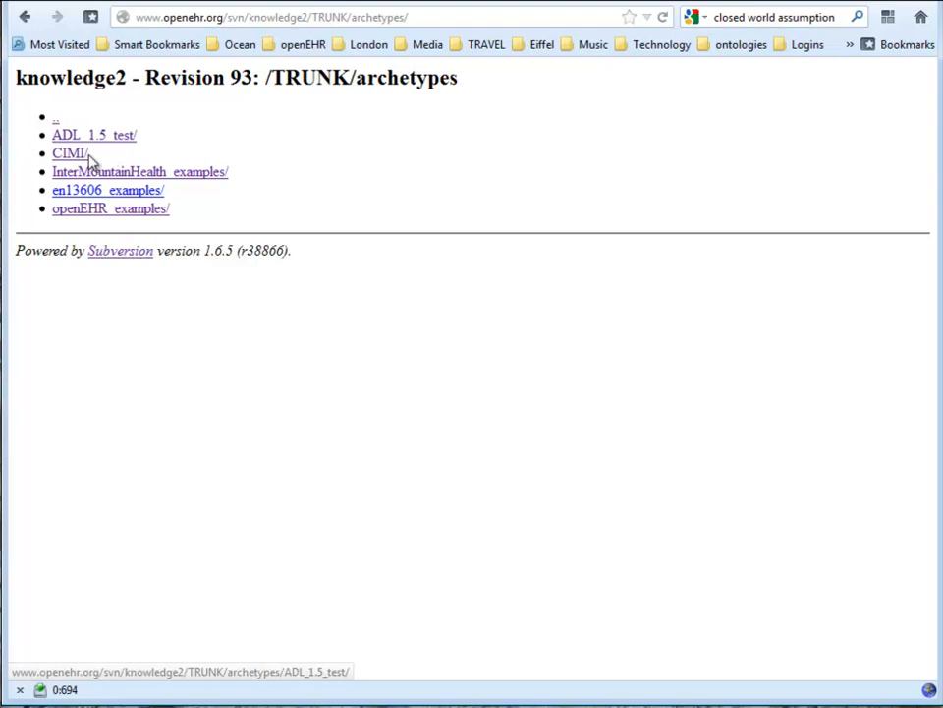
{"action": "left_click", "coordinate": [68, 153]}
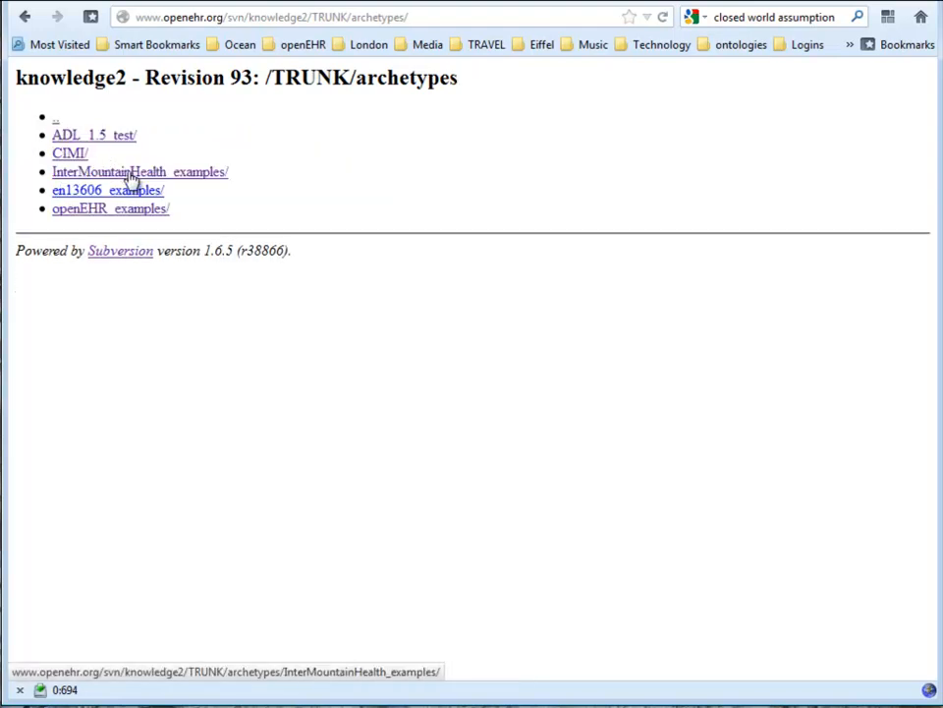
{"action": "mouse_move", "coordinate": [227, 216]}
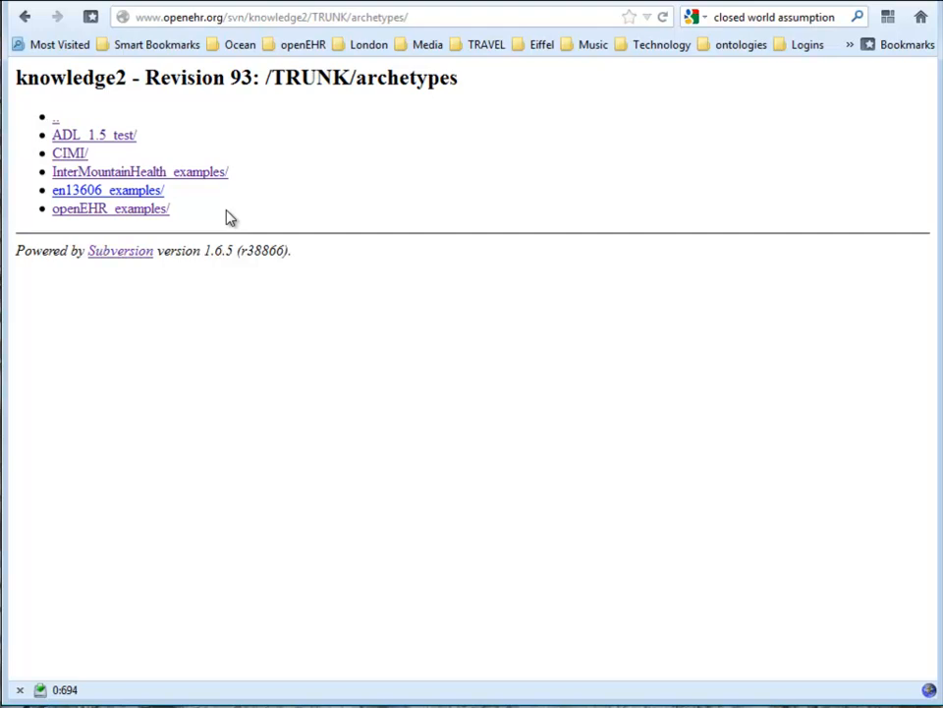
{"action": "mouse_move", "coordinate": [199, 214]}
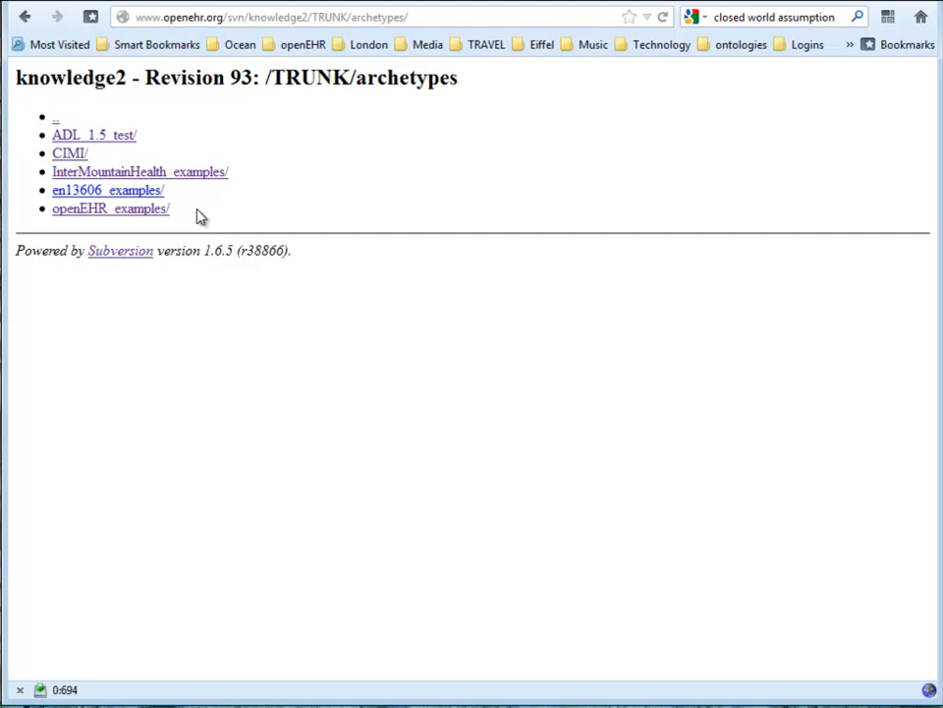
{"action": "mouse_move", "coordinate": [751, 620]}
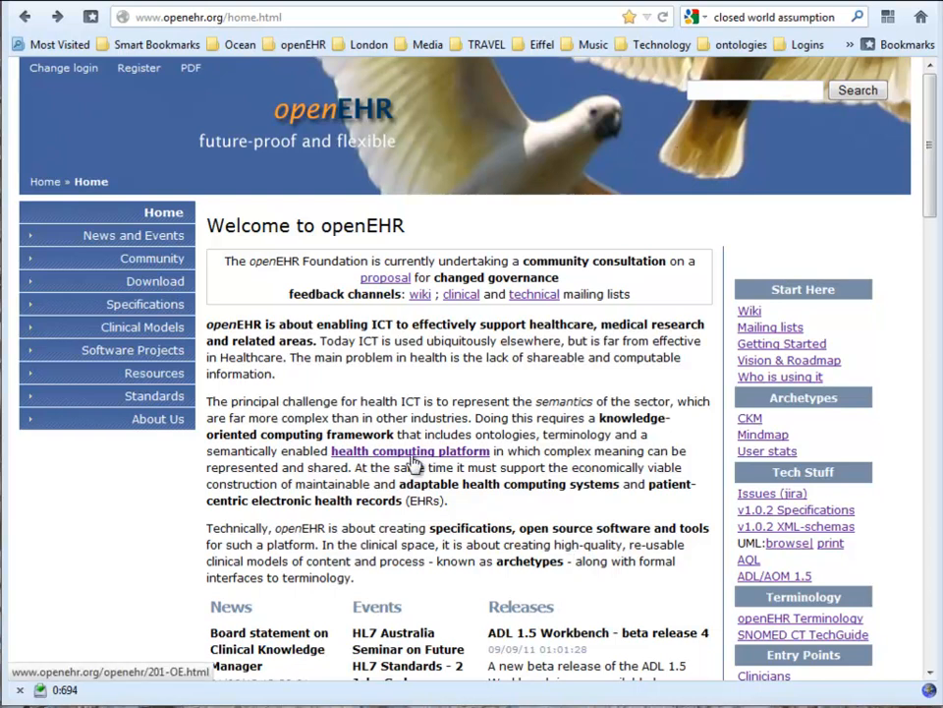
{"action": "mouse_move", "coordinate": [155, 281]}
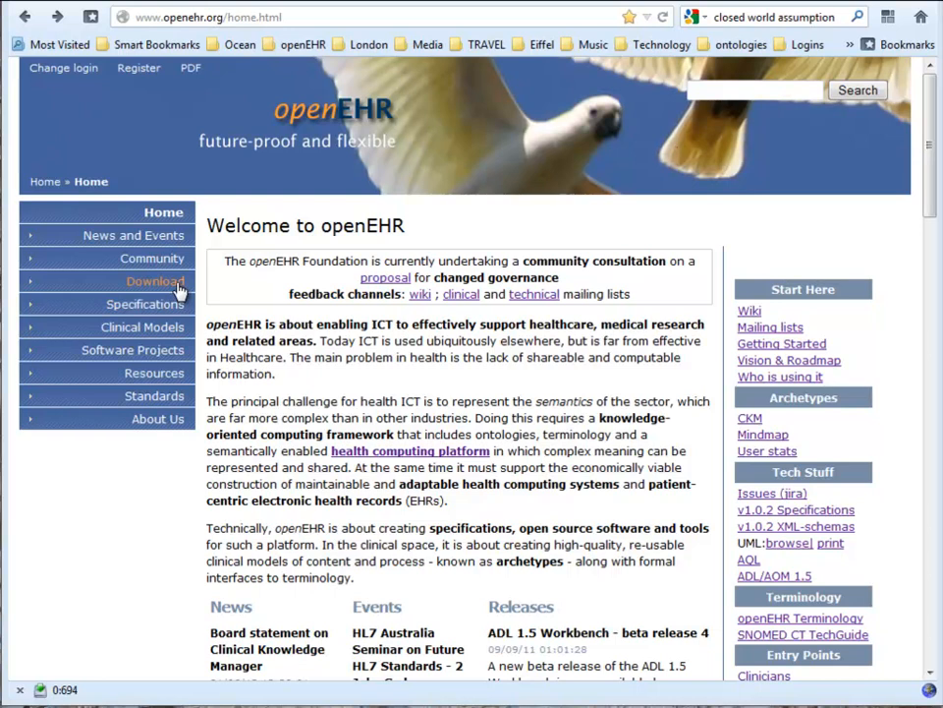
- Go via the Download page to the ADL workbench download and help pages
{"action": "left_click", "coordinate": [153, 281]}
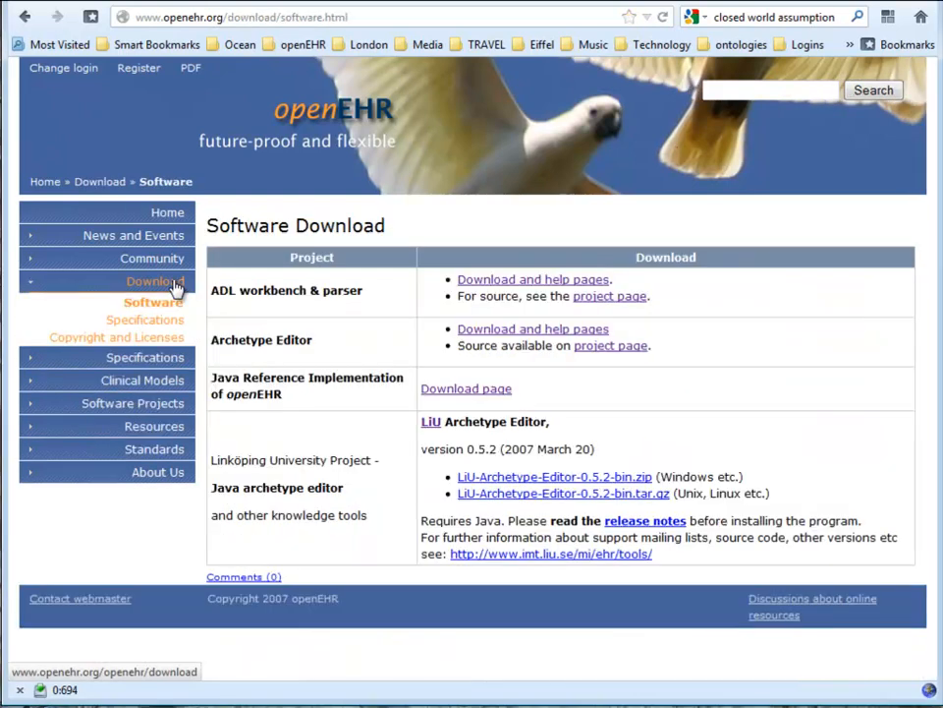
{"action": "mouse_move", "coordinate": [410, 311]}
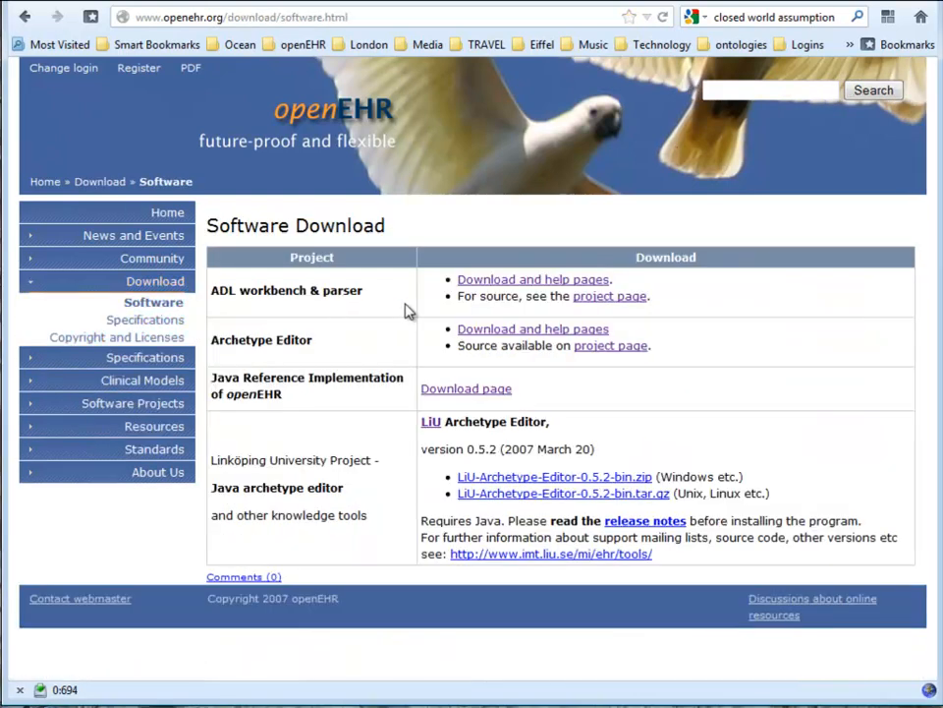
{"action": "left_click", "coordinate": [534, 279]}
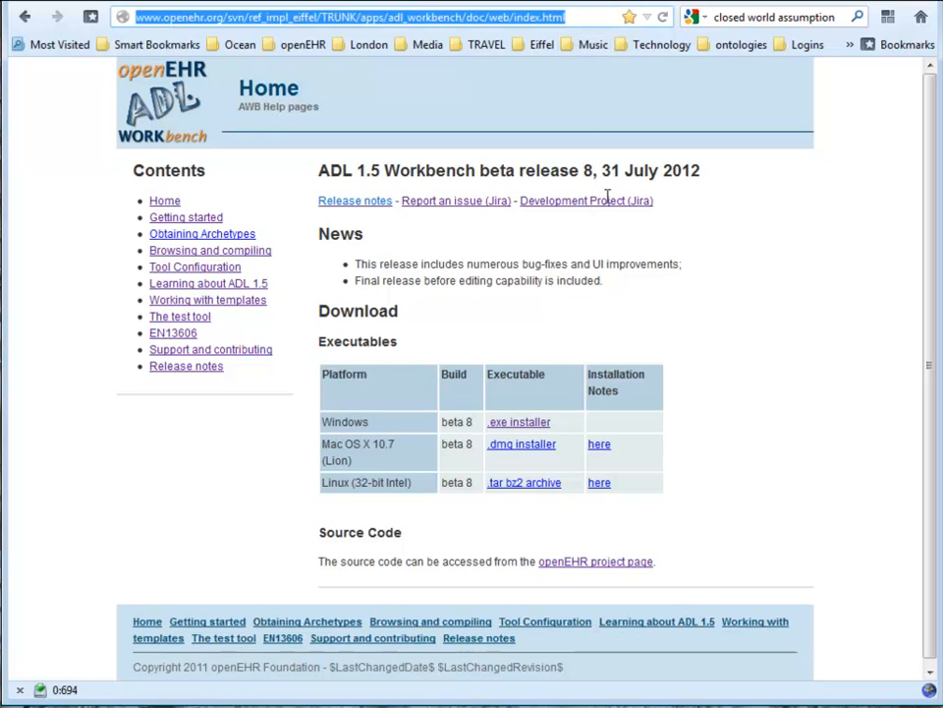
{"action": "mouse_move", "coordinate": [559, 307]}
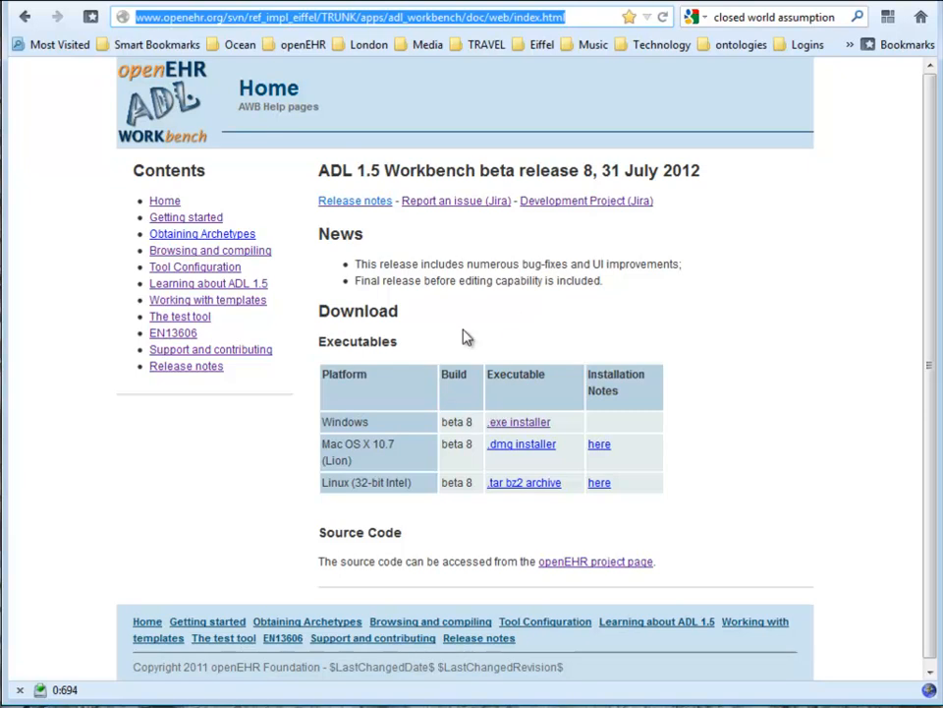
{"action": "mouse_move", "coordinate": [464, 249]}
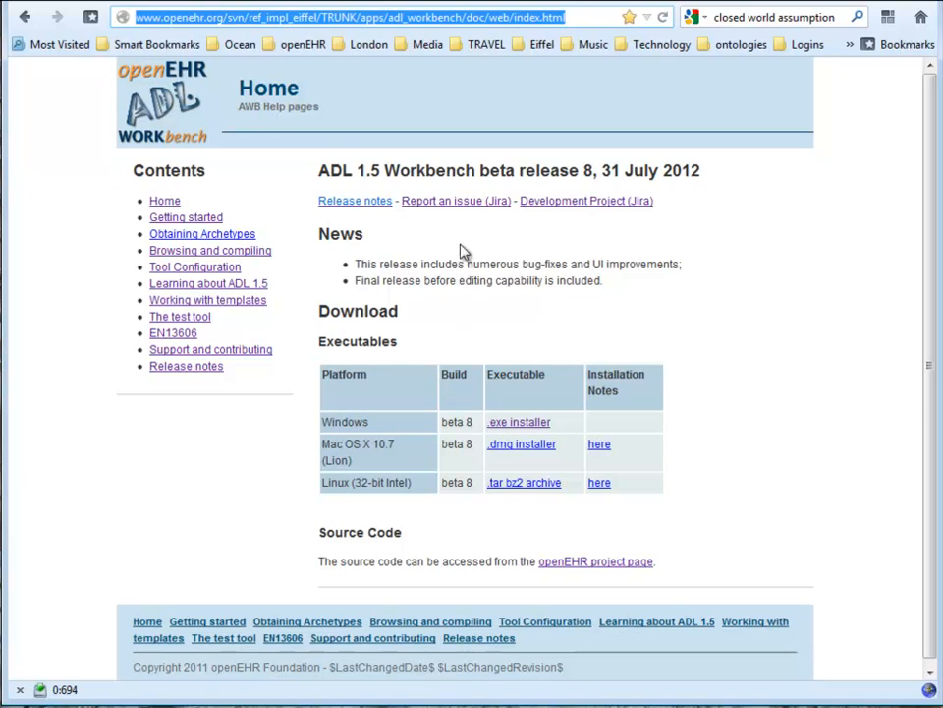
{"action": "mouse_move", "coordinate": [213, 372]}
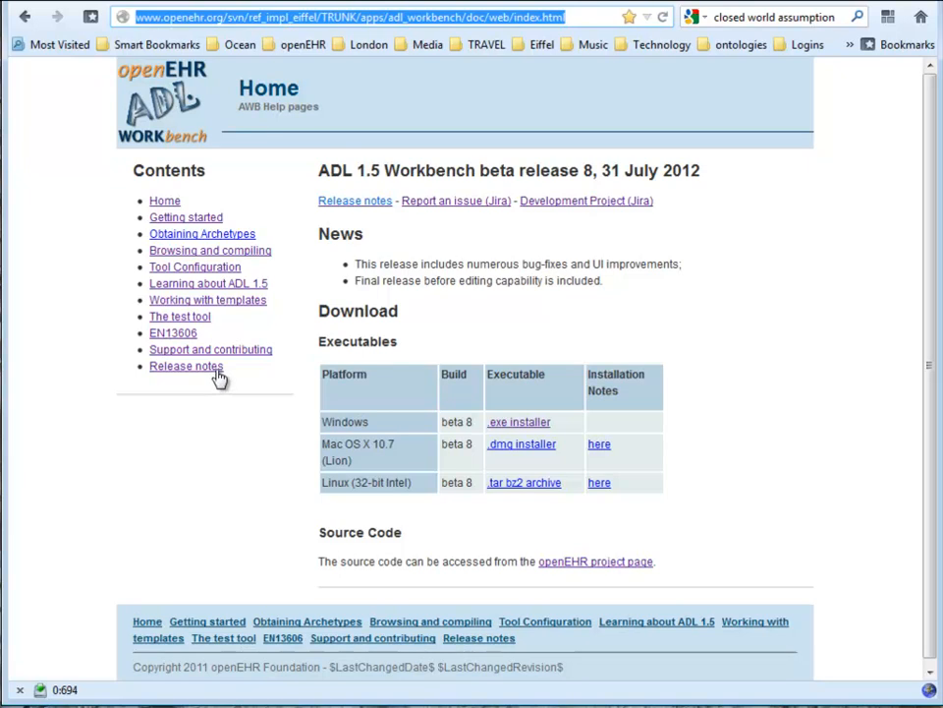
- Read the release notes, then save the beta 8 Windows .exe installer
{"action": "left_click", "coordinate": [186, 365]}
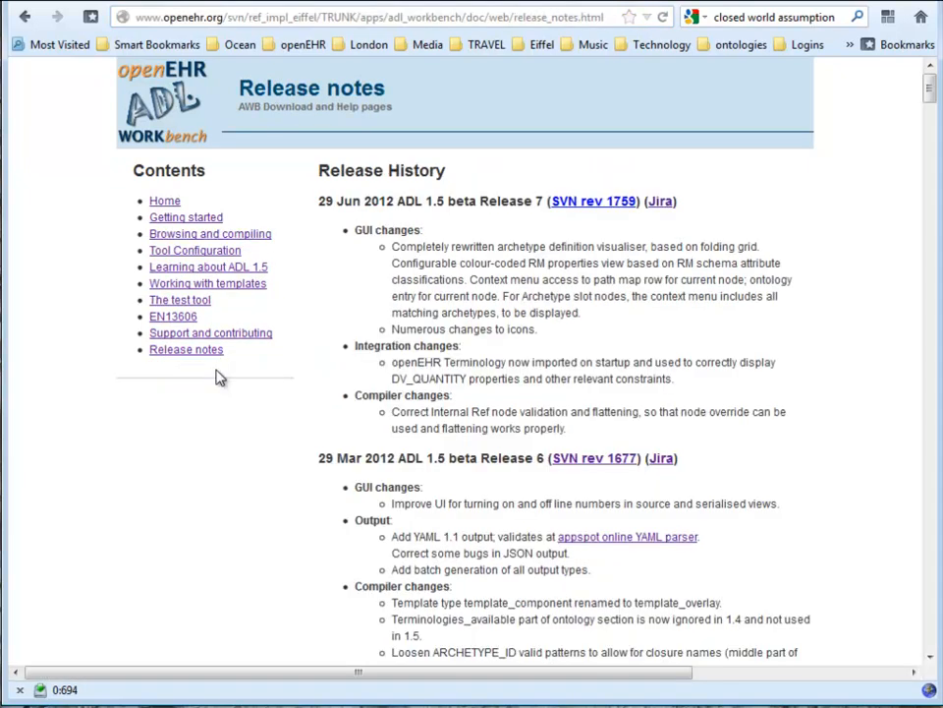
{"action": "mouse_move", "coordinate": [164, 201]}
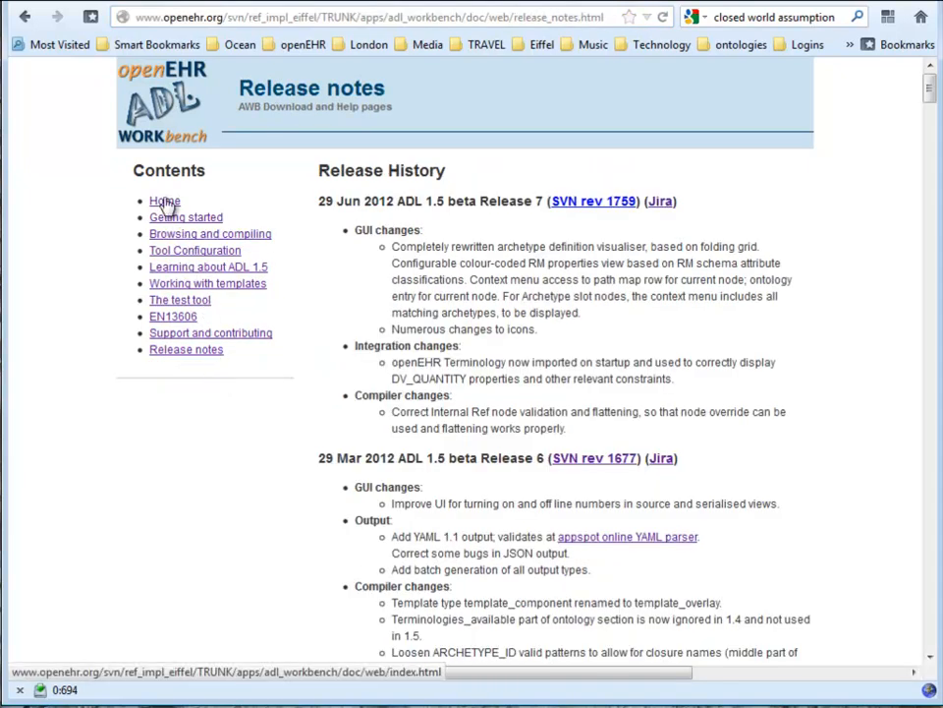
{"action": "left_click", "coordinate": [164, 200]}
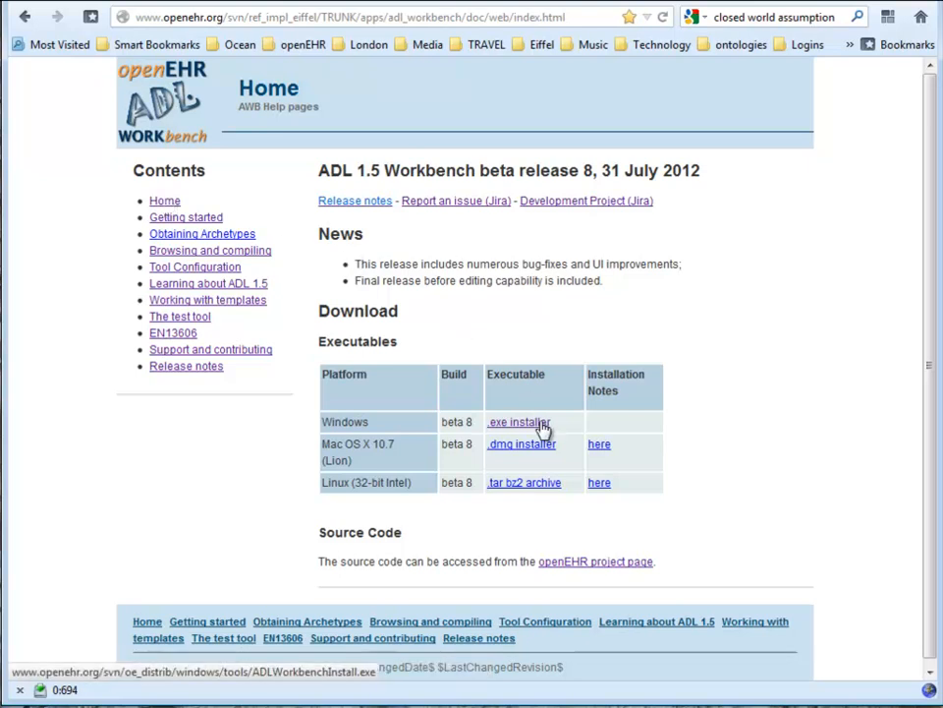
{"action": "left_click", "coordinate": [516, 422]}
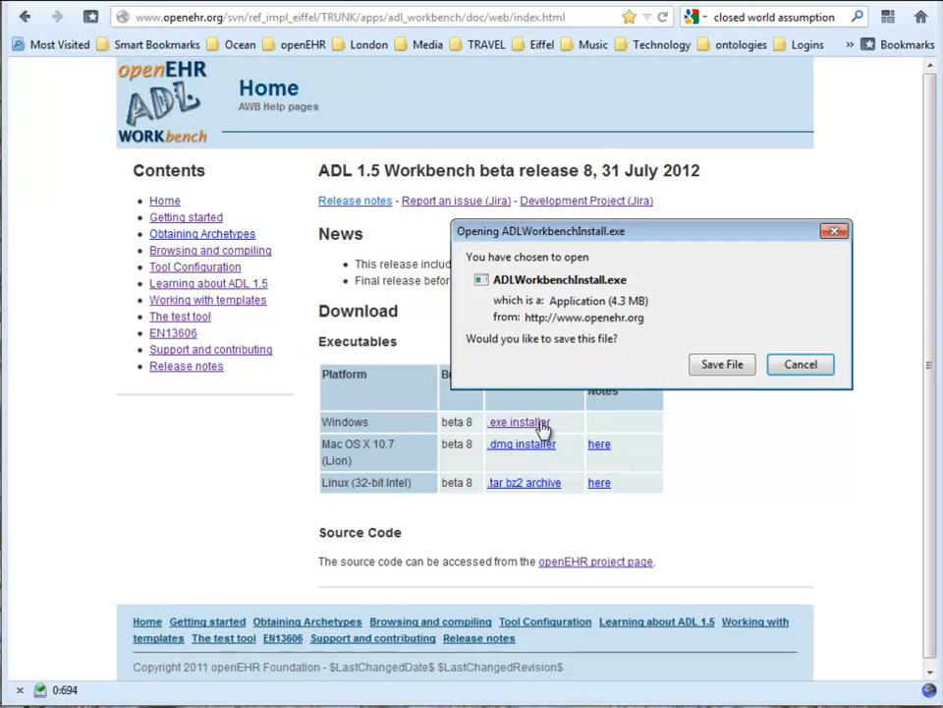
{"action": "mouse_move", "coordinate": [676, 432]}
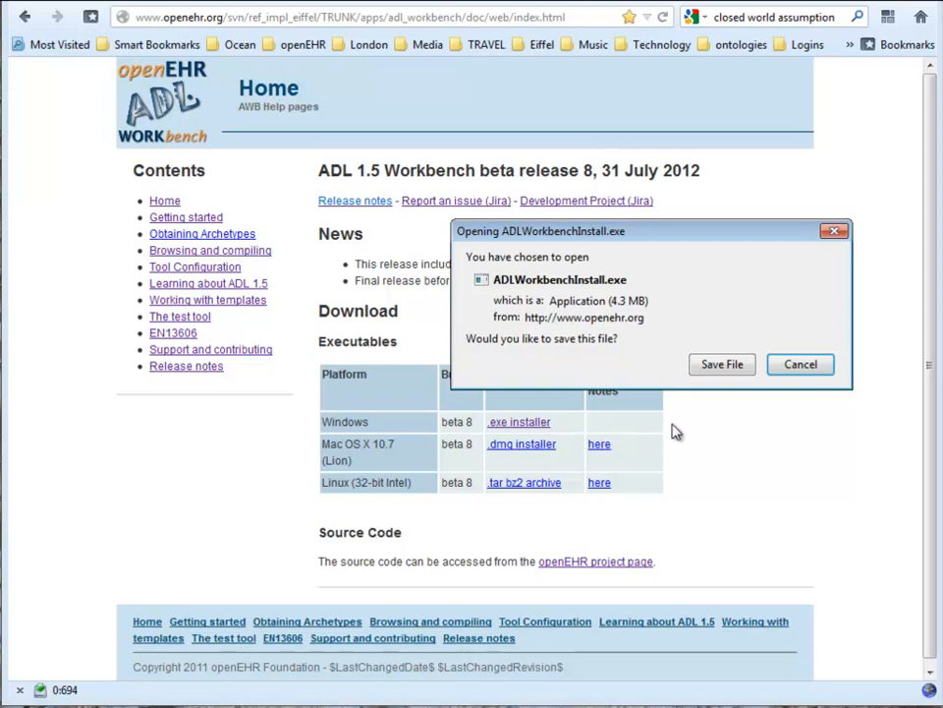
{"action": "left_click", "coordinate": [722, 363]}
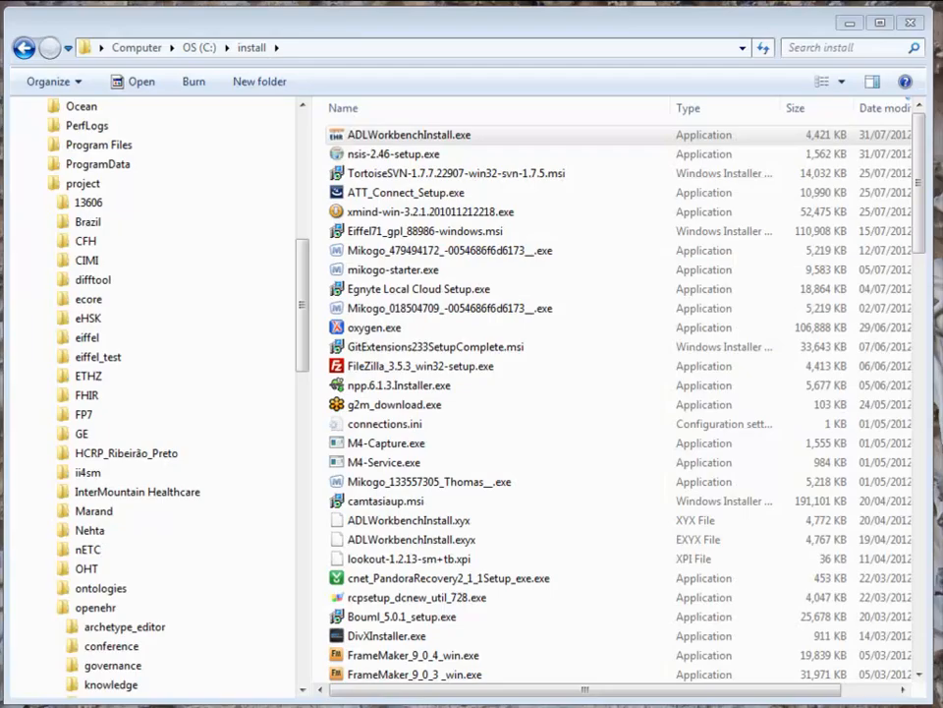
- Run ADLWorkbenchInstall.exe into the default folder, with Show Release Notes unticked
{"action": "left_click", "coordinate": [410, 135]}
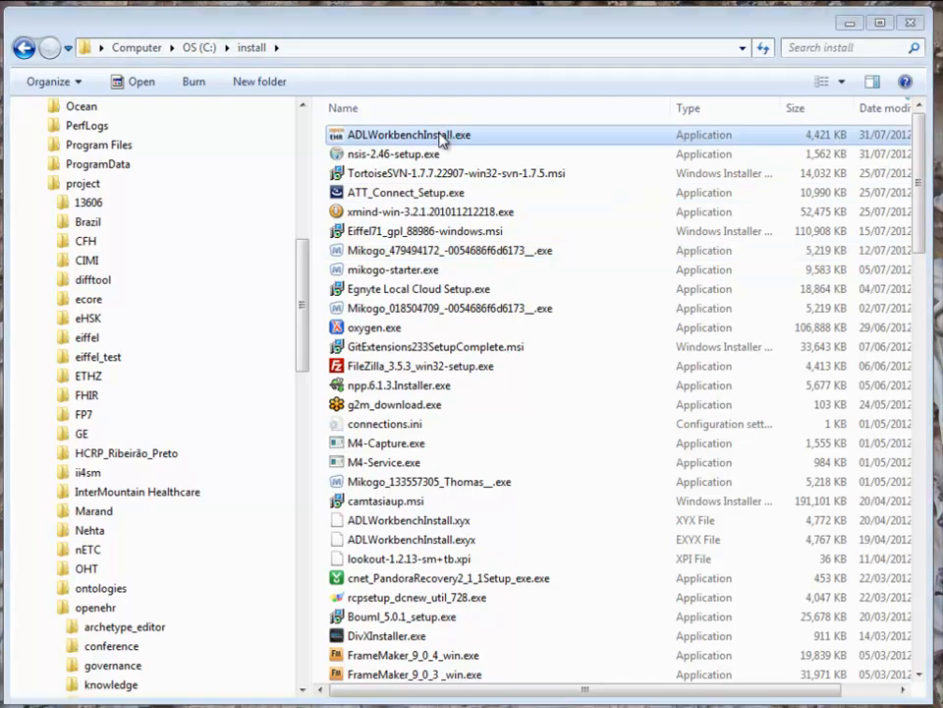
{"action": "double_click", "coordinate": [410, 134]}
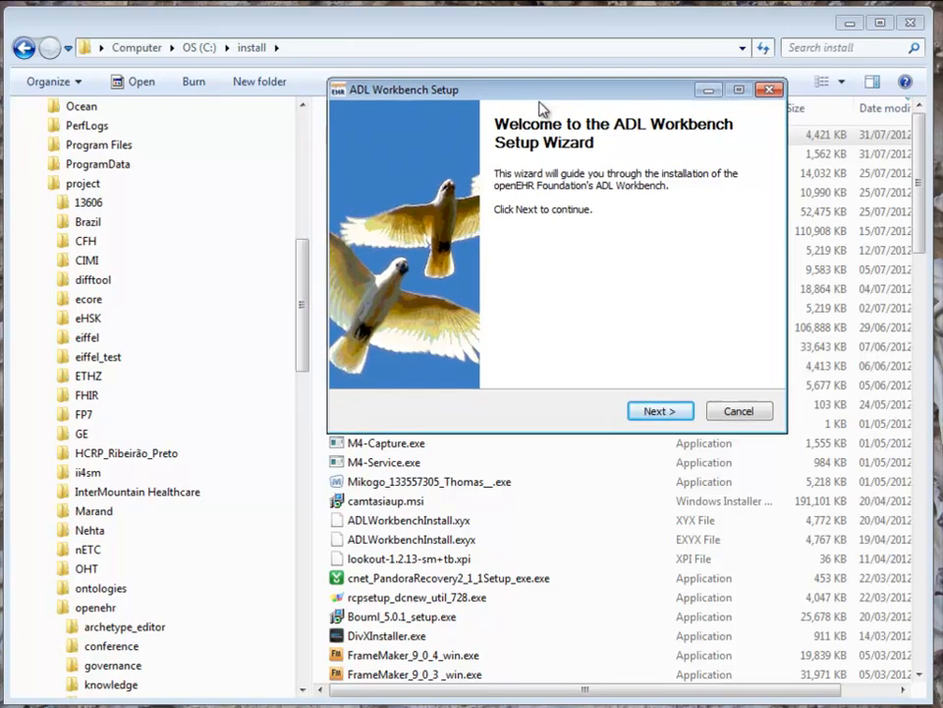
{"action": "left_click", "coordinate": [659, 409]}
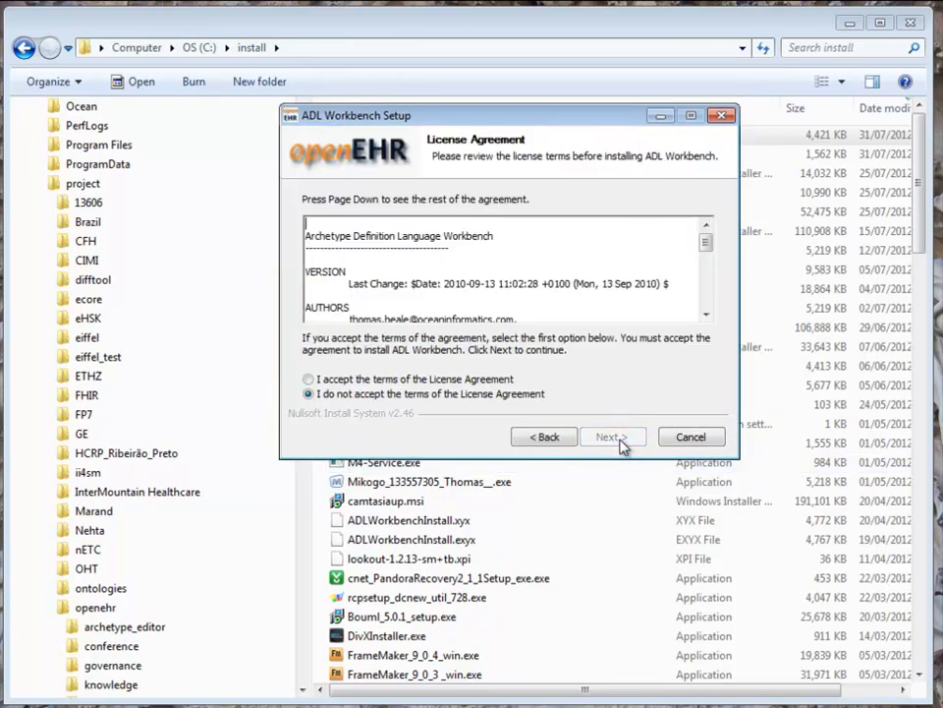
{"action": "left_click", "coordinate": [614, 437]}
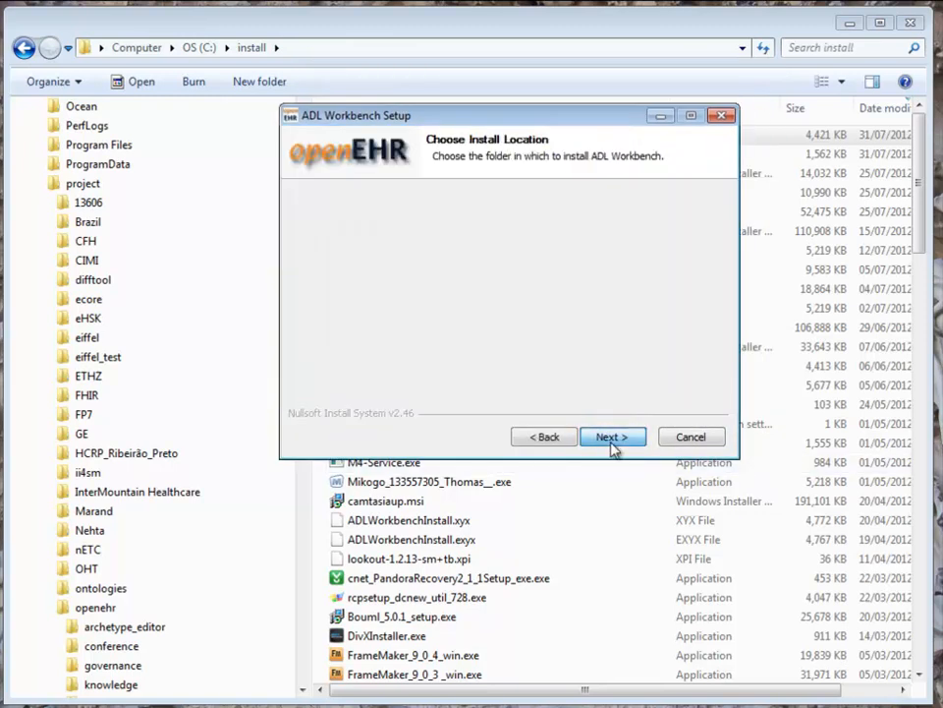
{"action": "left_click", "coordinate": [613, 436]}
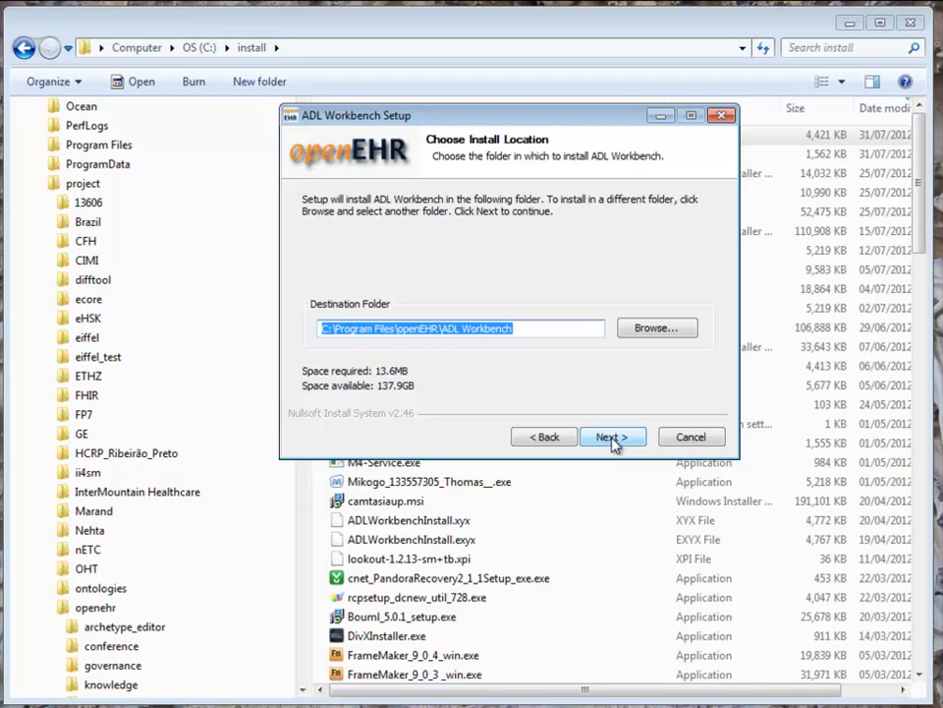
{"action": "left_click", "coordinate": [612, 437]}
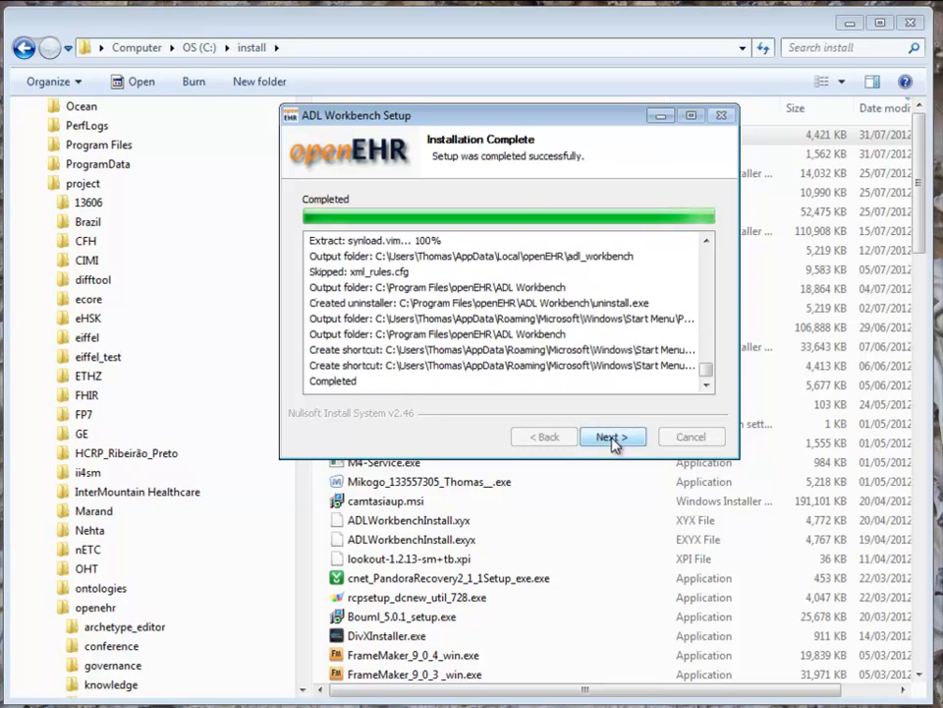
{"action": "left_click", "coordinate": [612, 436]}
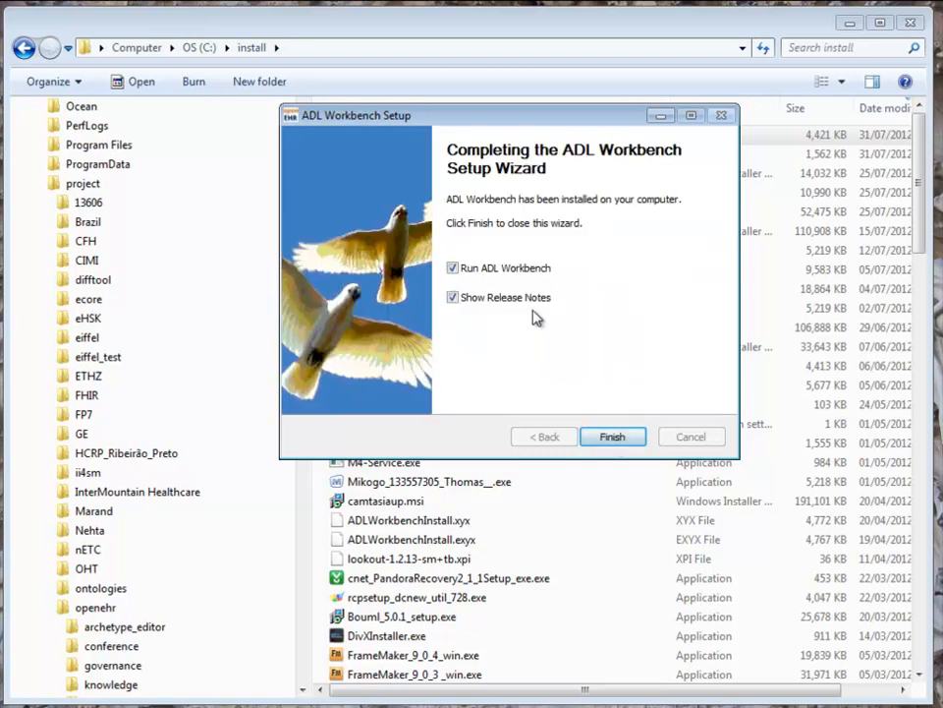
{"action": "left_click", "coordinate": [452, 297]}
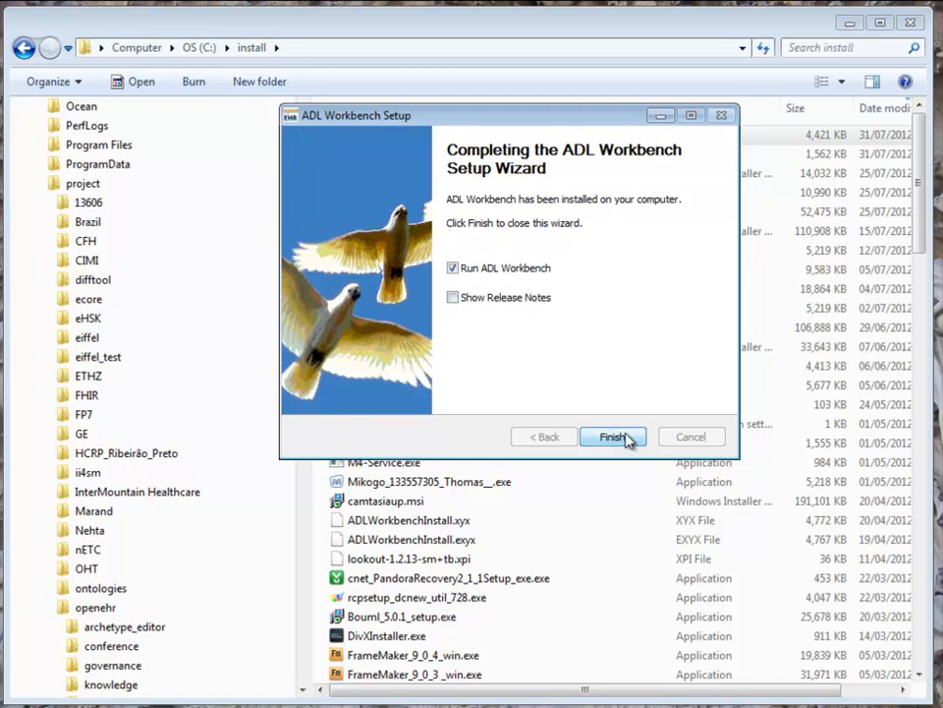
{"action": "left_click", "coordinate": [612, 436]}
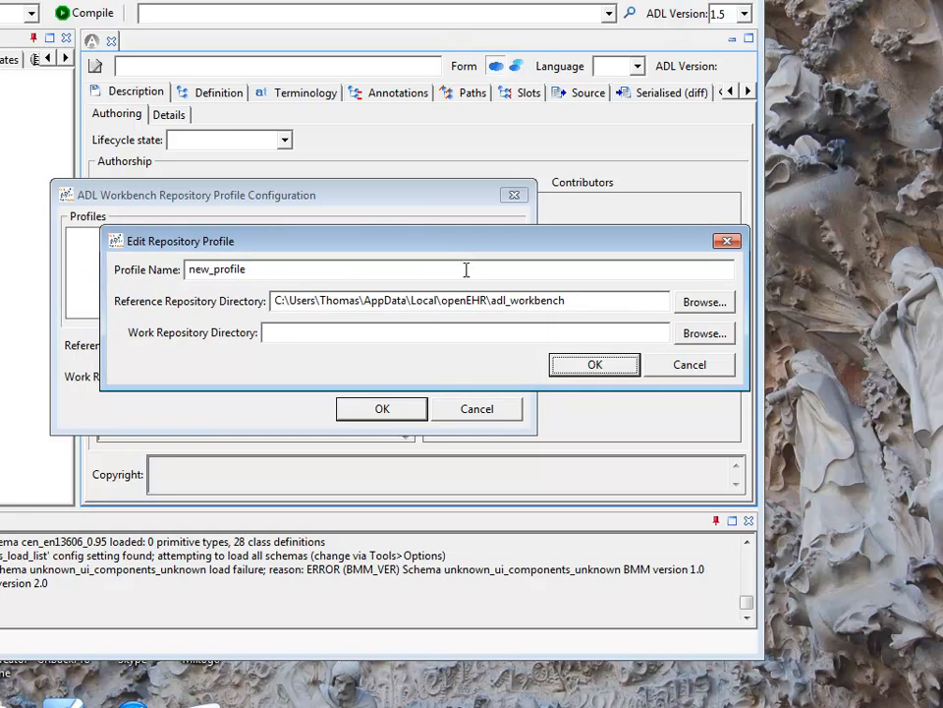
- Add profile 'CKM' pointing to C:\project\openehr\knowledge\archetypes\ckm_2012_07_23 and load it
{"action": "type", "text": "CK"}
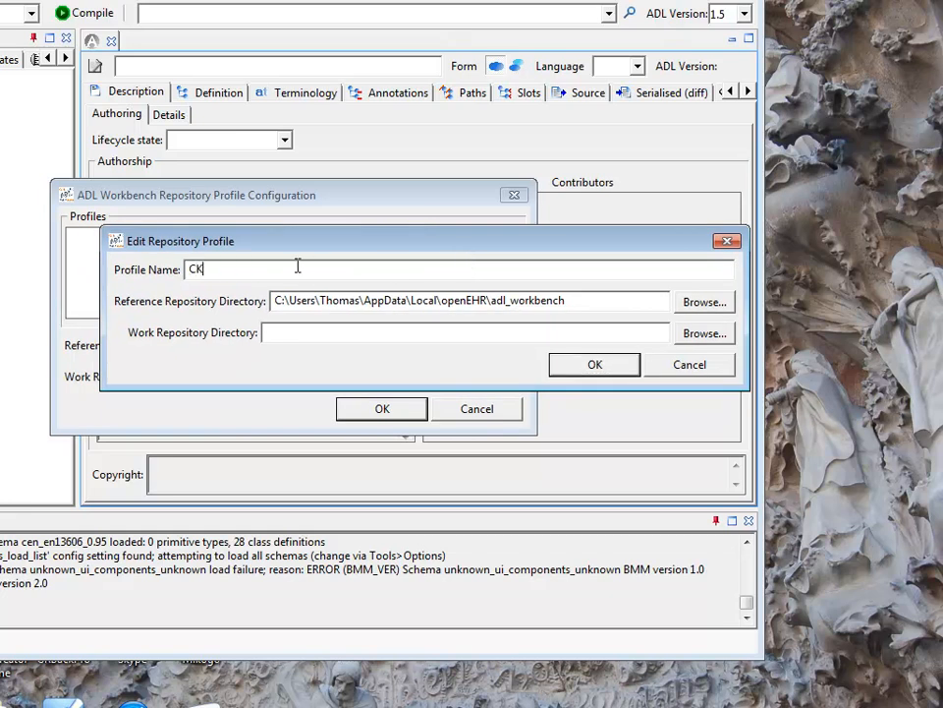
{"action": "type", "text": "M"}
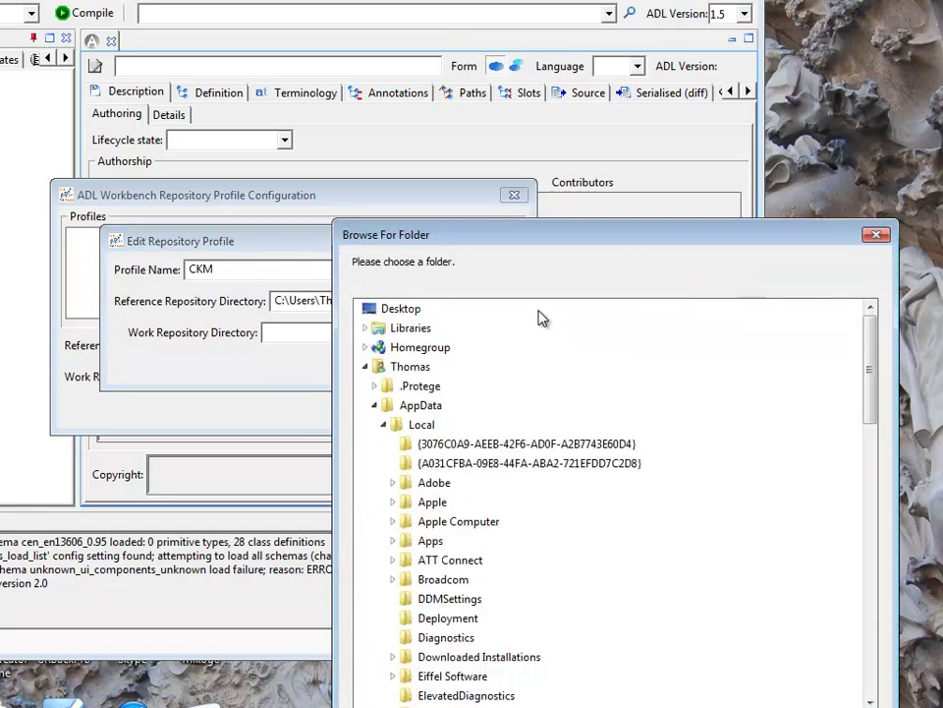
{"action": "left_click", "coordinate": [364, 366]}
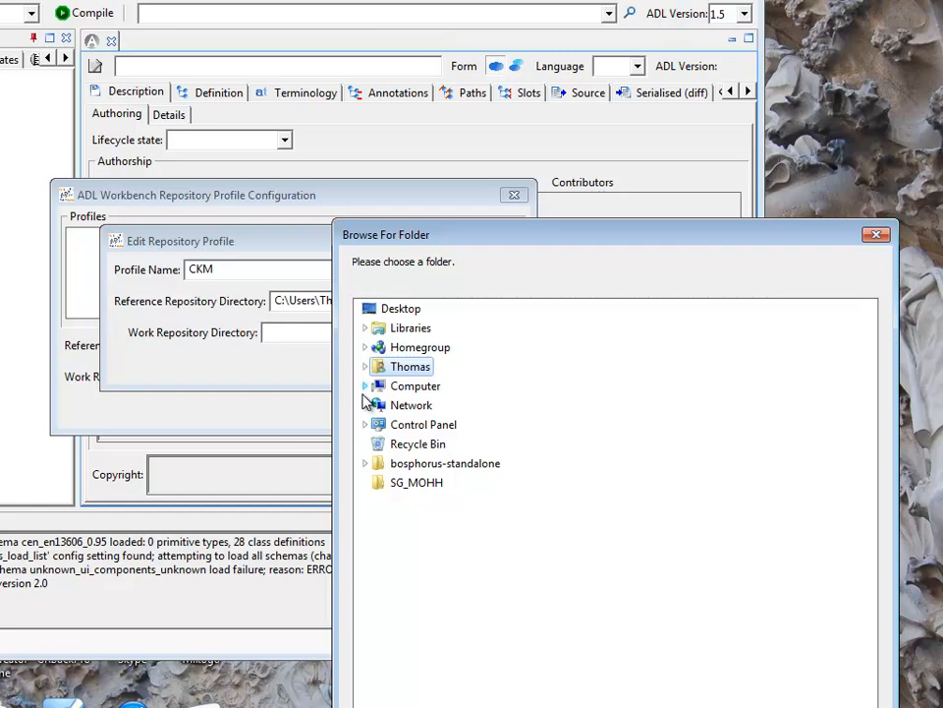
{"action": "left_click", "coordinate": [364, 385]}
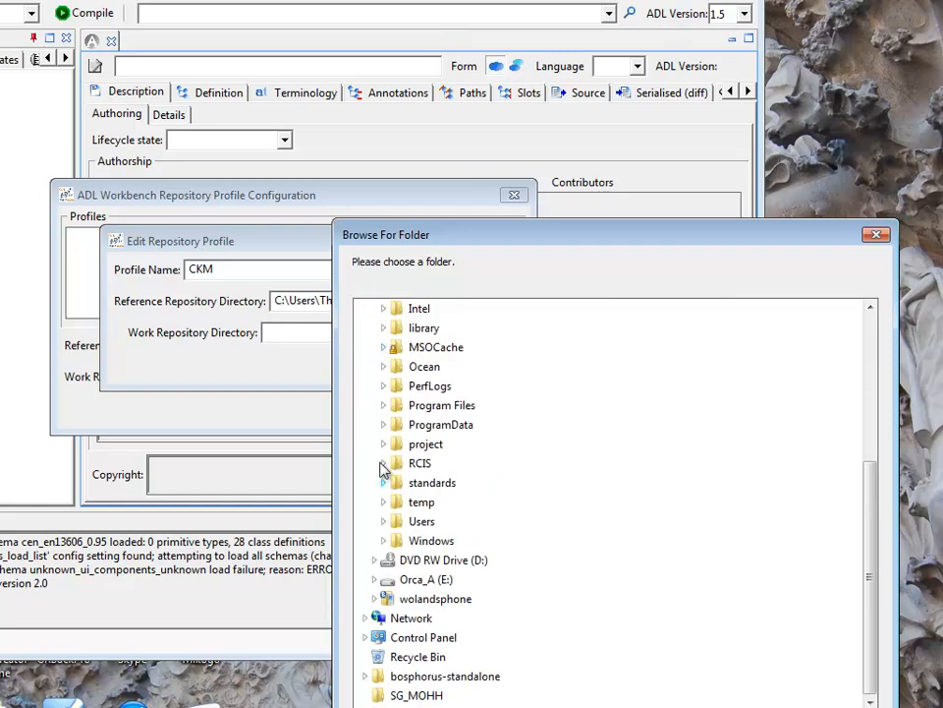
{"action": "mouse_move", "coordinate": [382, 392]}
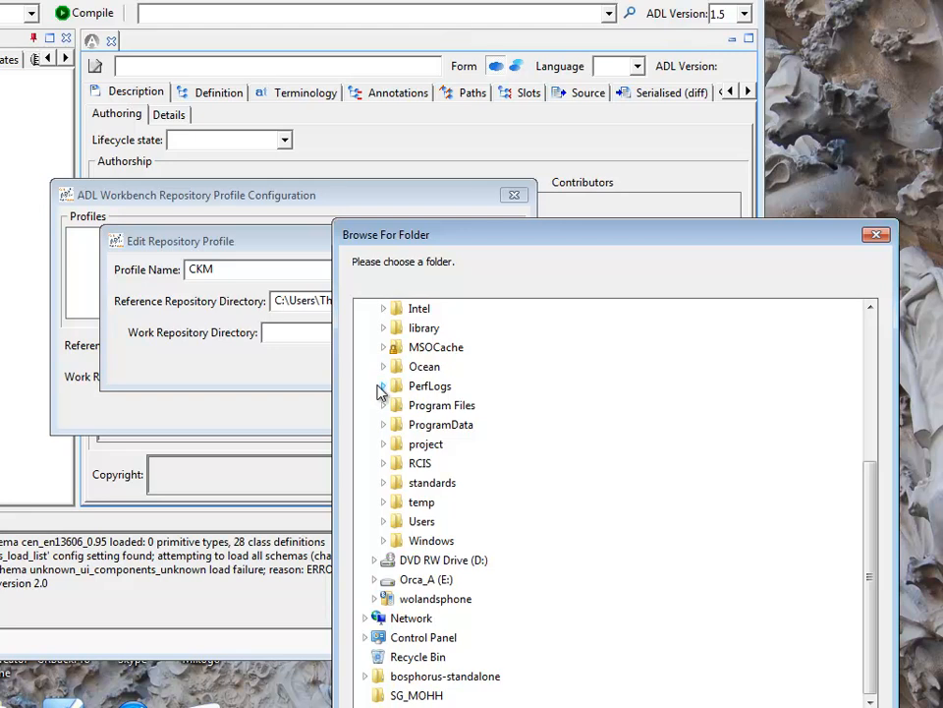
{"action": "left_click", "coordinate": [384, 444]}
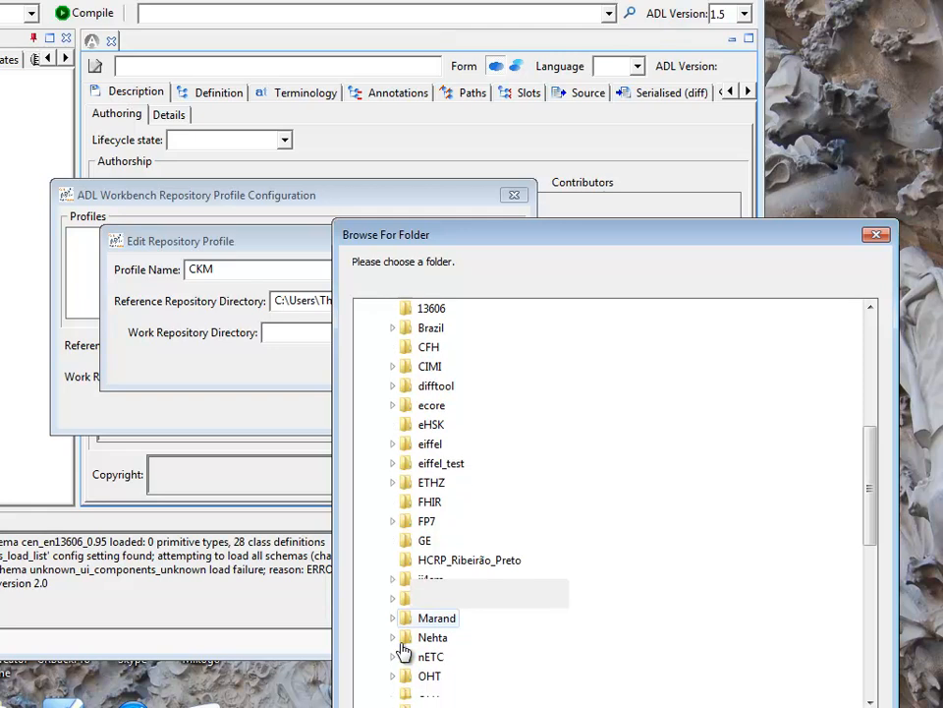
{"action": "left_click", "coordinate": [393, 347]}
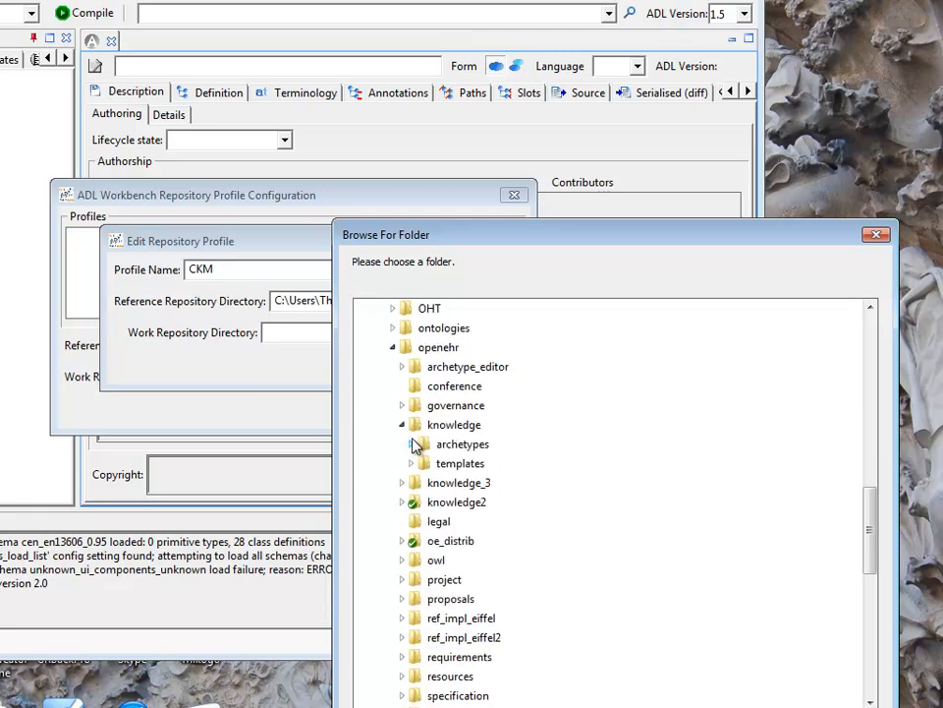
{"action": "left_click", "coordinate": [403, 443]}
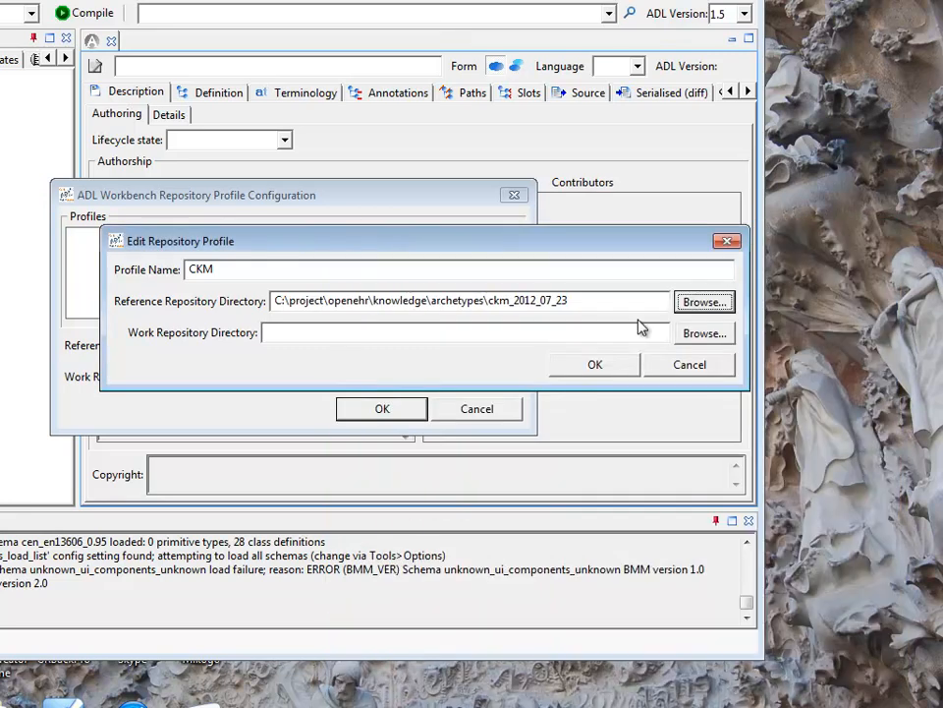
{"action": "left_click", "coordinate": [594, 363]}
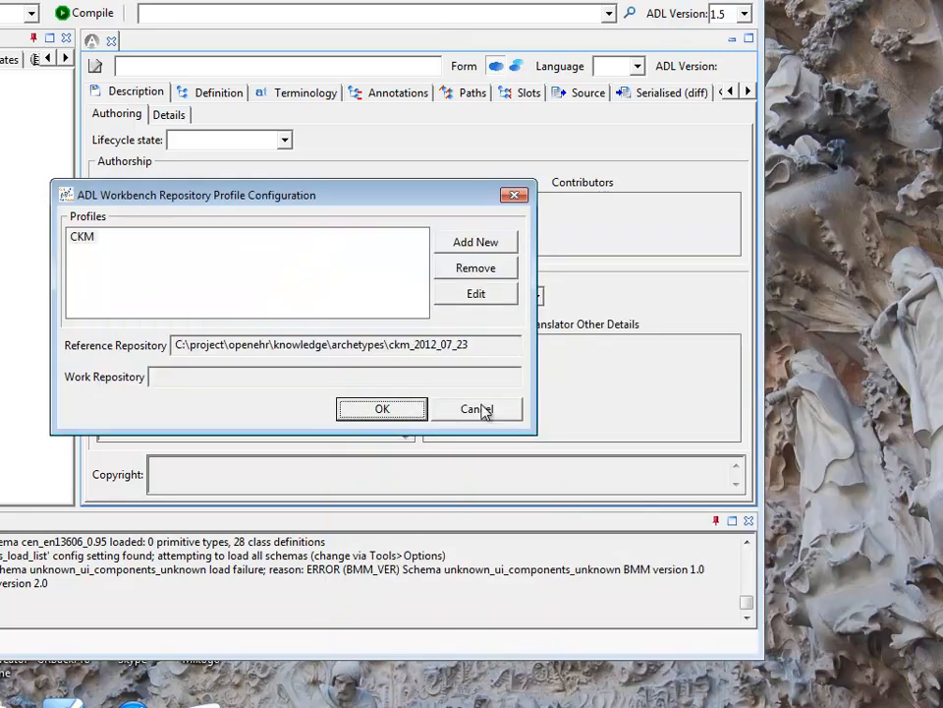
{"action": "left_click", "coordinate": [382, 408]}
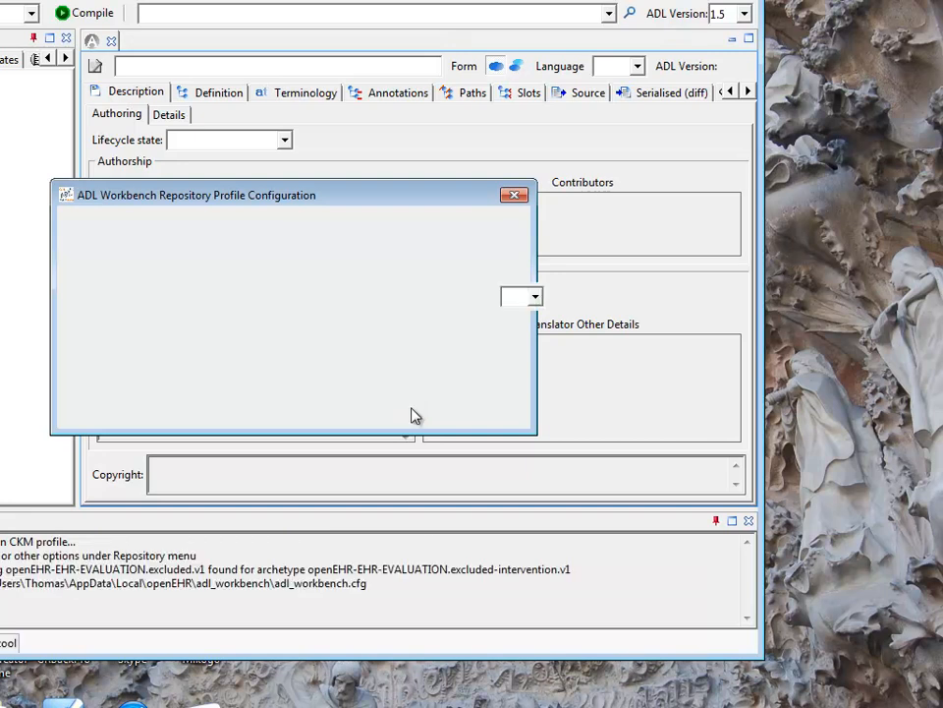
{"action": "left_click", "coordinate": [514, 194]}
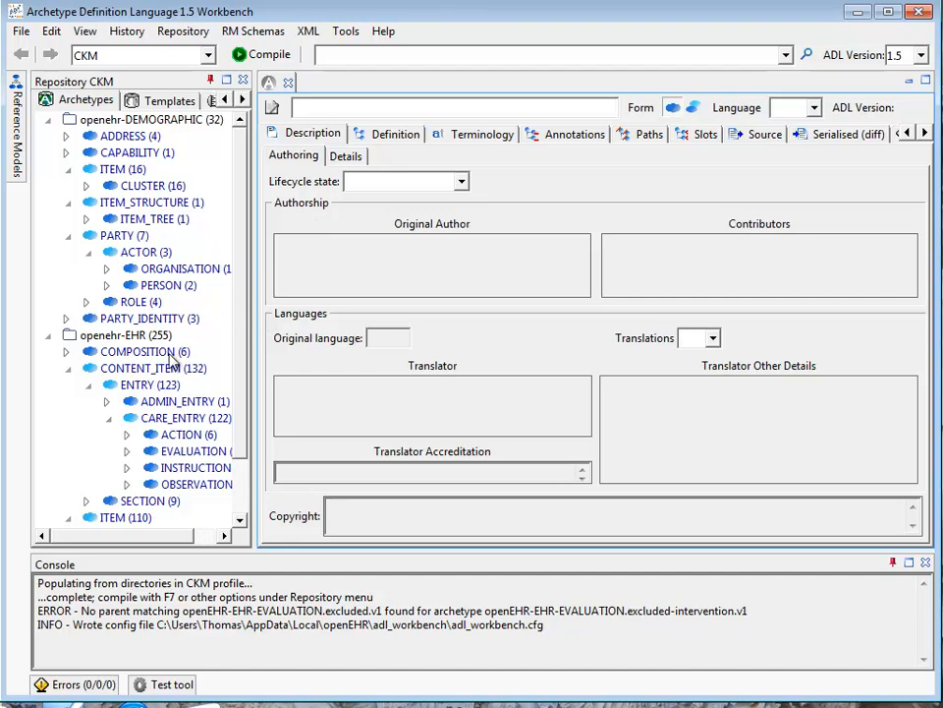
{"action": "mouse_move", "coordinate": [162, 285]}
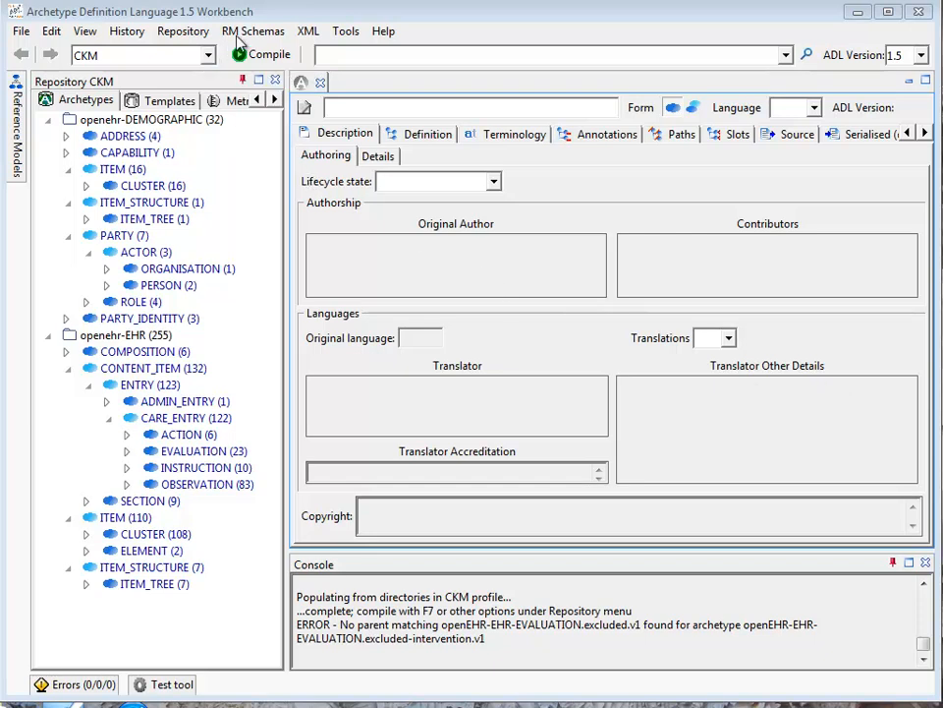
- In Configure Schemas, inspect openehr_adltest, cimi_composition and openehr_ehr_extract included schemas
{"action": "left_click", "coordinate": [251, 30]}
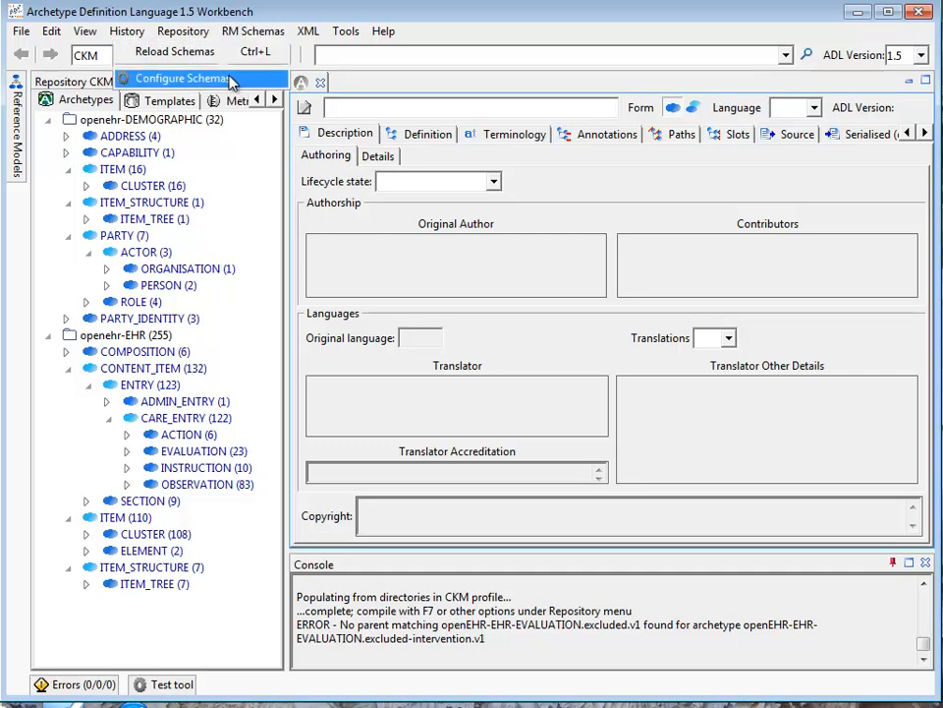
{"action": "left_click", "coordinate": [195, 77]}
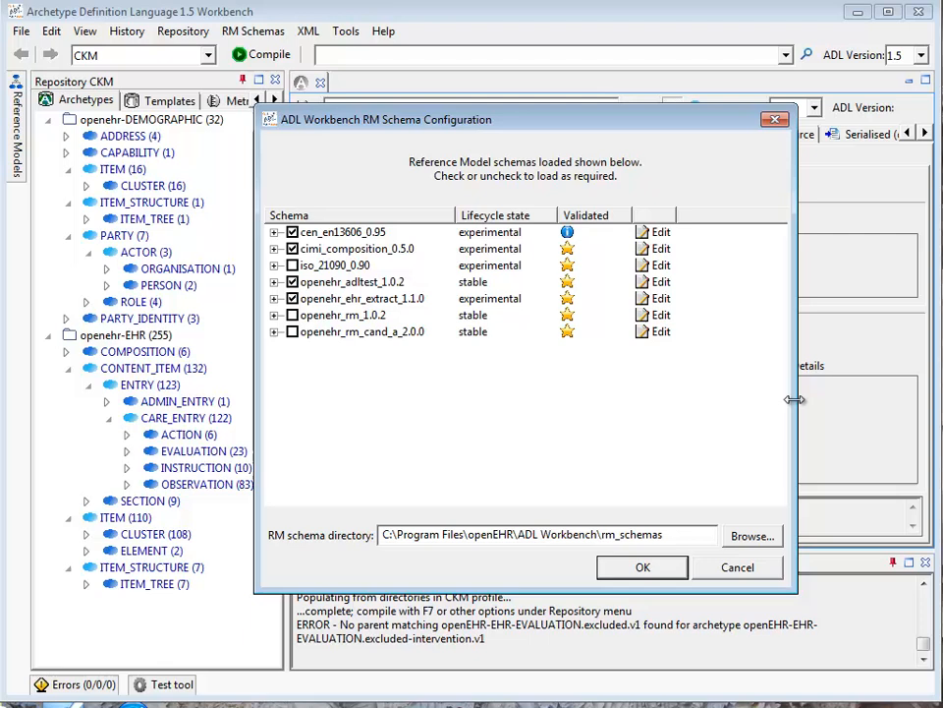
{"action": "mouse_move", "coordinate": [326, 383]}
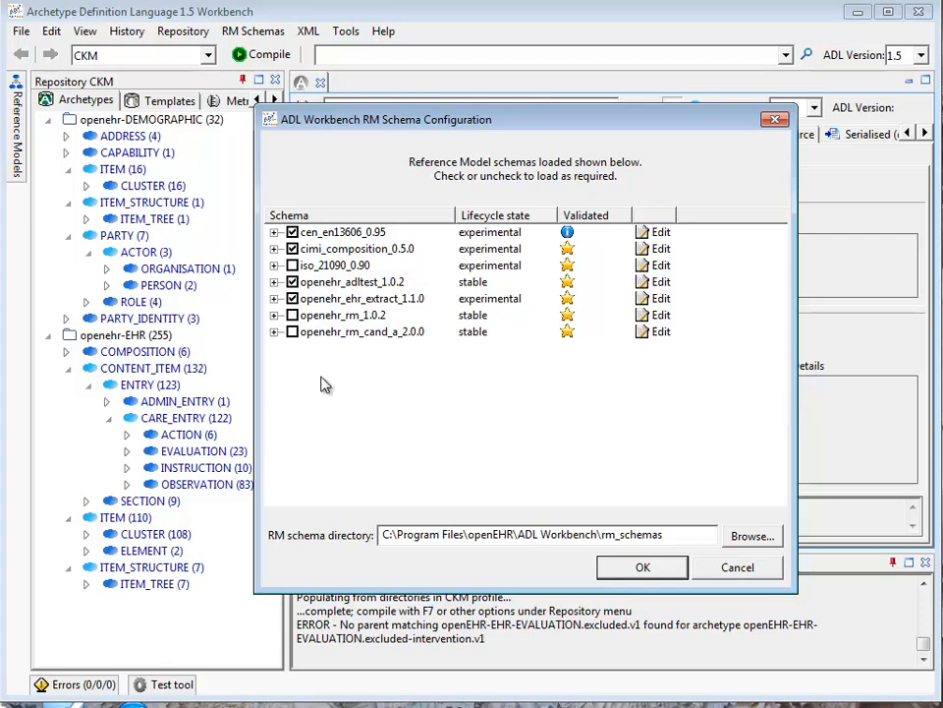
{"action": "mouse_move", "coordinate": [324, 371]}
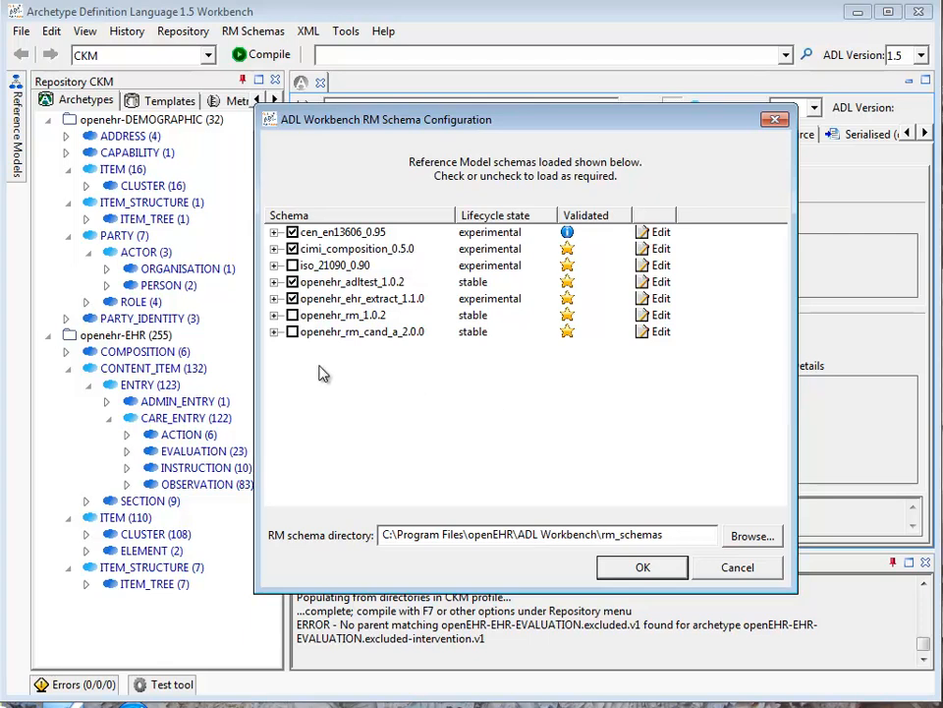
{"action": "mouse_move", "coordinate": [318, 362]}
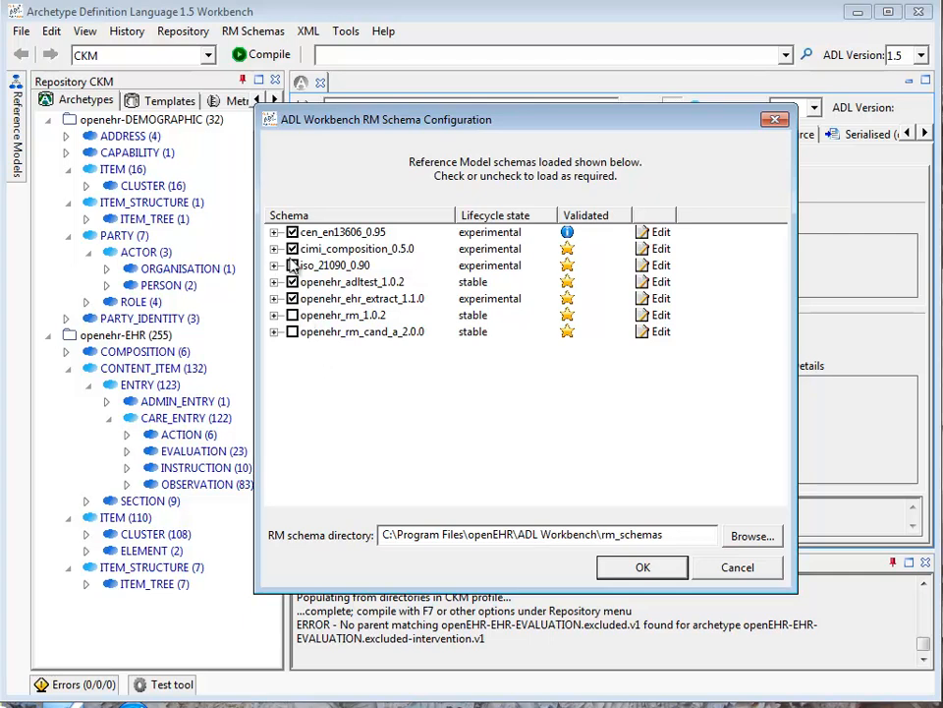
{"action": "left_click", "coordinate": [292, 266]}
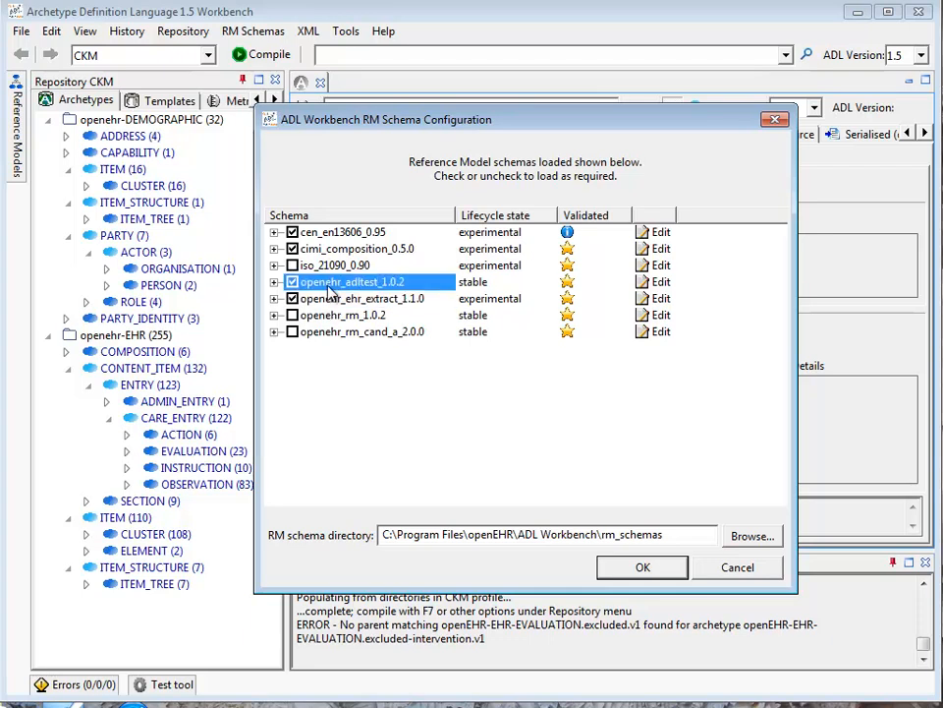
{"action": "left_click", "coordinate": [354, 247]}
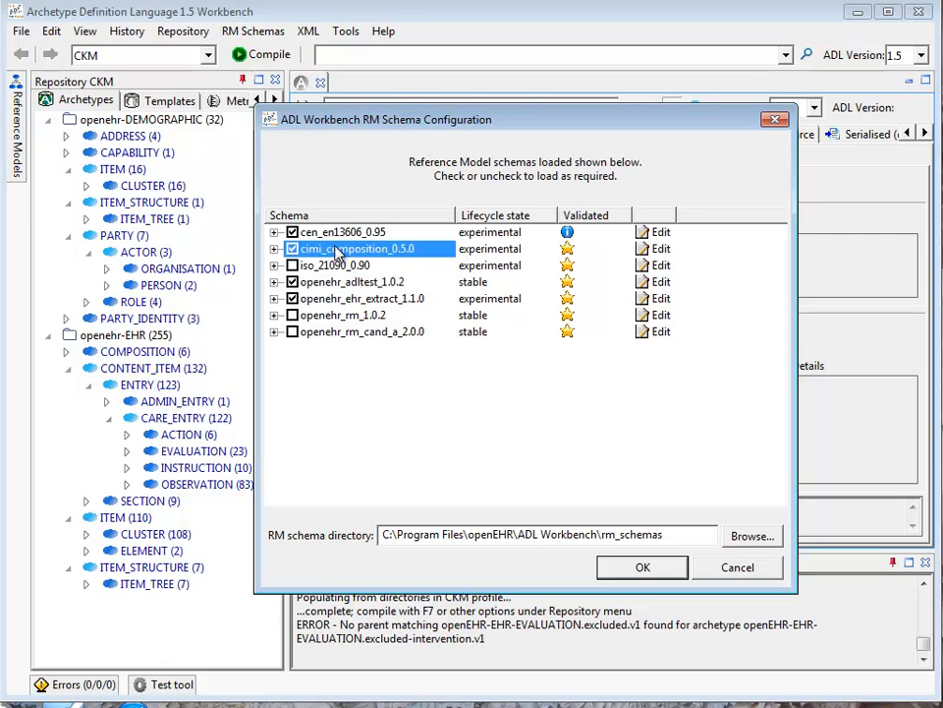
{"action": "left_click", "coordinate": [339, 231]}
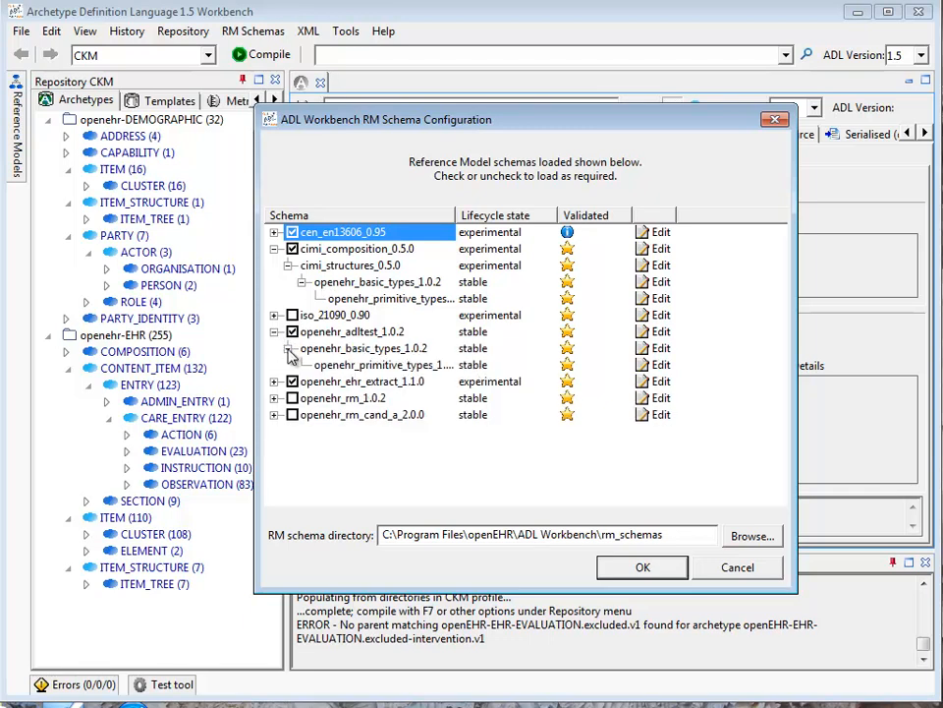
{"action": "left_click", "coordinate": [277, 381]}
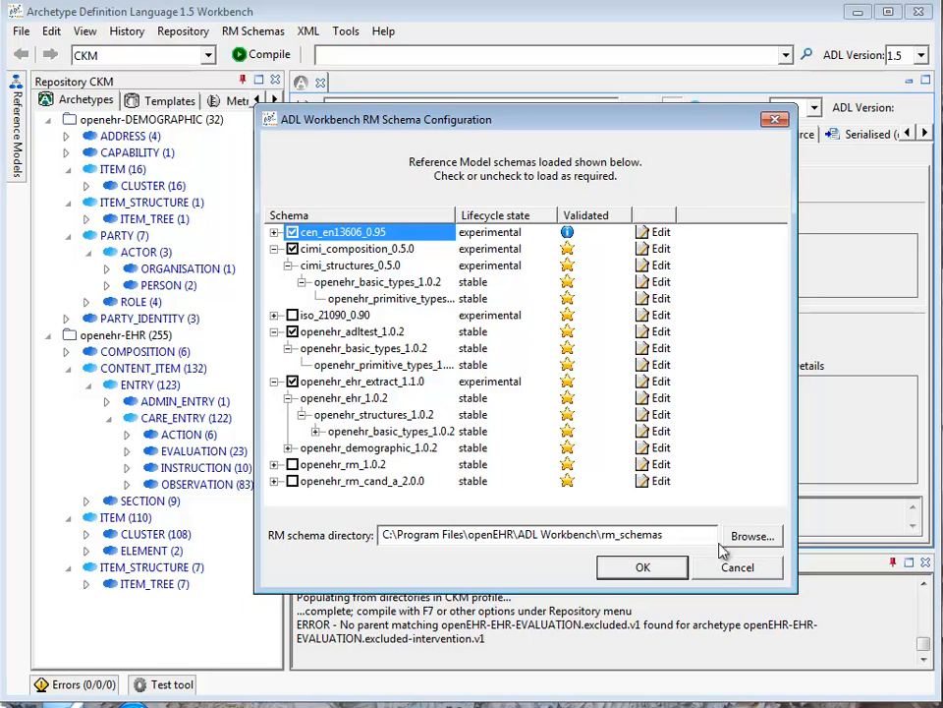
{"action": "left_click", "coordinate": [643, 567]}
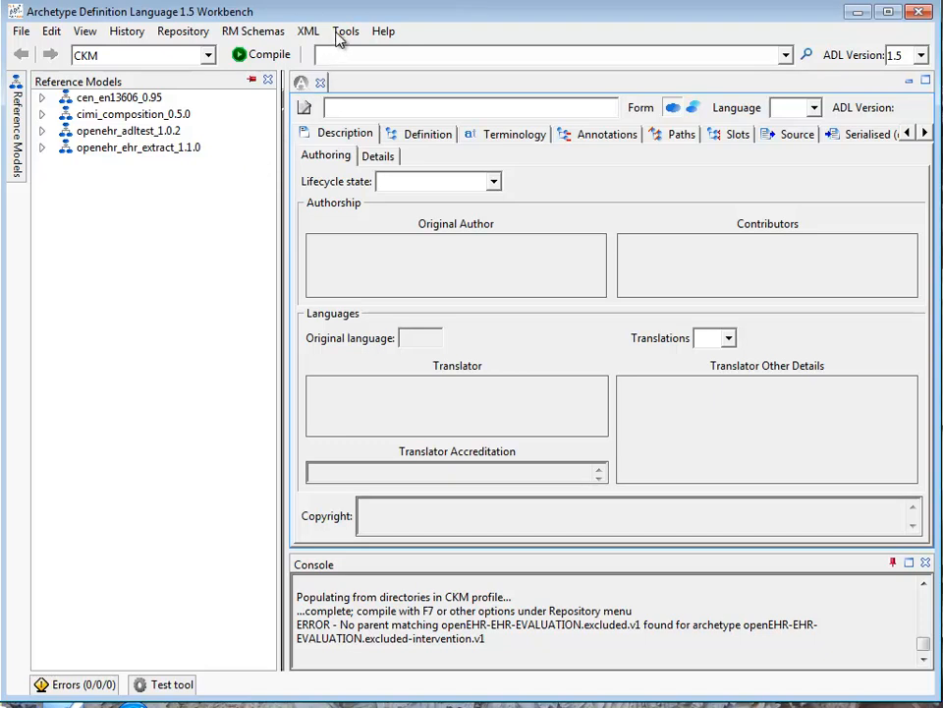
- In Options, set error reporting to WARNING, enable strict validation, keep ADL 1.5
{"action": "left_click", "coordinate": [345, 31]}
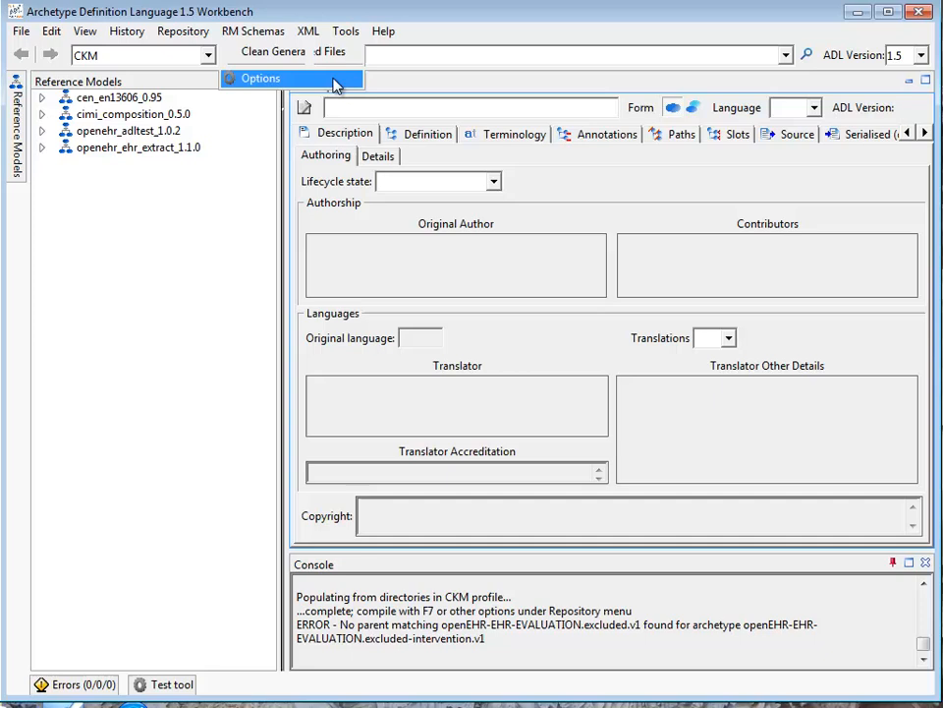
{"action": "left_click", "coordinate": [267, 77]}
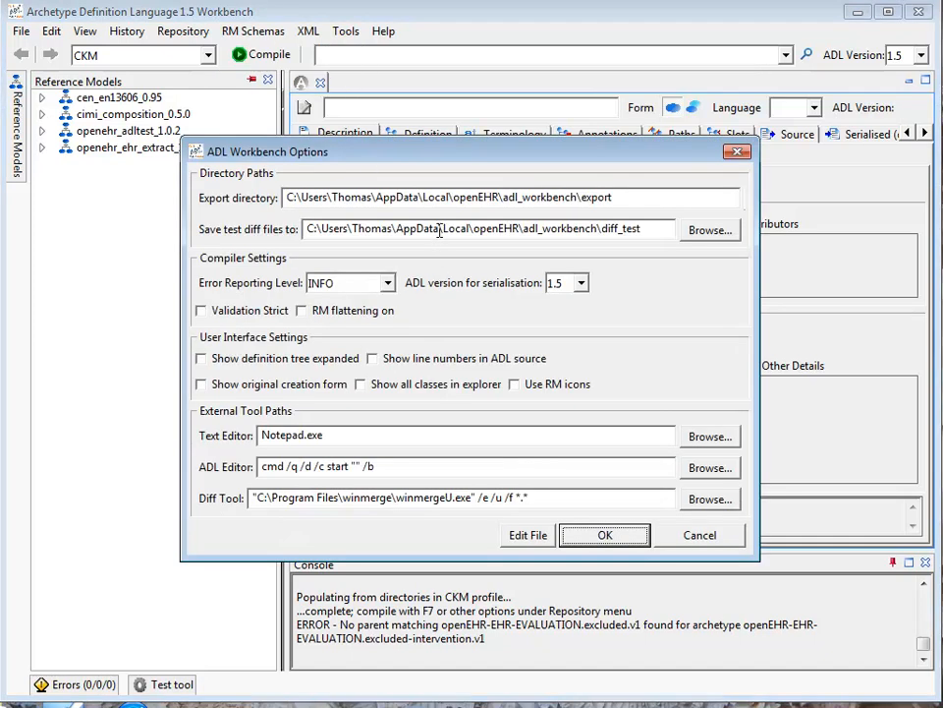
{"action": "mouse_move", "coordinate": [446, 292]}
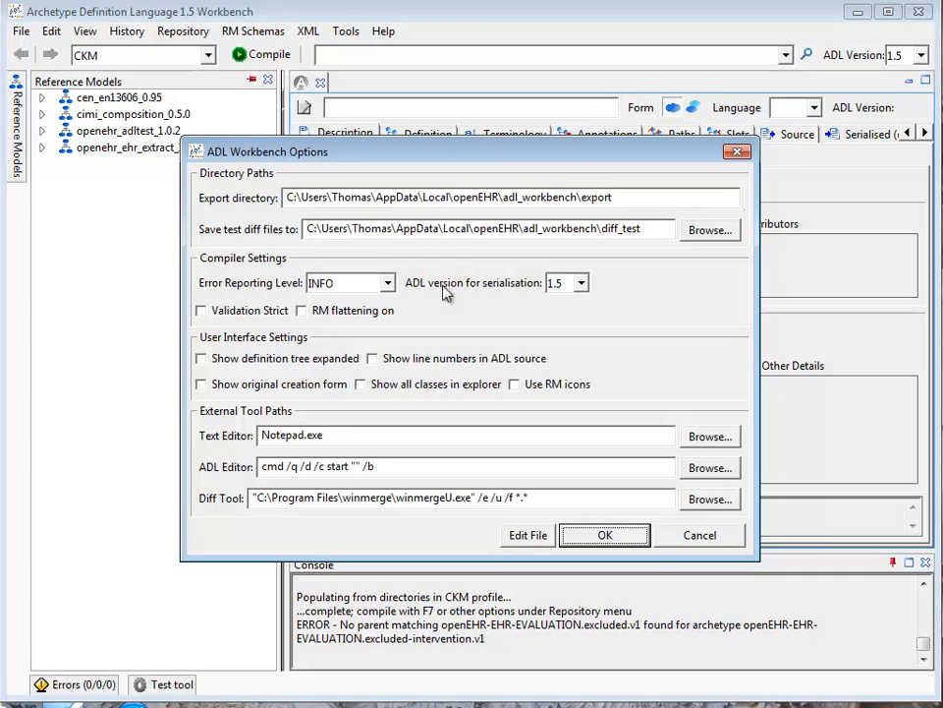
{"action": "mouse_move", "coordinate": [440, 363]}
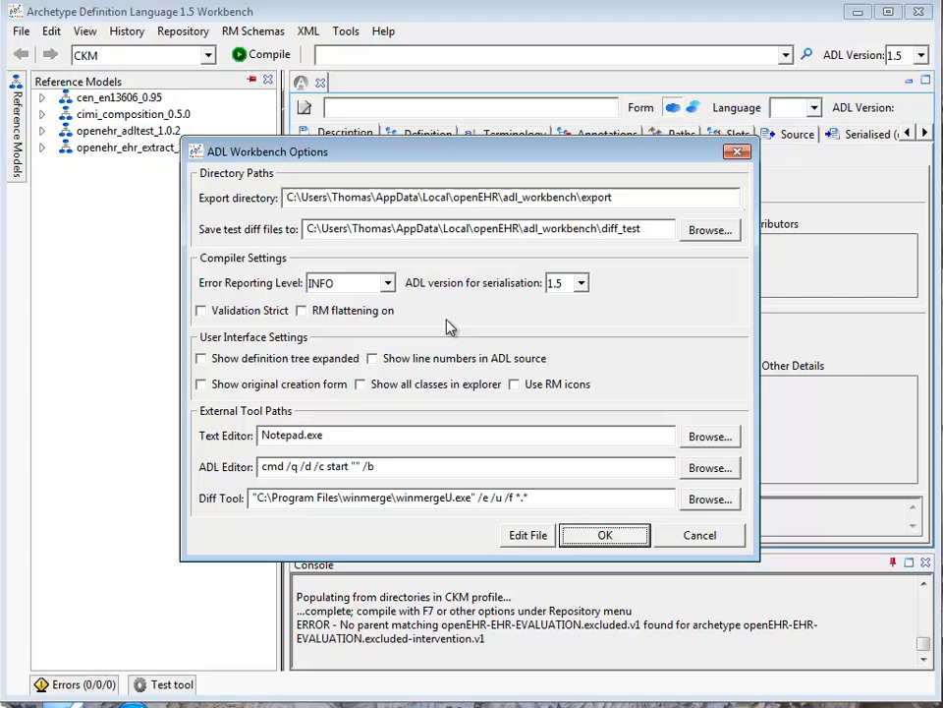
{"action": "mouse_move", "coordinate": [420, 297]}
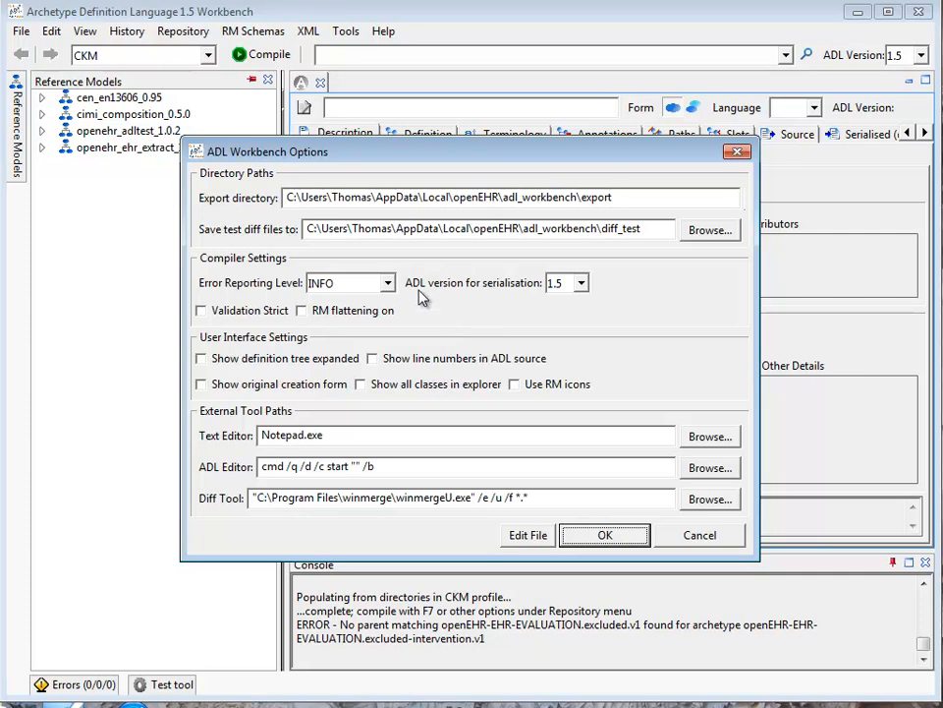
{"action": "mouse_move", "coordinate": [271, 295]}
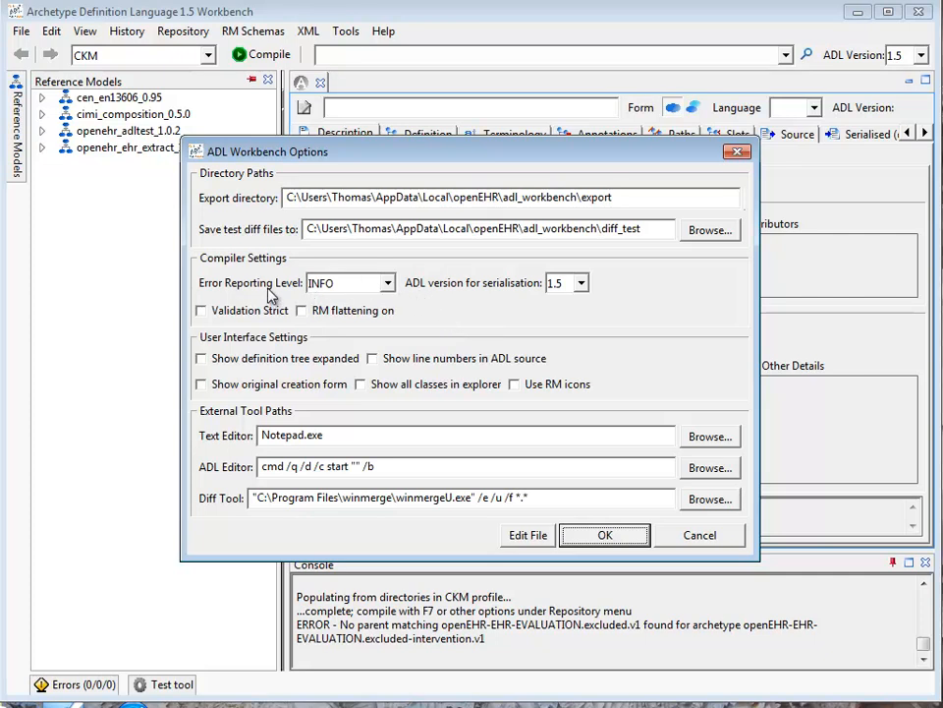
{"action": "left_click", "coordinate": [387, 283]}
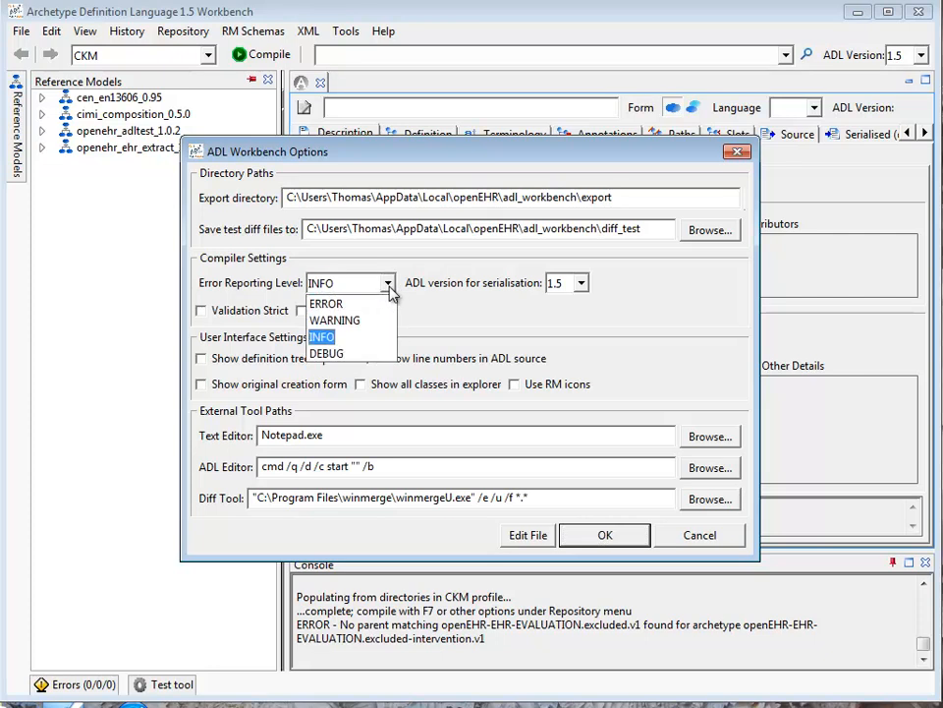
{"action": "left_click", "coordinate": [334, 320]}
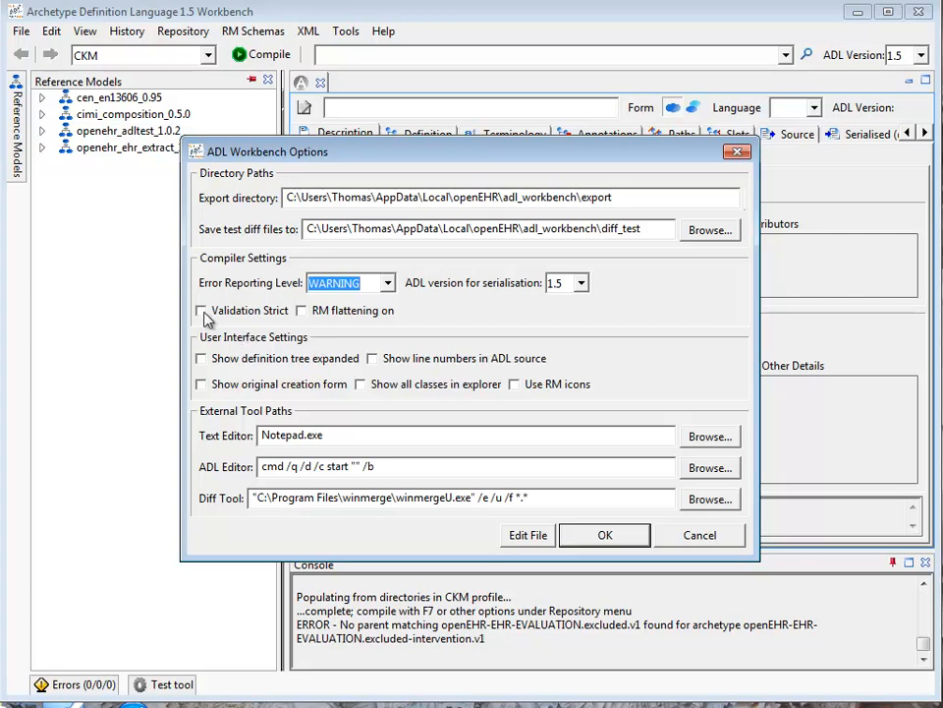
{"action": "left_click", "coordinate": [201, 310]}
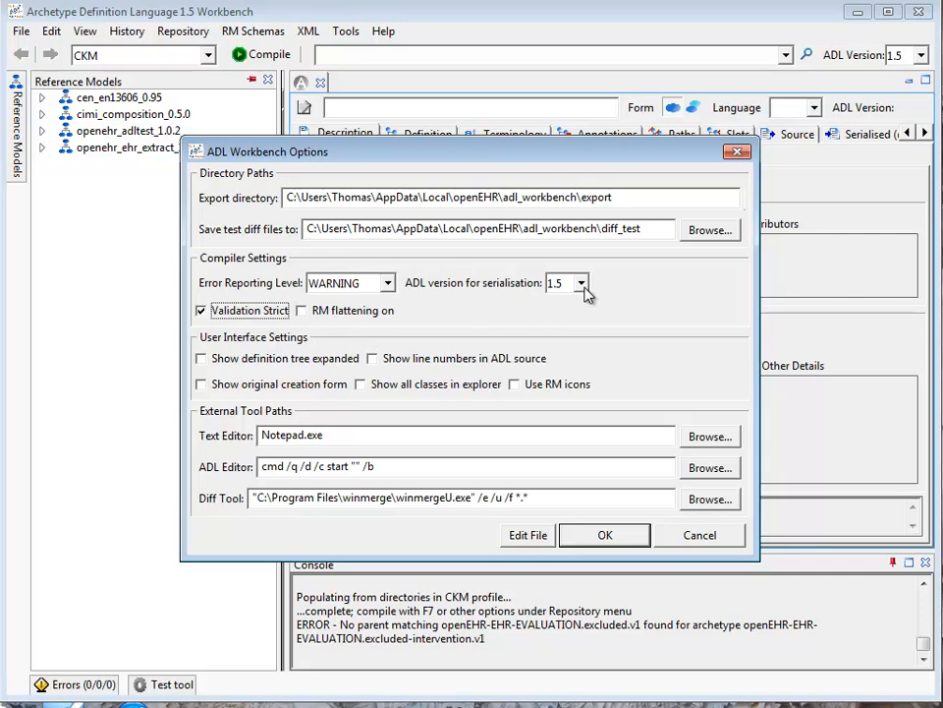
{"action": "left_click", "coordinate": [583, 283]}
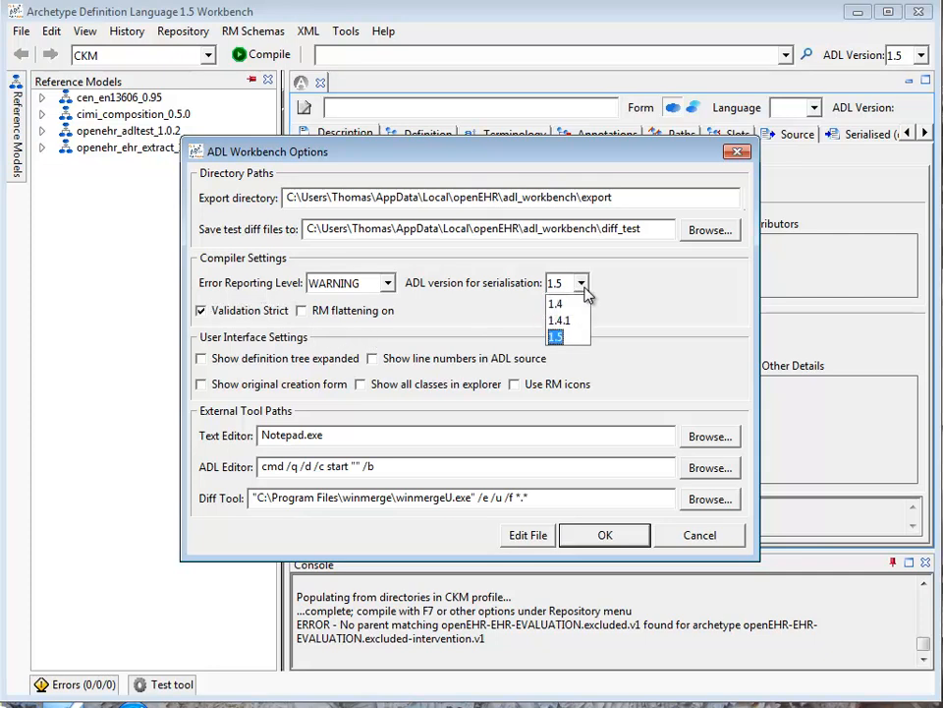
{"action": "left_click", "coordinate": [564, 336]}
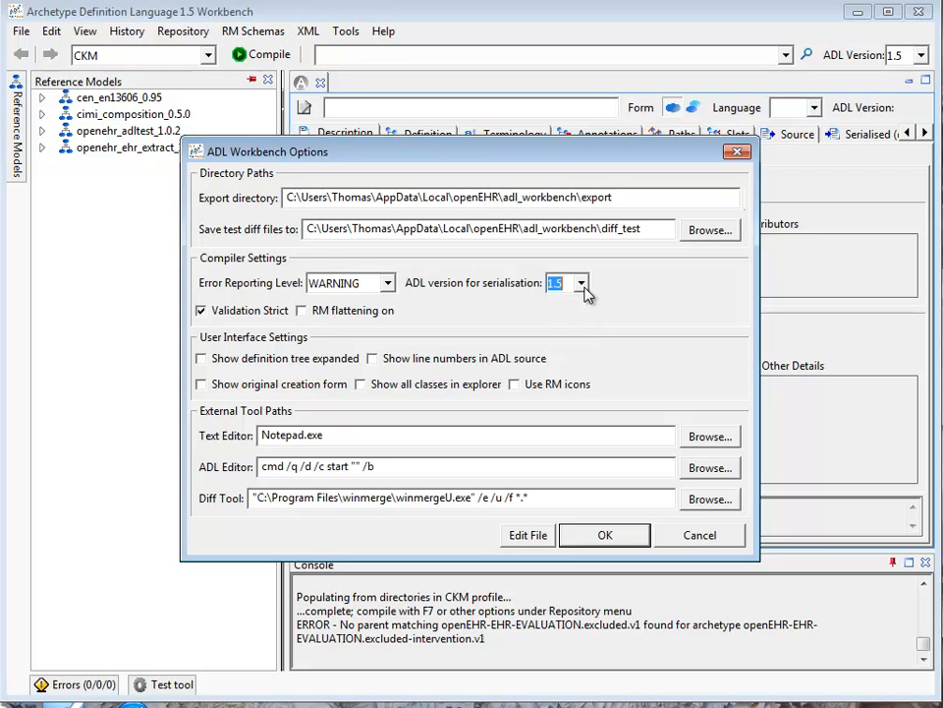
{"action": "mouse_move", "coordinate": [260, 379]}
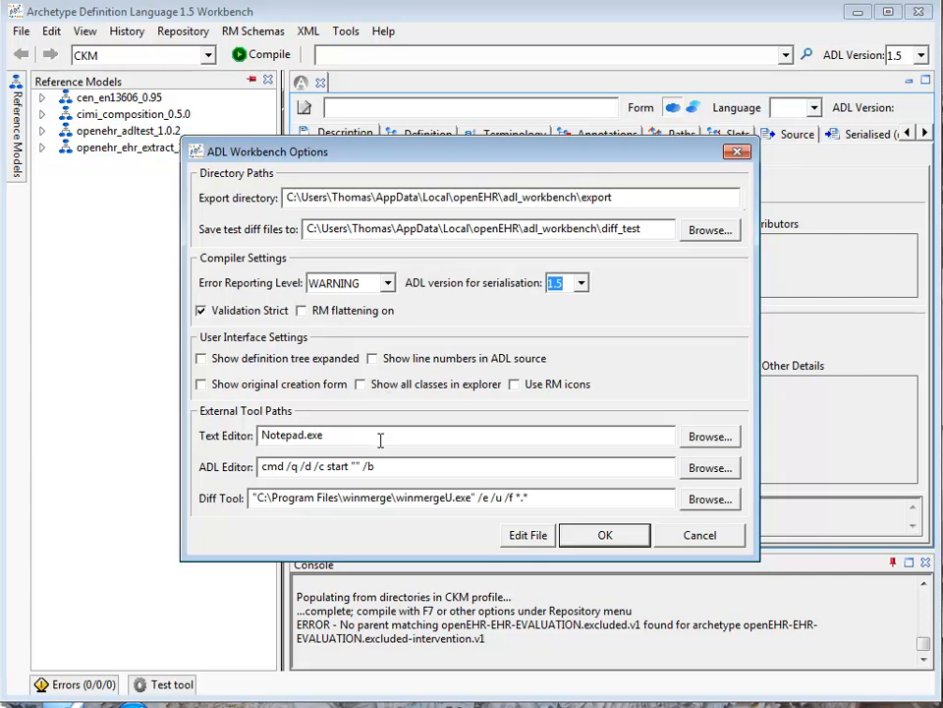
{"action": "mouse_move", "coordinate": [319, 466]}
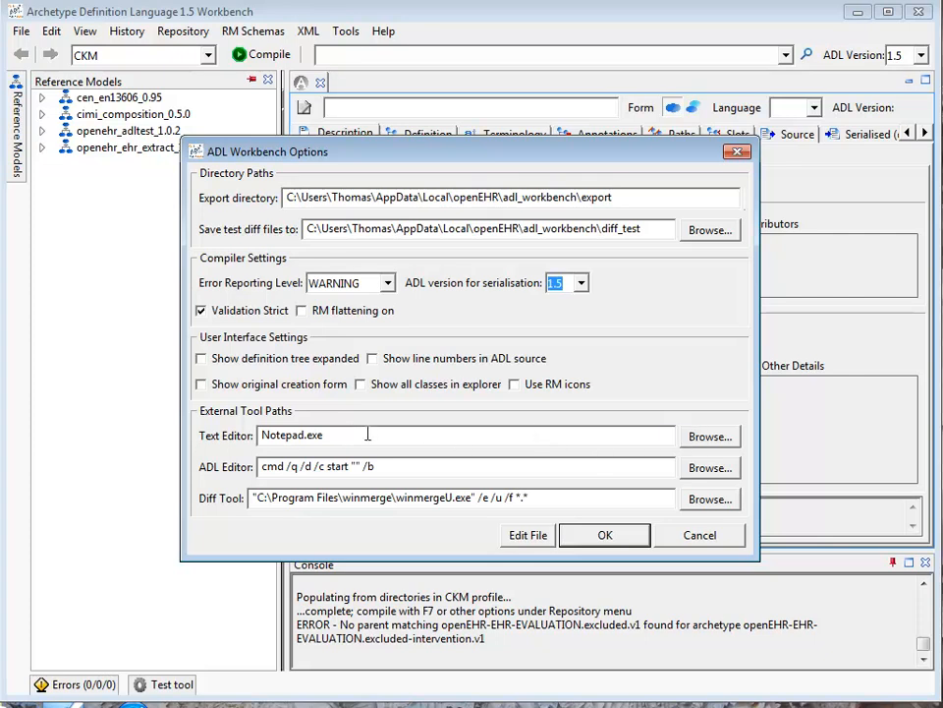
{"action": "triple_click", "coordinate": [305, 435]}
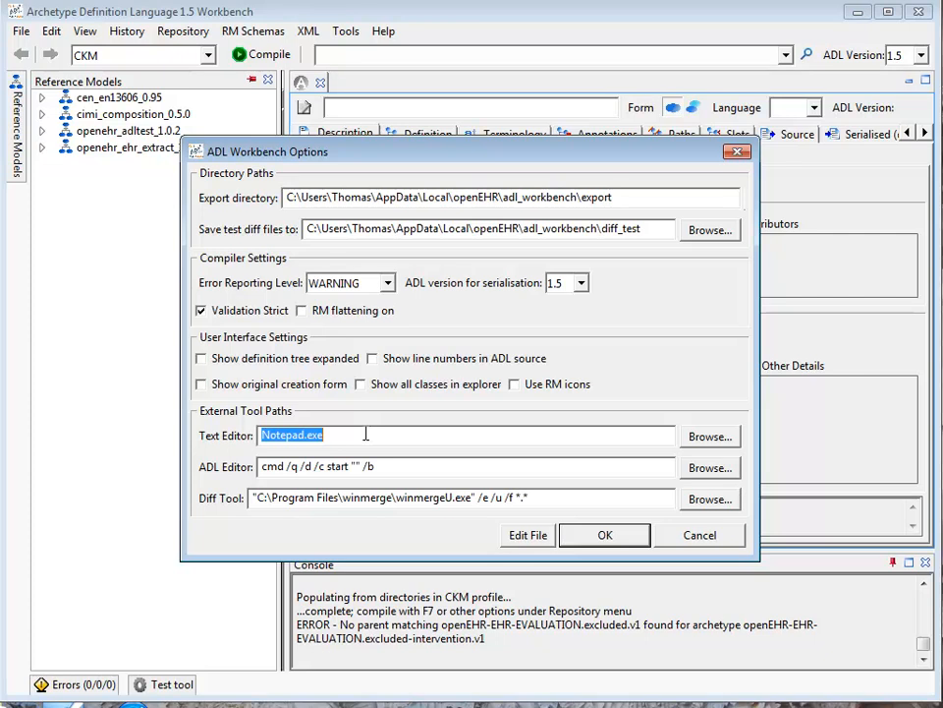
{"action": "left_click", "coordinate": [604, 535]}
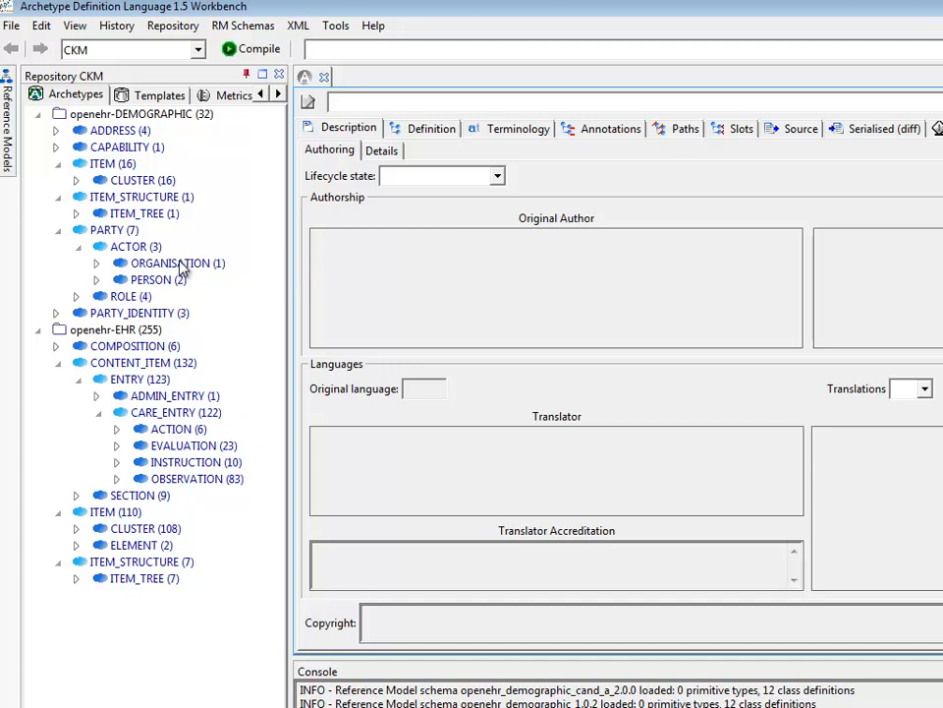
- Open the ORGANISATION class and bring up PERSON in its own tab
{"action": "left_click", "coordinate": [175, 262]}
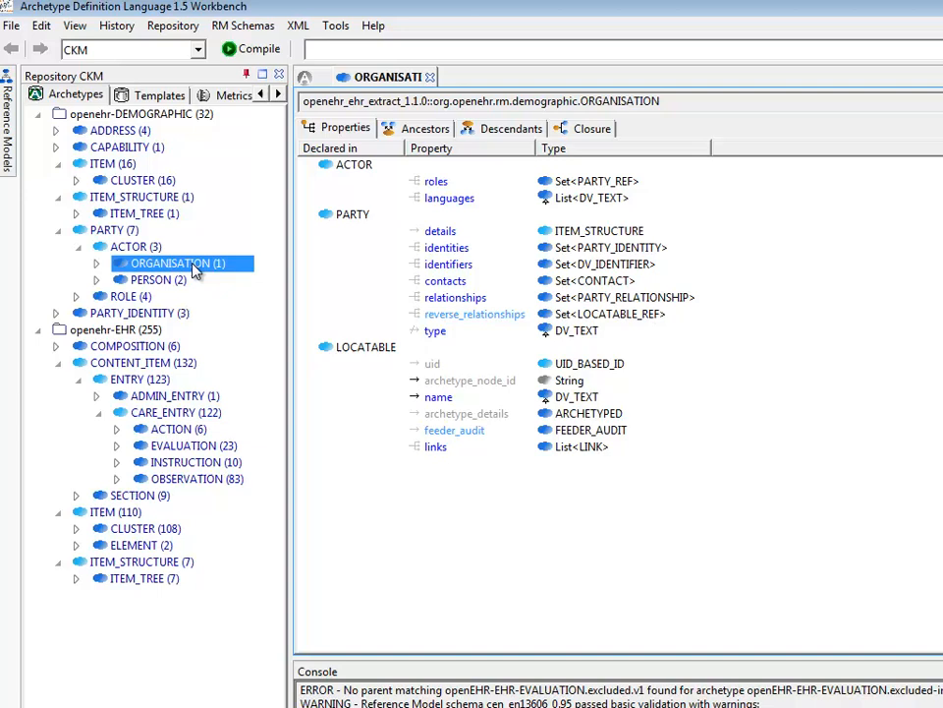
{"action": "right_click", "coordinate": [182, 262]}
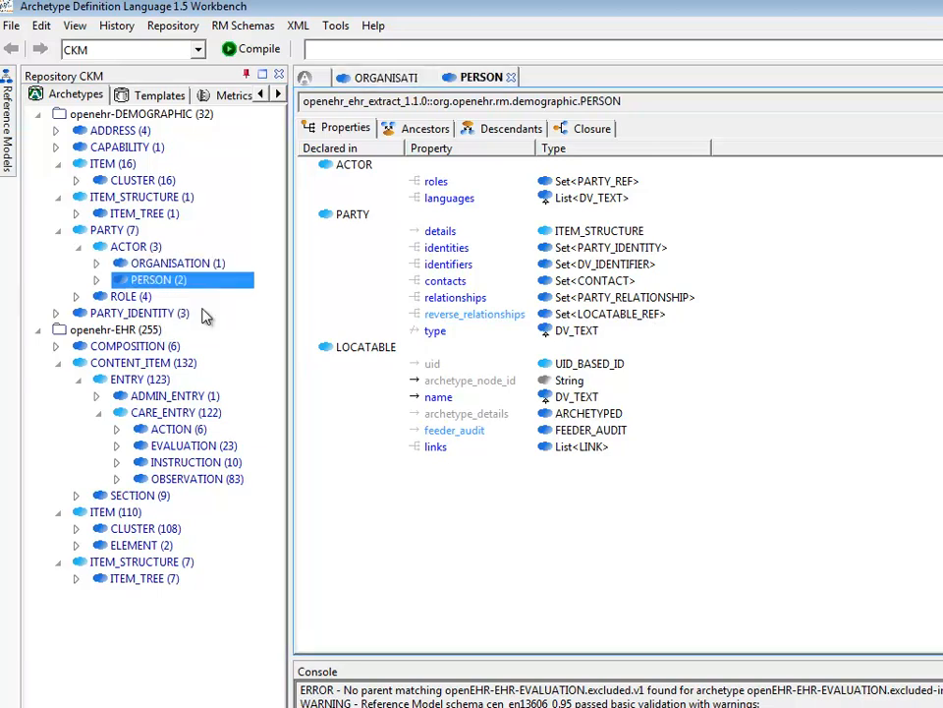
{"action": "mouse_move", "coordinate": [182, 311]}
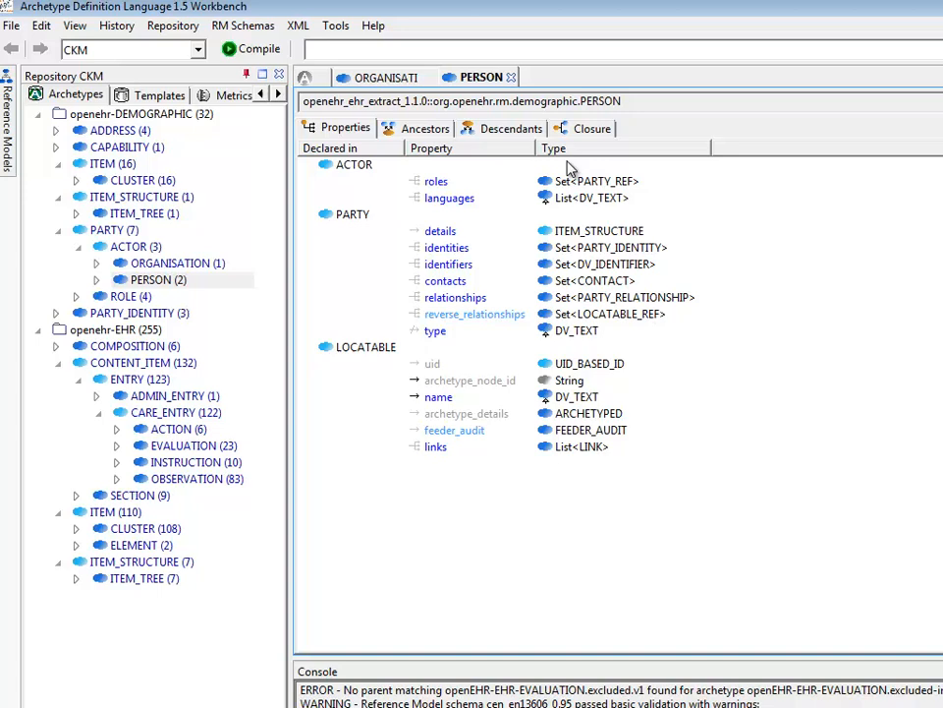
{"action": "mouse_move", "coordinate": [841, 356]}
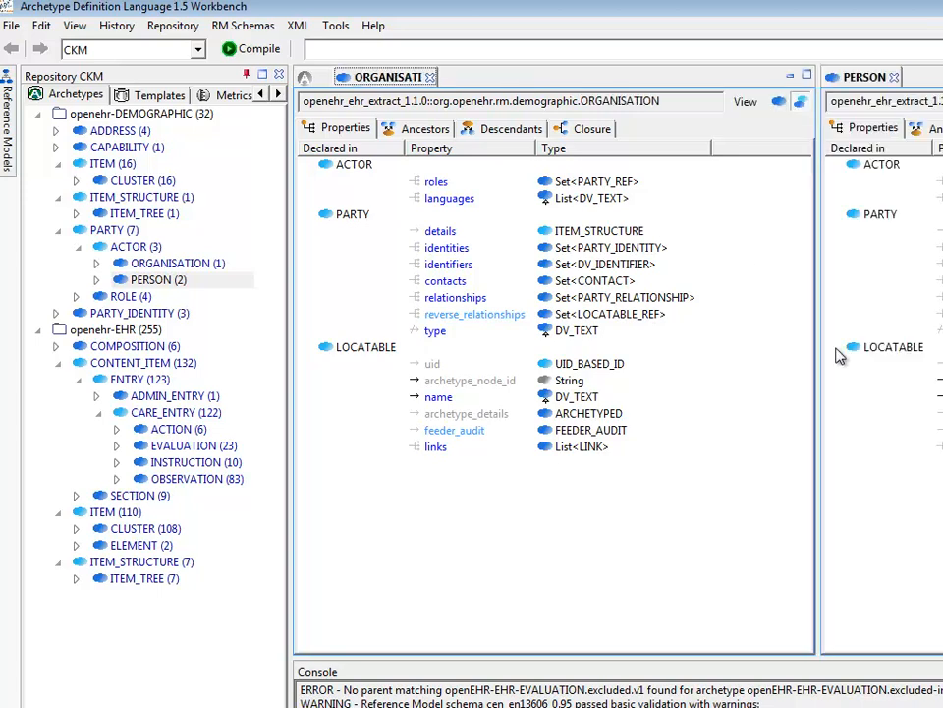
- Expand PERSON in the Archetypes tree and open the person.v1 archetype
{"action": "left_click", "coordinate": [96, 280]}
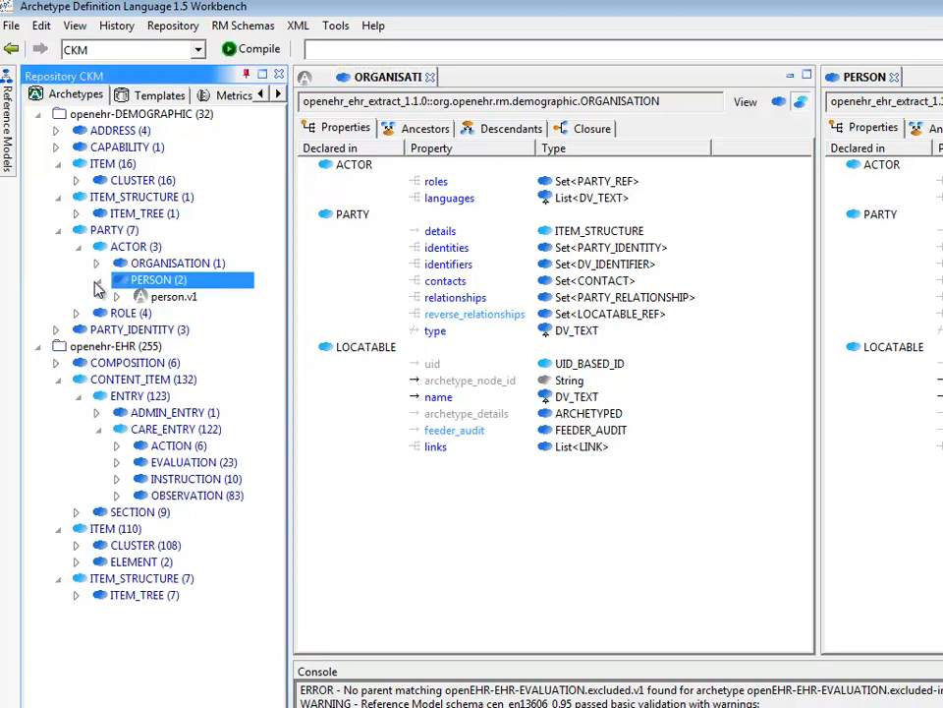
{"action": "double_click", "coordinate": [173, 296]}
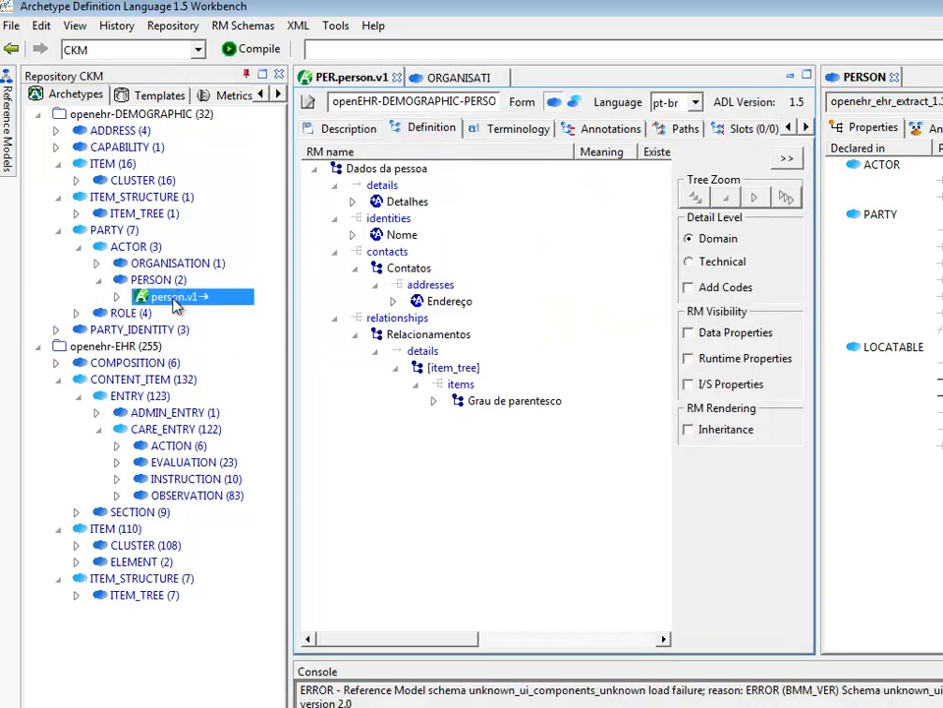
{"action": "mouse_move", "coordinate": [304, 312]}
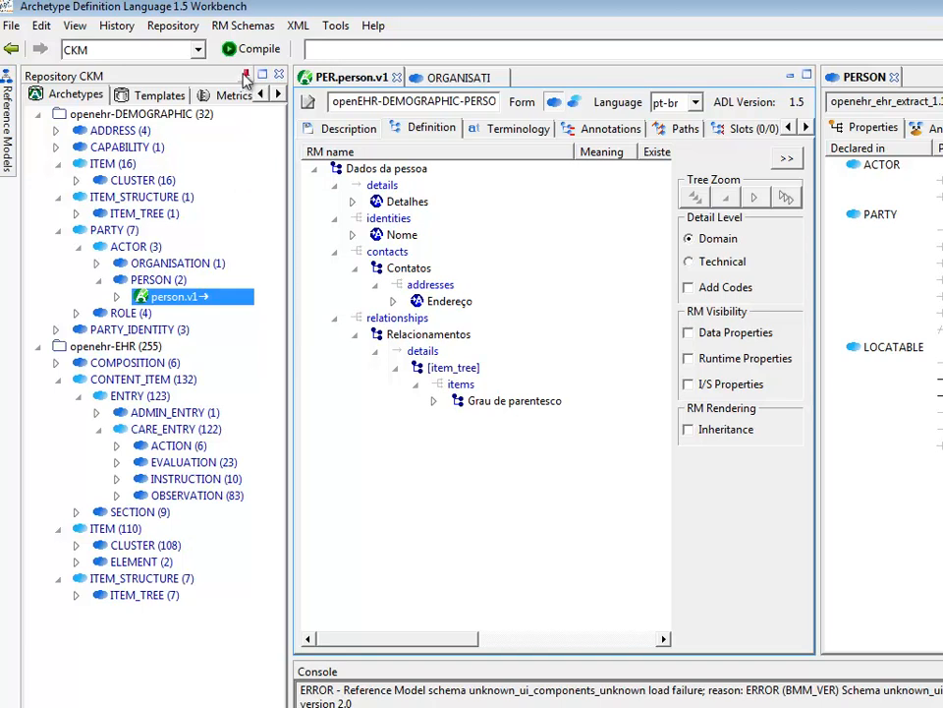
{"action": "mouse_move", "coordinate": [209, 84]}
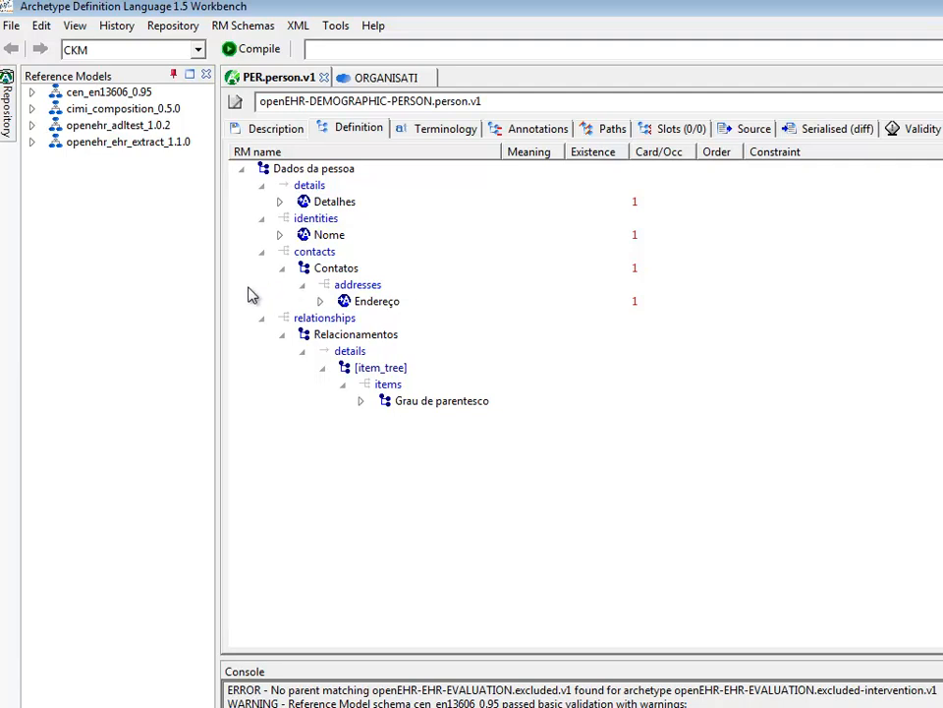
{"action": "mouse_move", "coordinate": [253, 294]}
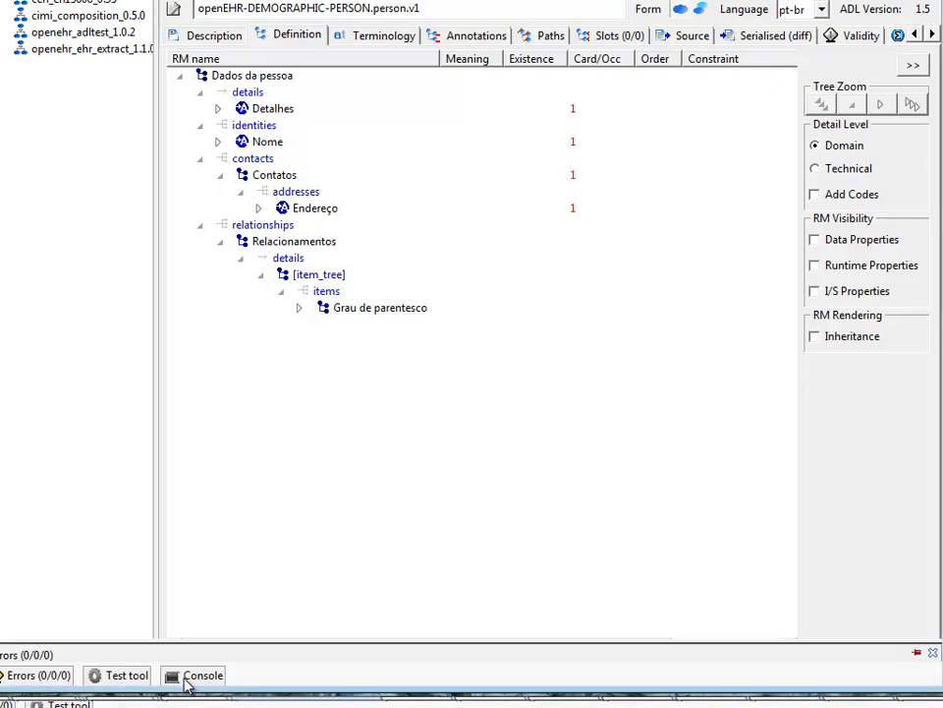
- Expand the Console panel to read the compilation warnings and errors
{"action": "left_click", "coordinate": [202, 675]}
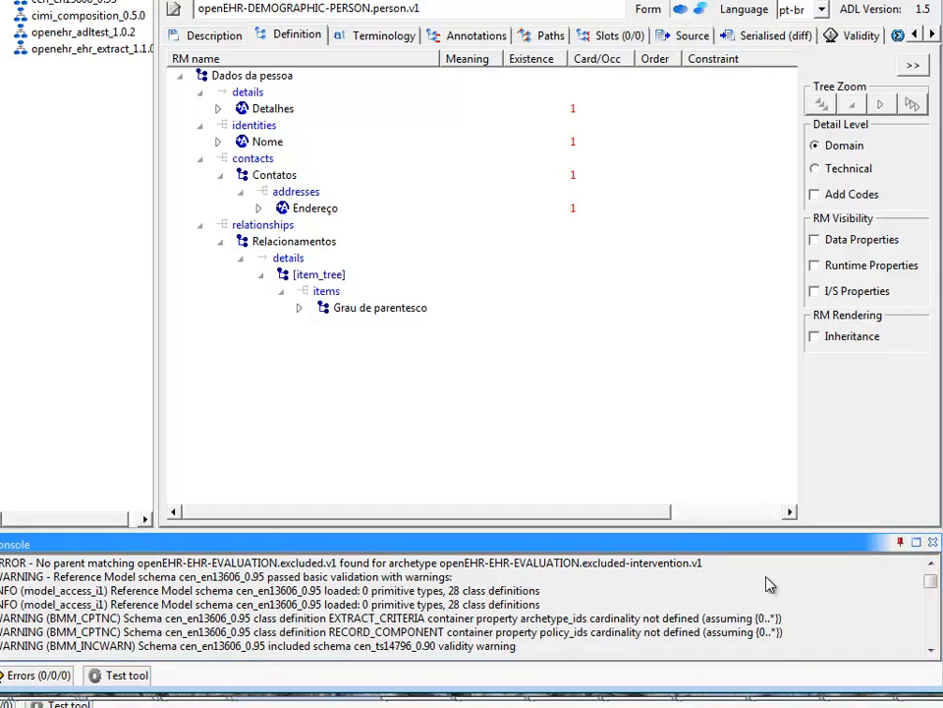
{"action": "mouse_move", "coordinate": [147, 115]}
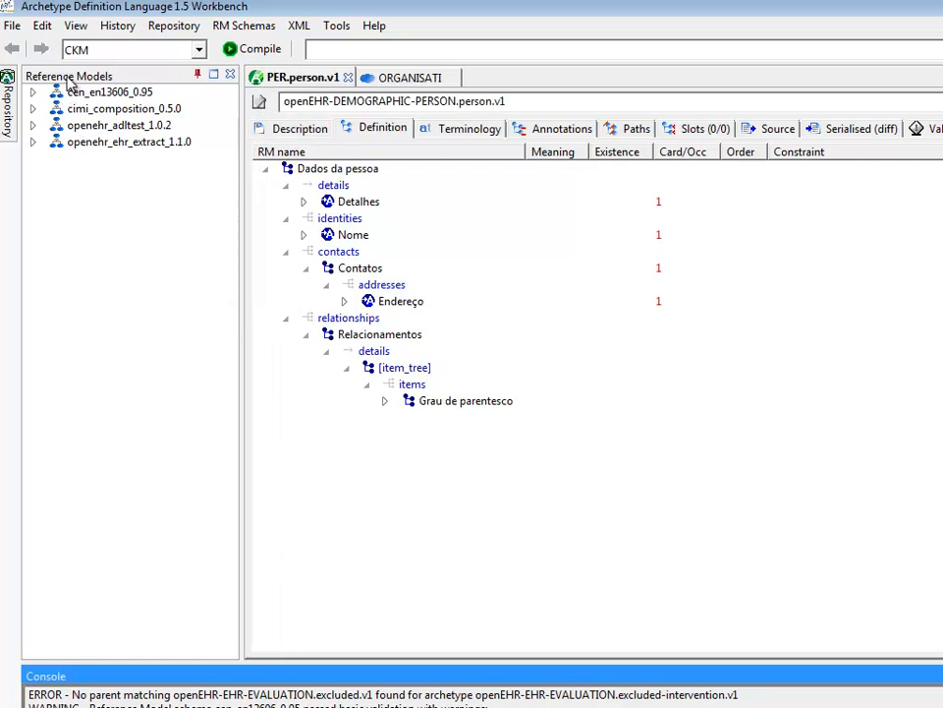
{"action": "mouse_move", "coordinate": [96, 111]}
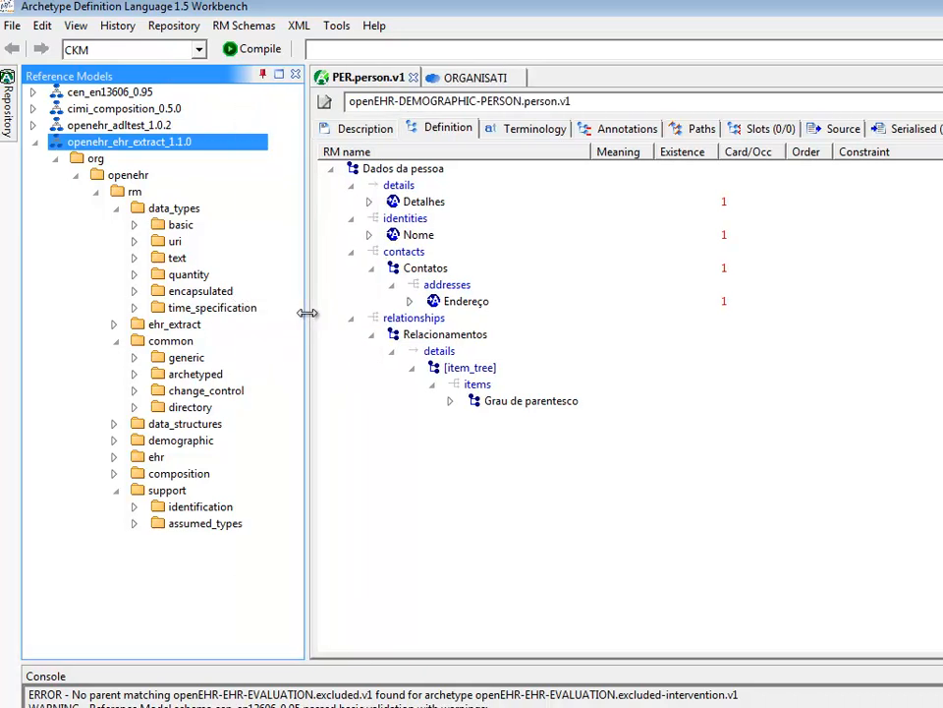
- Expand openehr_ehr_extract_1.1.0 and its ehr package to list EHR, EHR_ACCESS and EHR_STATUS
{"action": "left_click", "coordinate": [134, 290]}
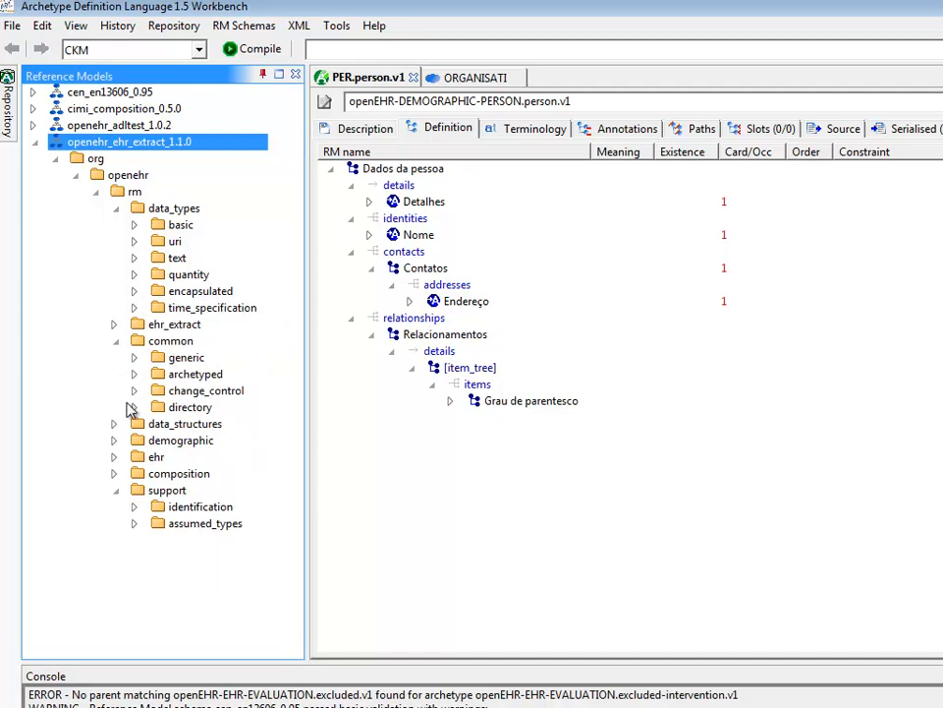
{"action": "mouse_move", "coordinate": [169, 340]}
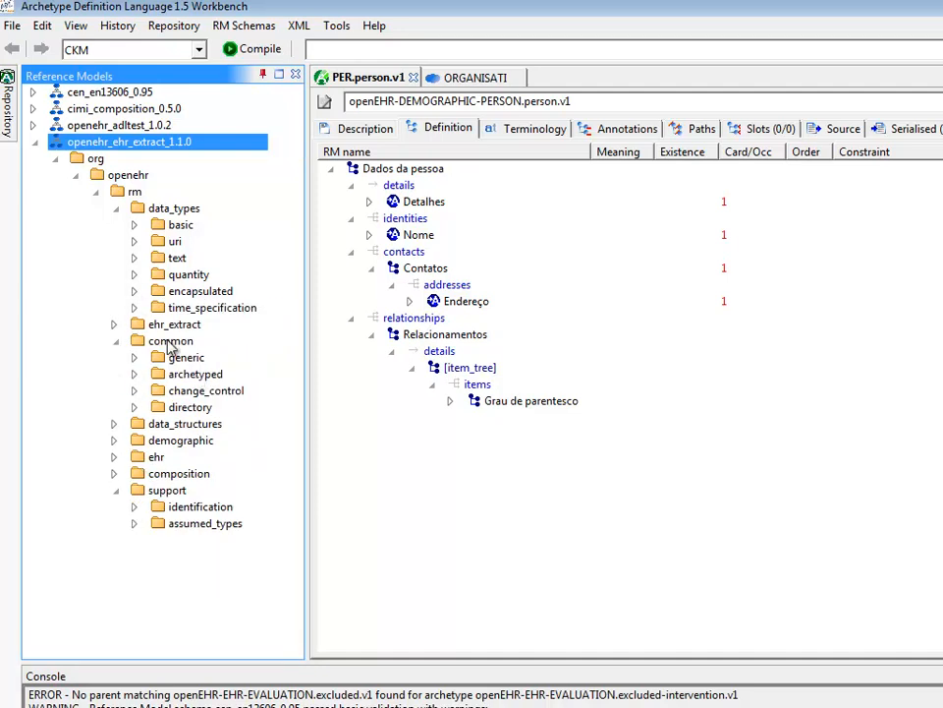
{"action": "mouse_move", "coordinate": [135, 369]}
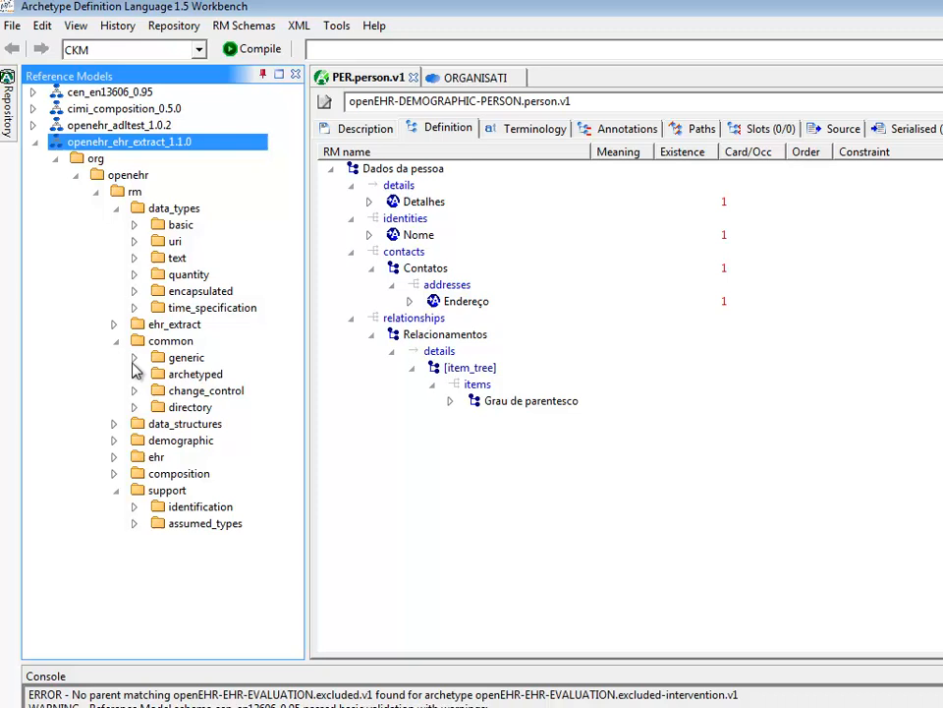
{"action": "left_click", "coordinate": [114, 456]}
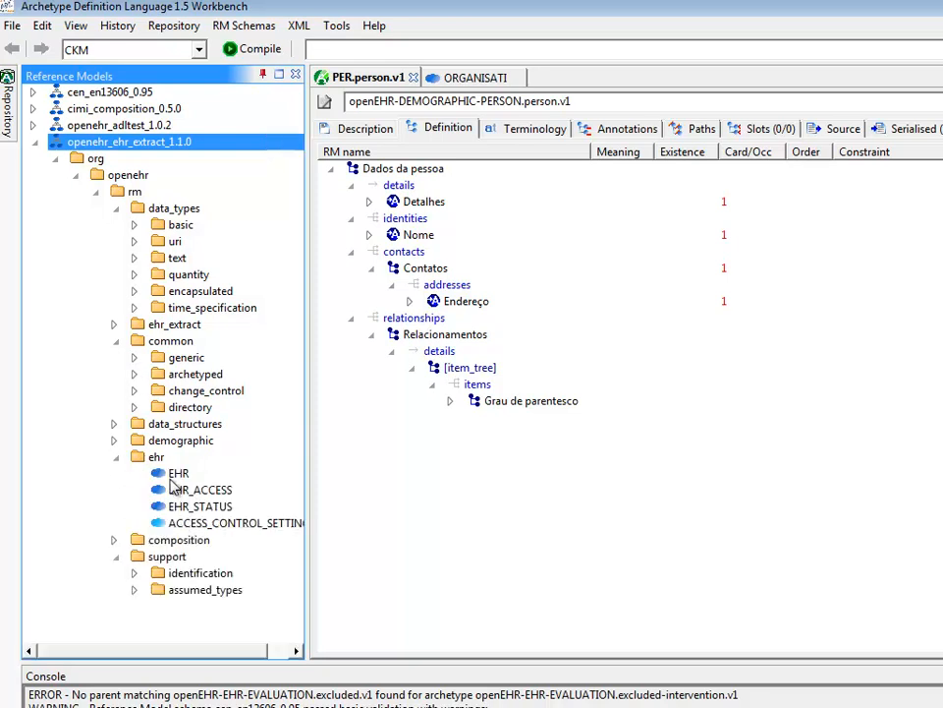
{"action": "mouse_move", "coordinate": [177, 473]}
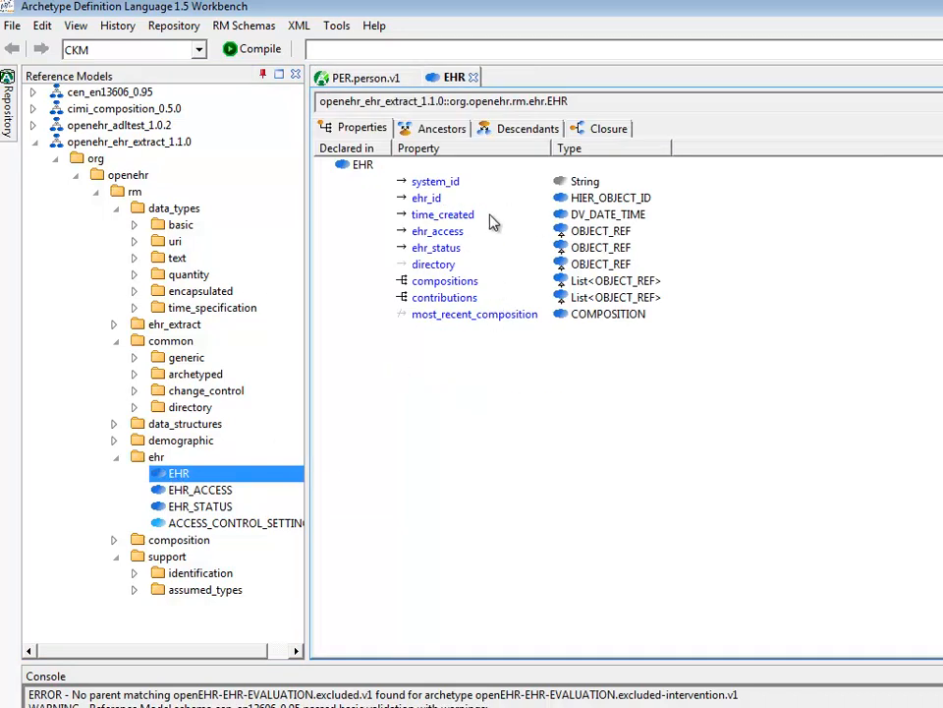
{"action": "mouse_move", "coordinate": [186, 294]}
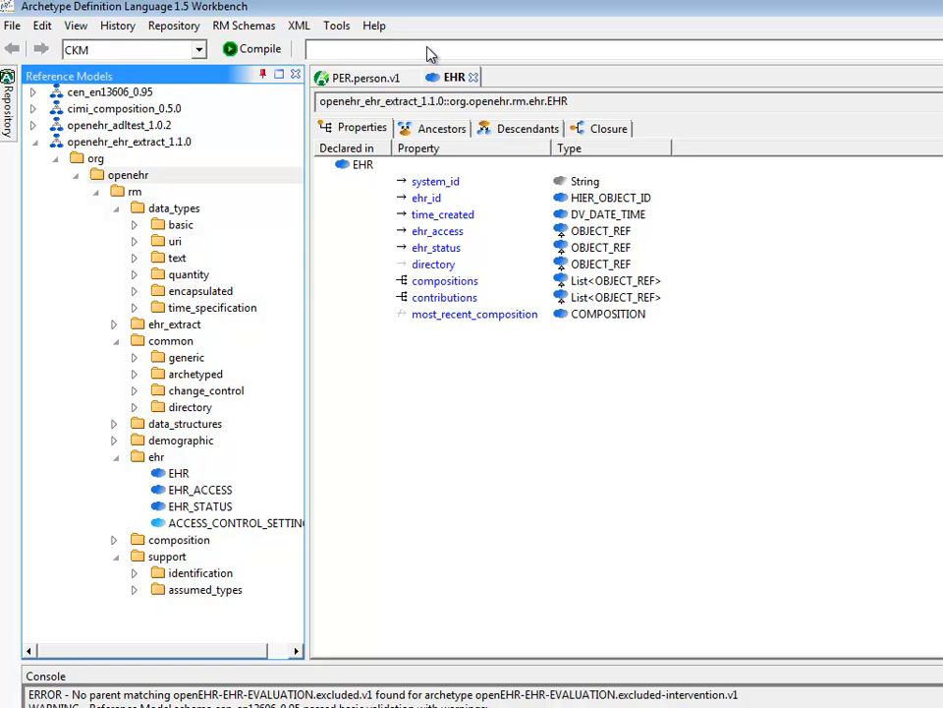
- Search the class box for 'observation' and browse the OBSERVATION class properties
{"action": "type", "text": "o"}
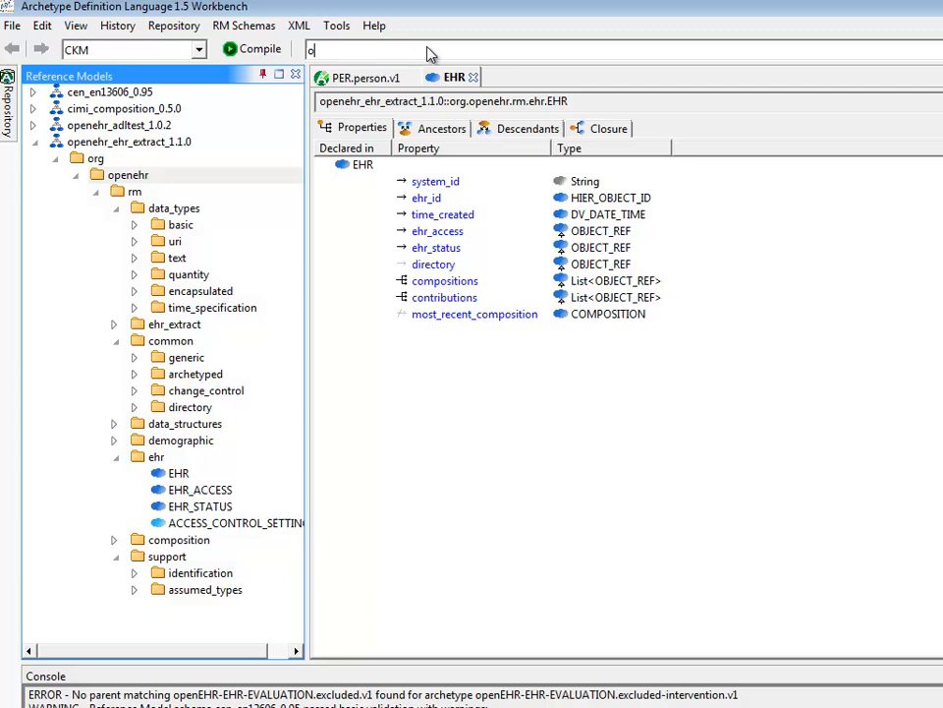
{"action": "type", "text": "bservation"}
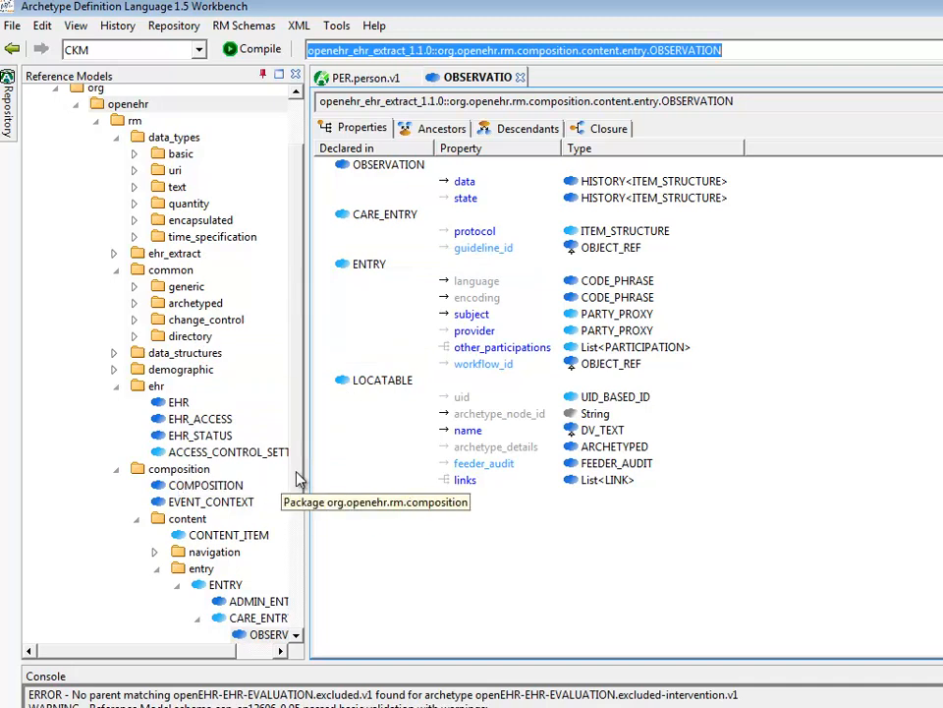
{"action": "scroll", "scroll_direction": "down", "scroll_amount": 3}
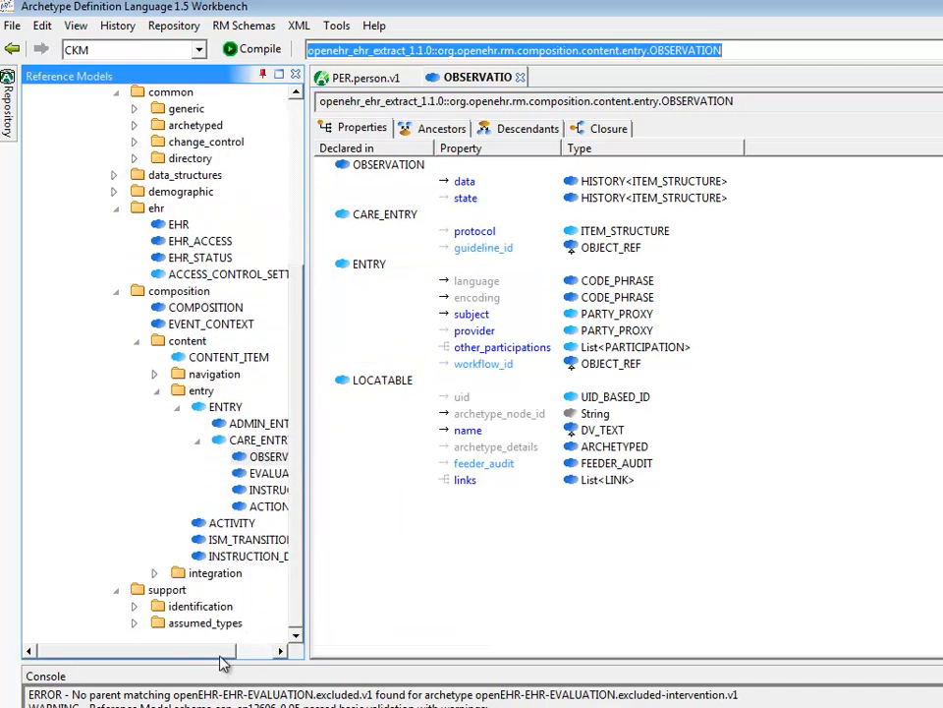
{"action": "mouse_move", "coordinate": [236, 456]}
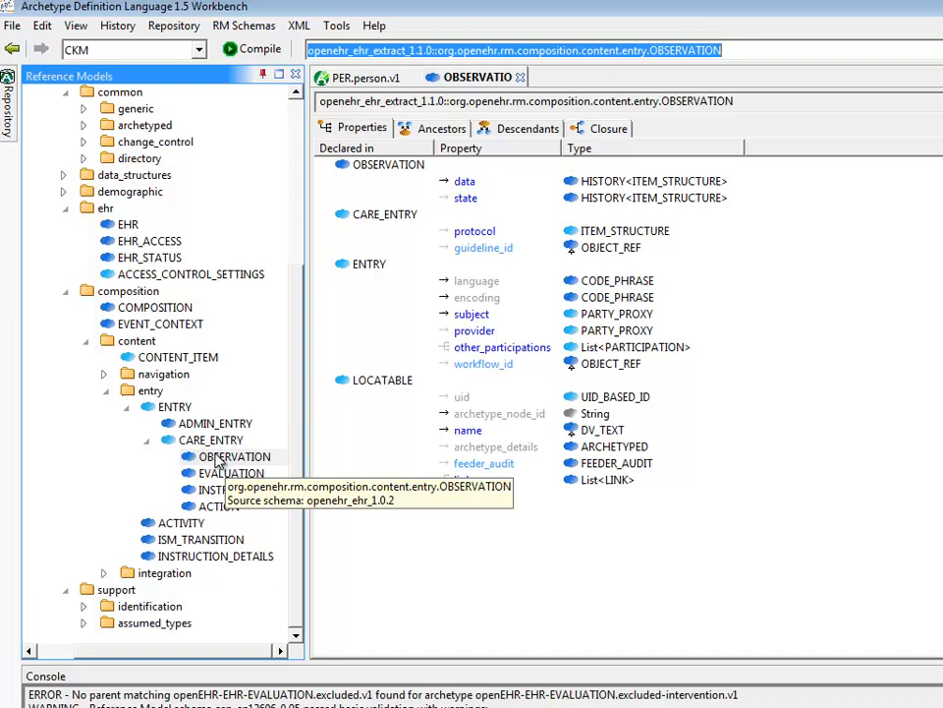
{"action": "mouse_move", "coordinate": [407, 268]}
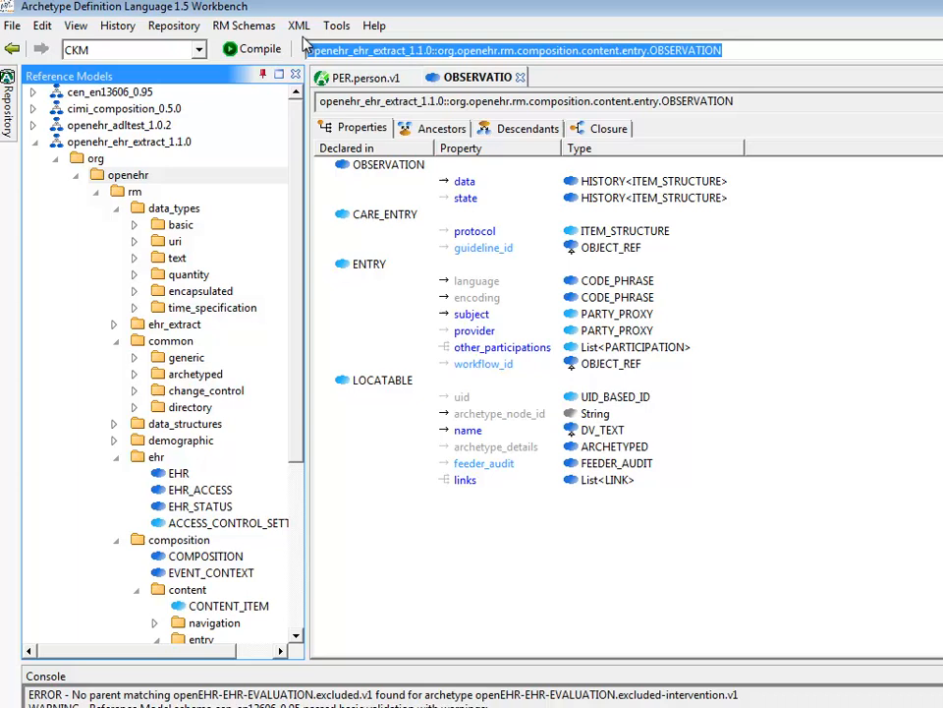
- Open the cen_en13606 ENTRY class, then select the openehr_ehr_extract_1.1.0 and openehr_adltest_1.0.2 schemas
{"action": "left_click", "coordinate": [521, 49]}
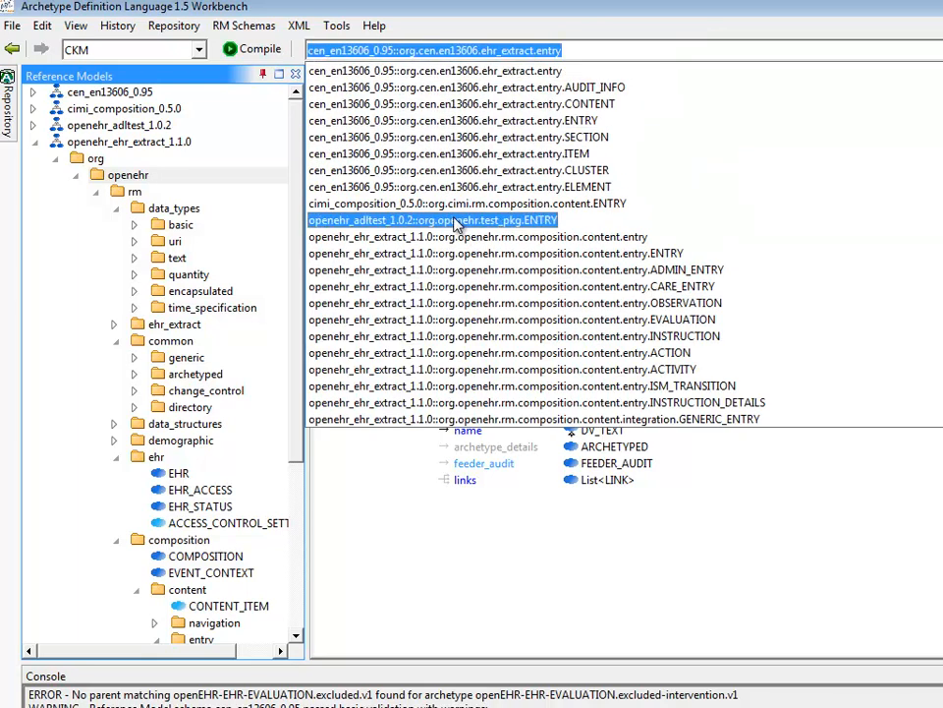
{"action": "left_click", "coordinate": [457, 203]}
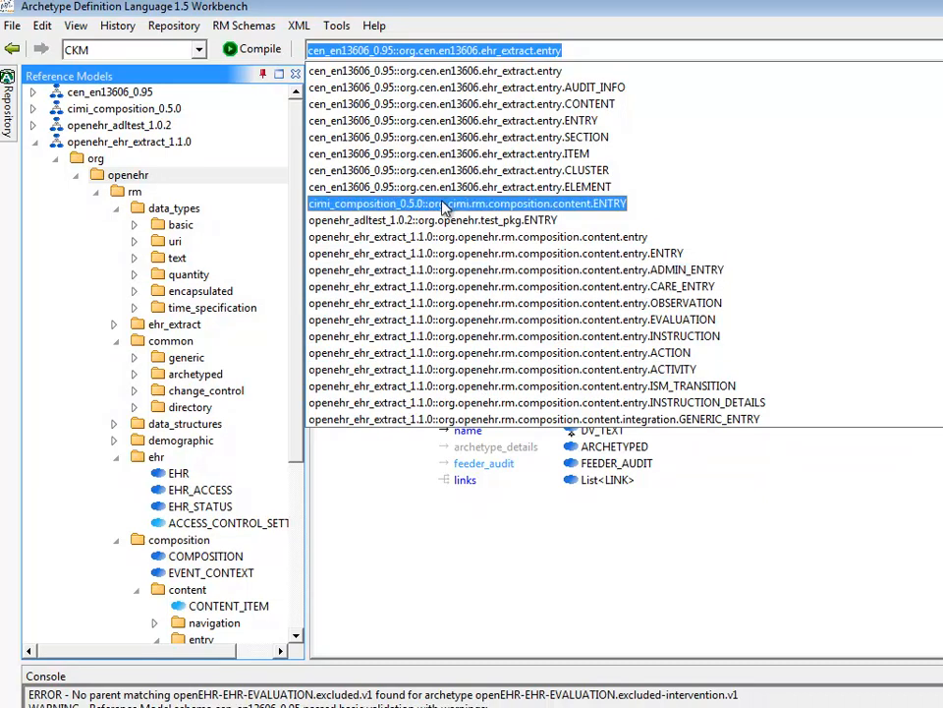
{"action": "left_click", "coordinate": [453, 119]}
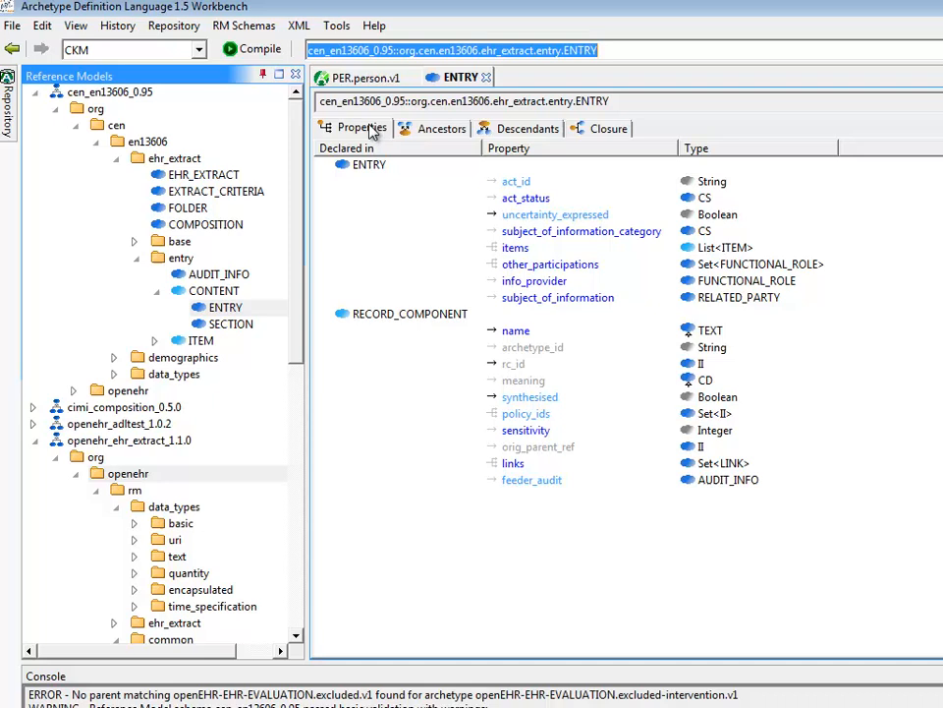
{"action": "mouse_move", "coordinate": [128, 128]}
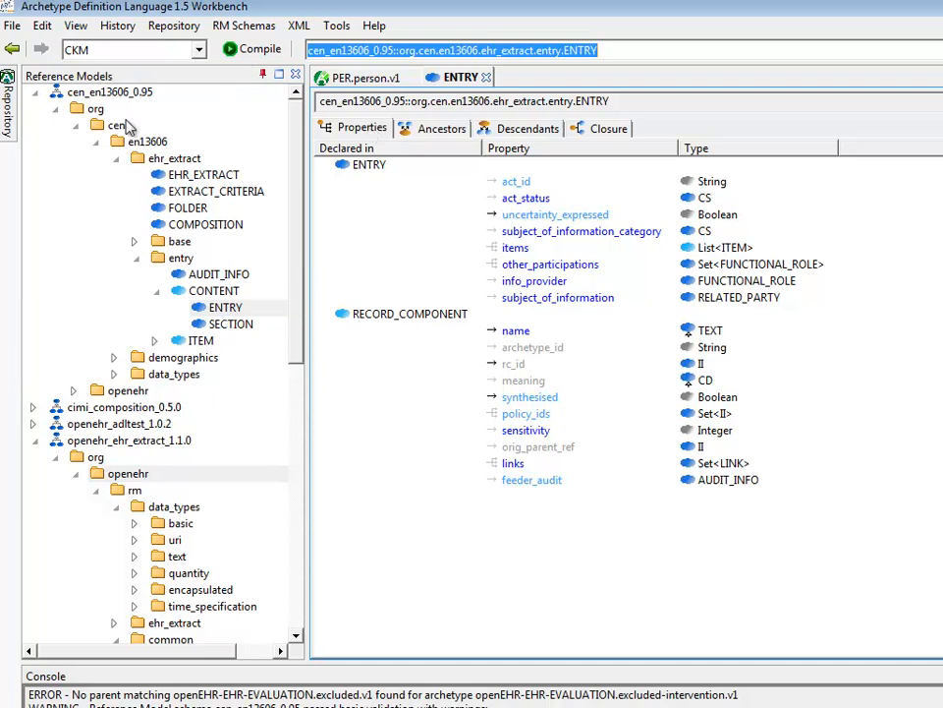
{"action": "mouse_move", "coordinate": [224, 307]}
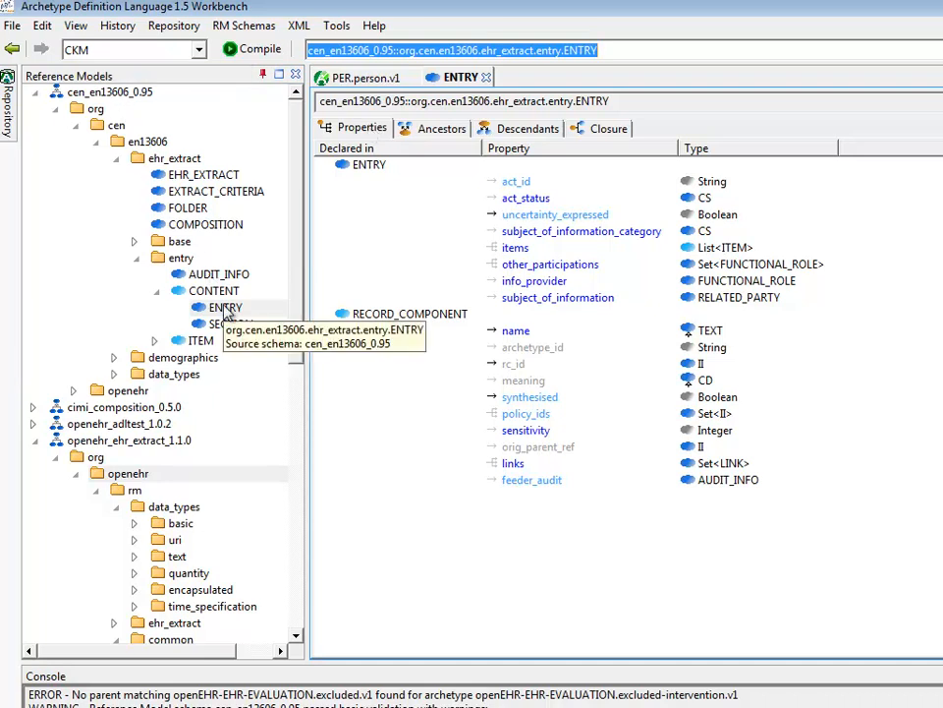
{"action": "mouse_move", "coordinate": [145, 111]}
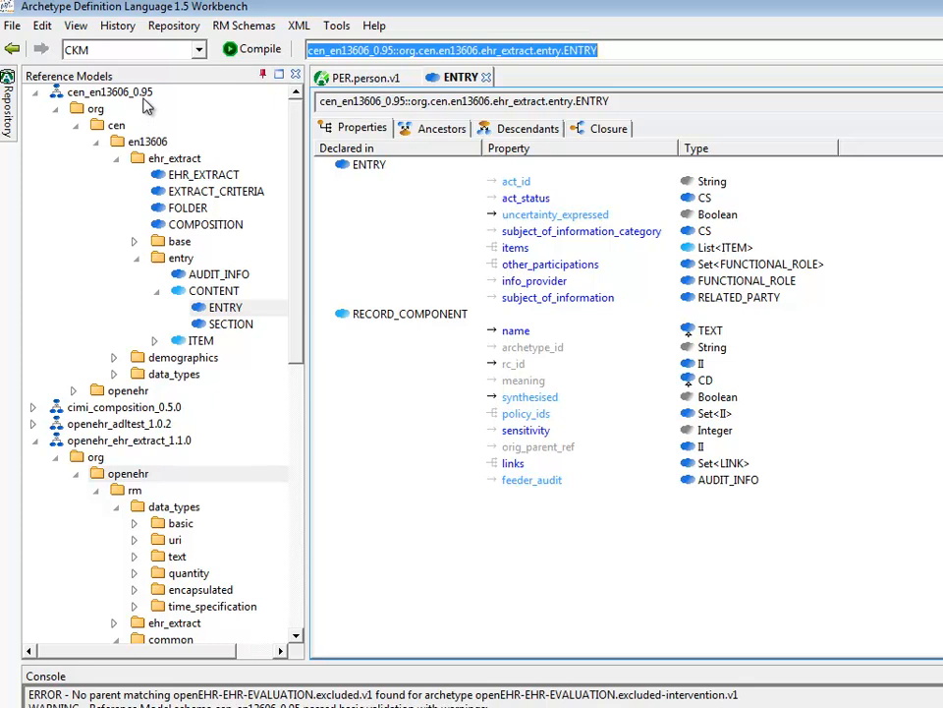
{"action": "left_click", "coordinate": [131, 440]}
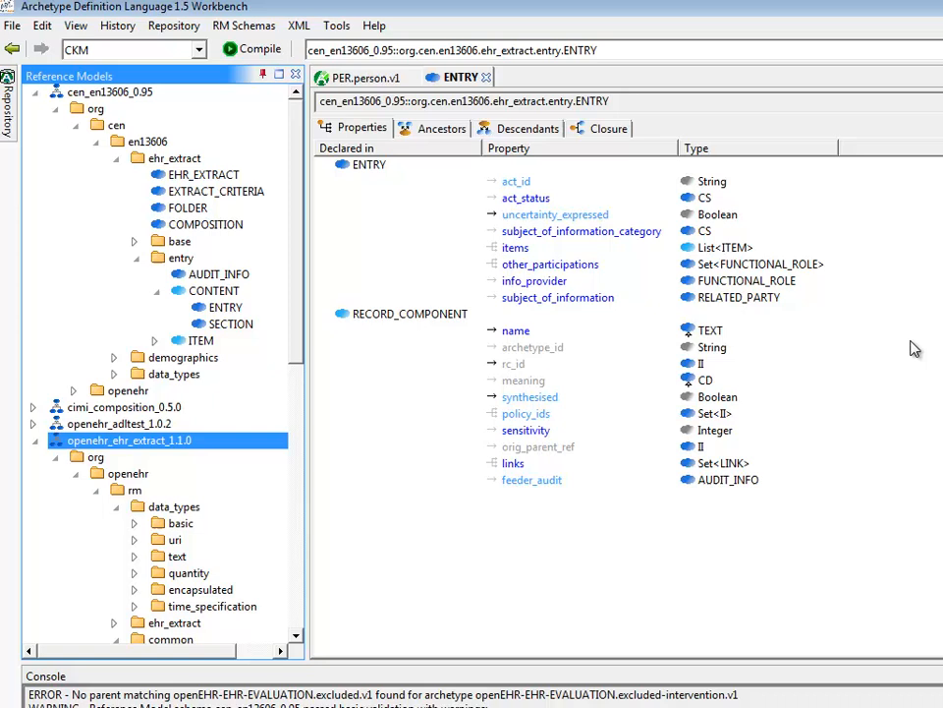
{"action": "mouse_move", "coordinate": [208, 440]}
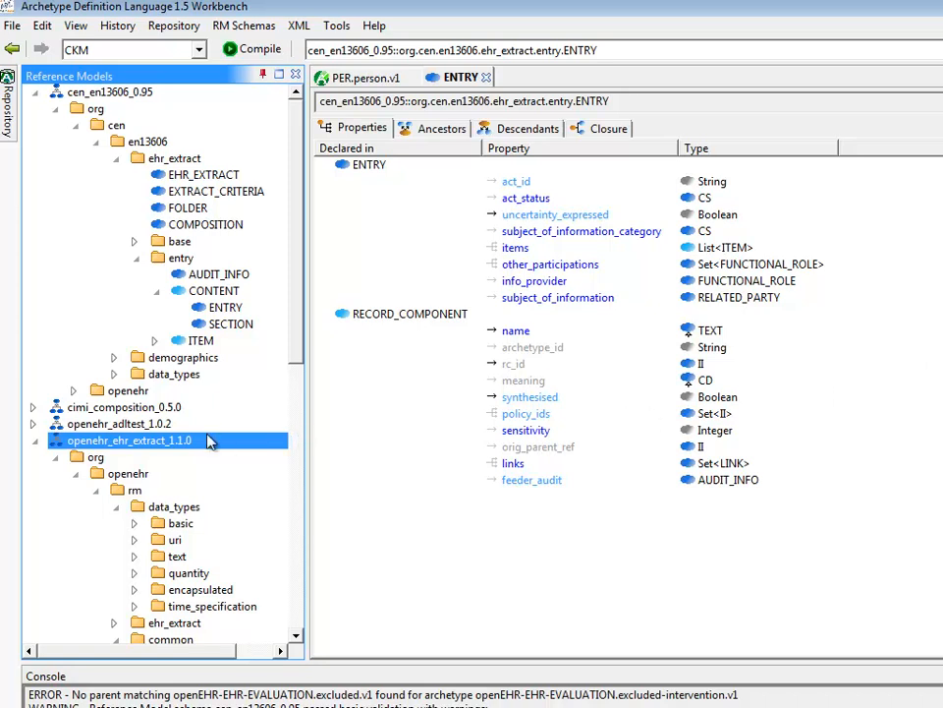
{"action": "left_click", "coordinate": [118, 424]}
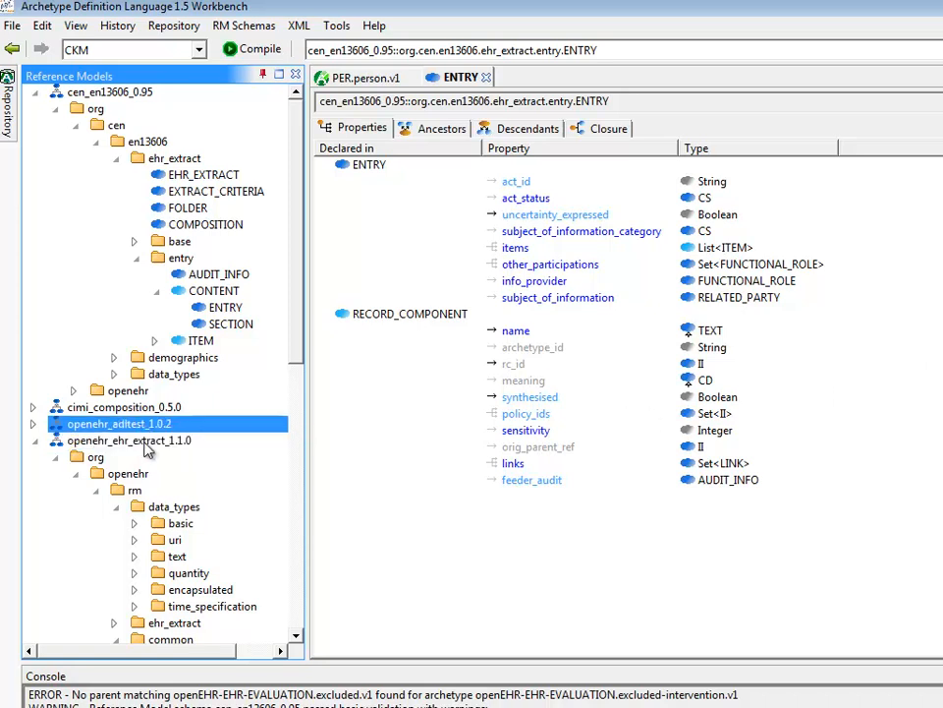
{"action": "right_click", "coordinate": [128, 440]}
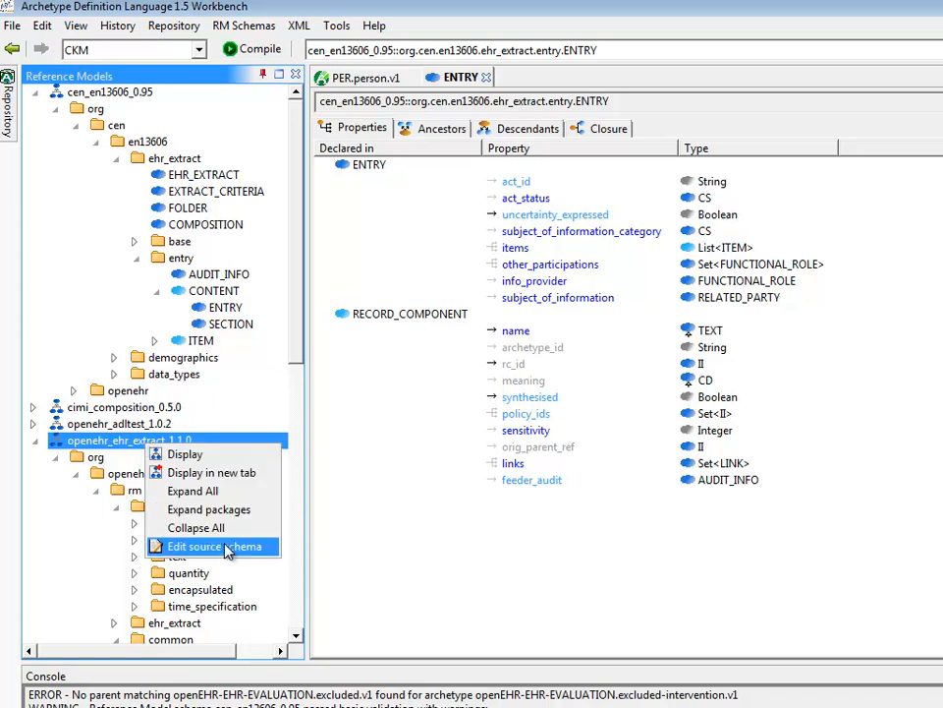
{"action": "left_click", "coordinate": [214, 546]}
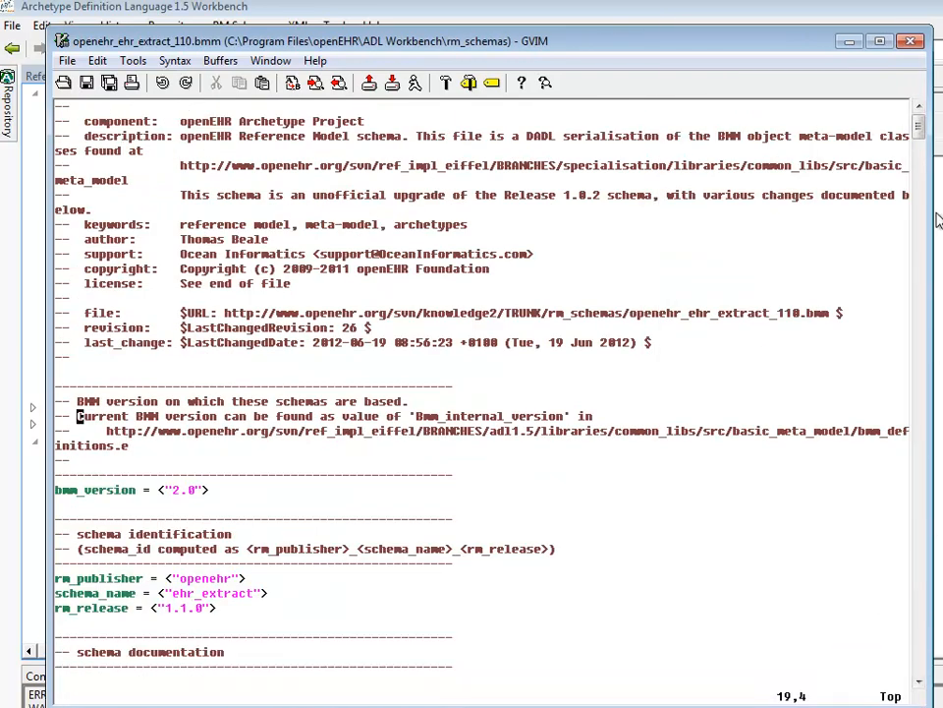
{"action": "scroll", "scroll_direction": "down", "scroll_amount": 3}
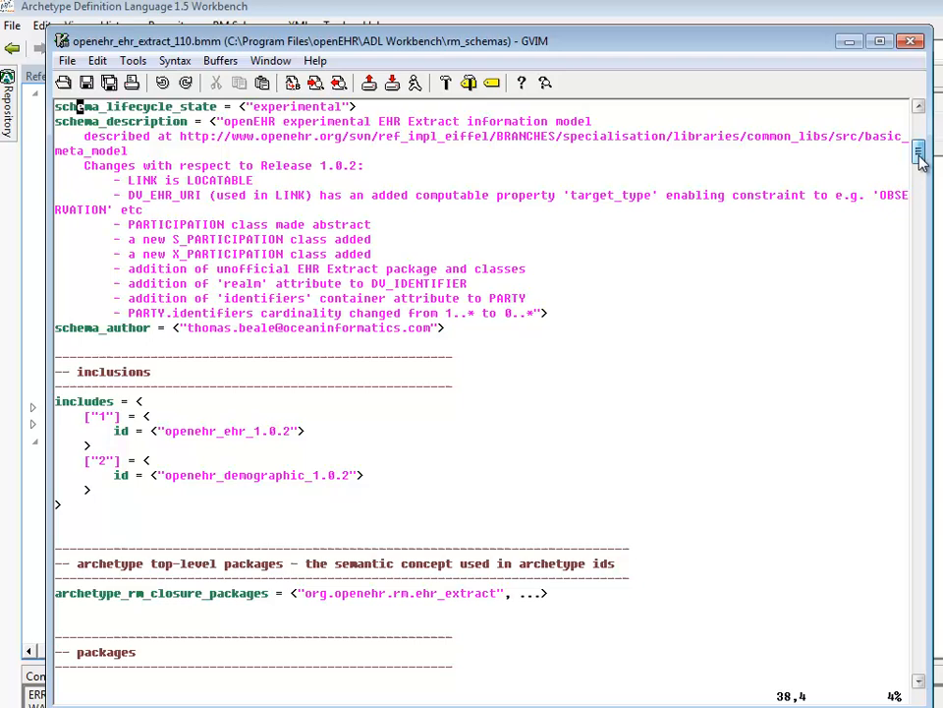
{"action": "scroll", "scroll_direction": "down", "scroll_amount": 3}
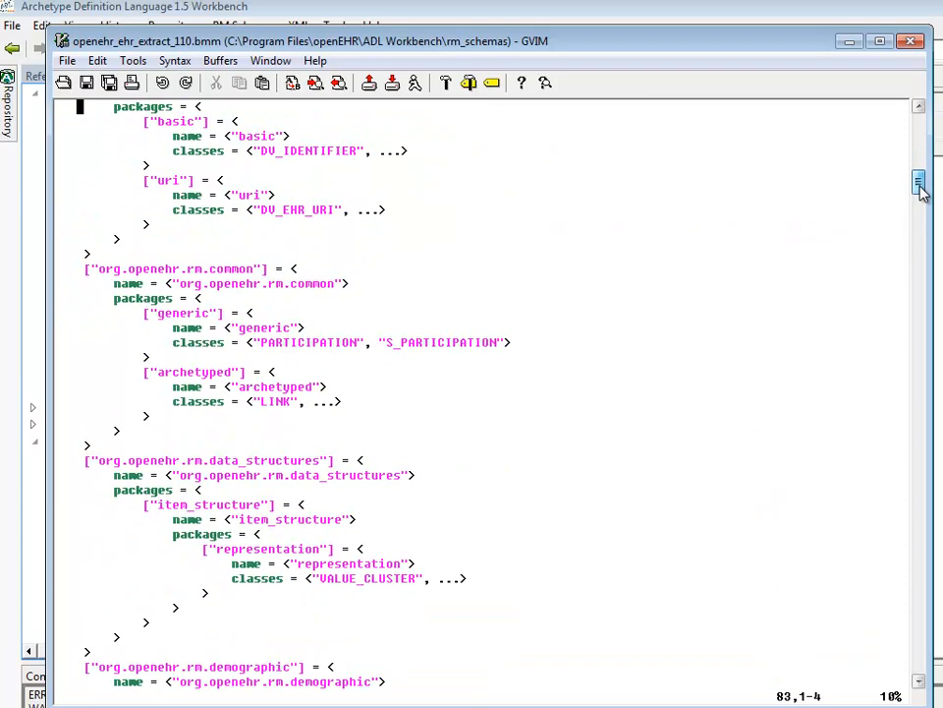
{"action": "scroll", "scroll_direction": "down", "scroll_amount": 3}
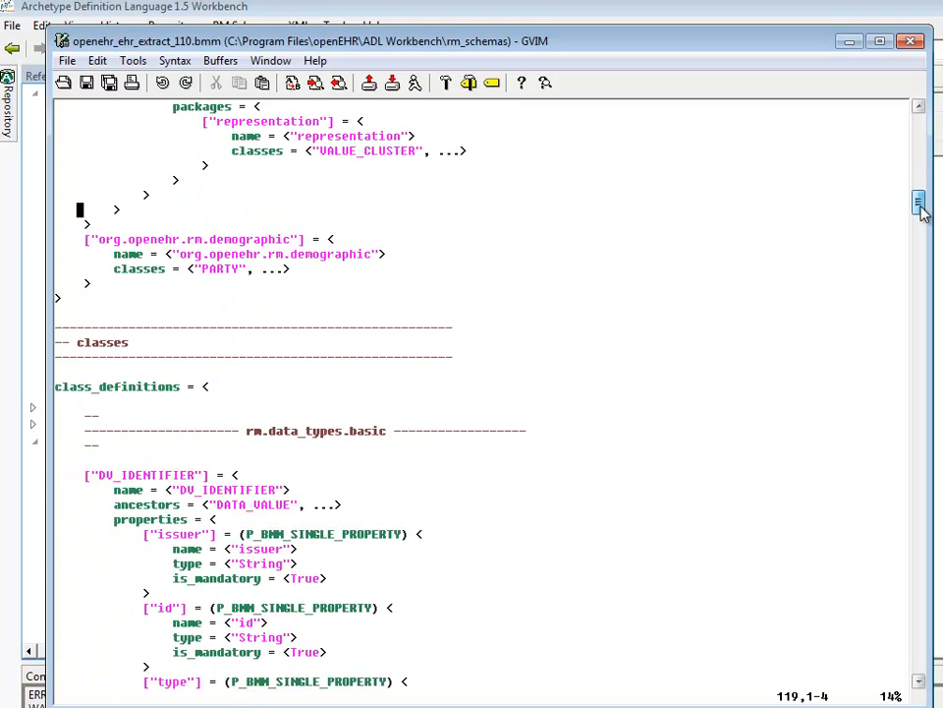
{"action": "scroll", "scroll_direction": "down", "scroll_amount": 3}
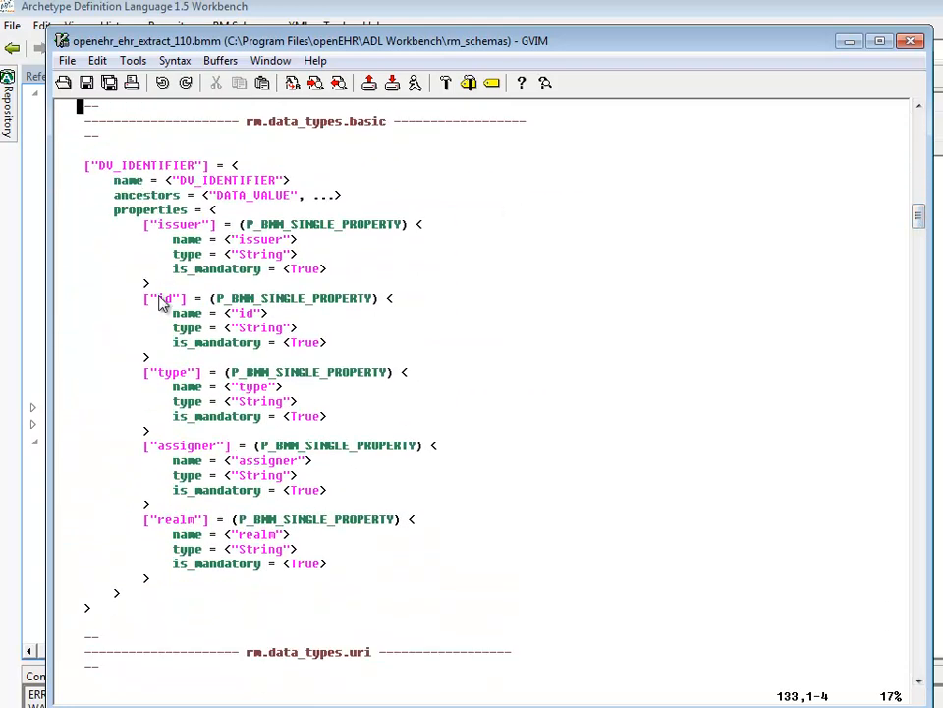
{"action": "mouse_move", "coordinate": [187, 406]}
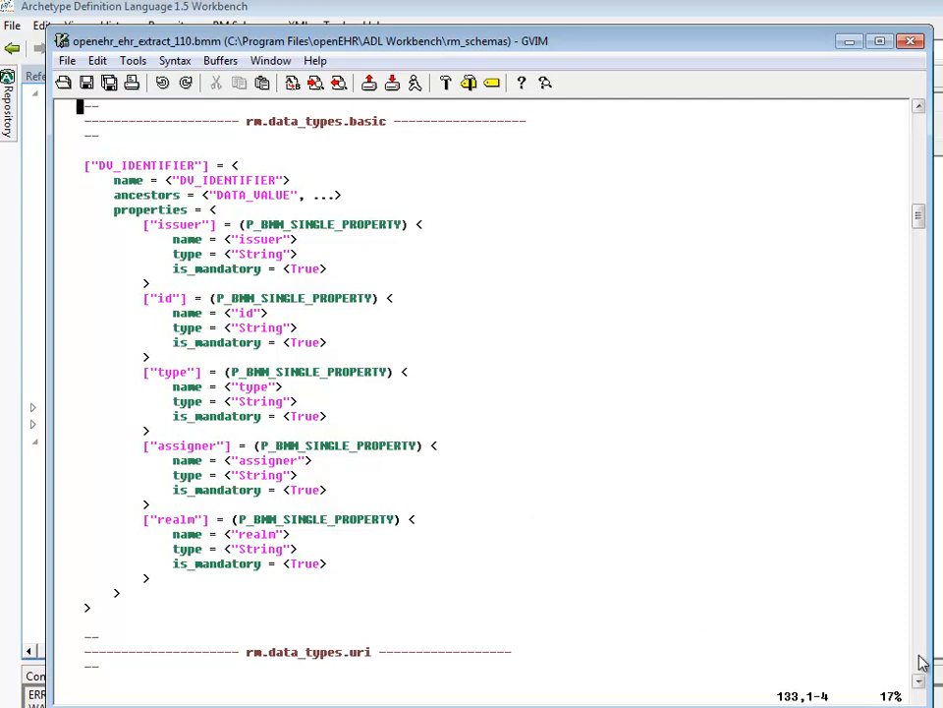
{"action": "scroll", "scroll_direction": "down", "scroll_amount": 3}
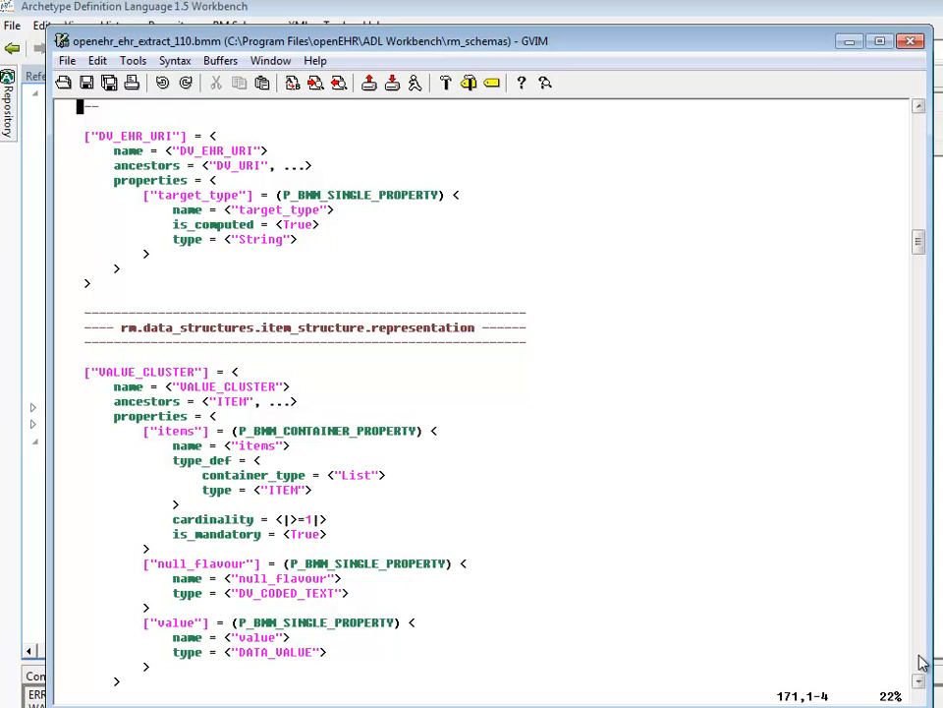
{"action": "scroll", "scroll_direction": "down", "scroll_amount": 3}
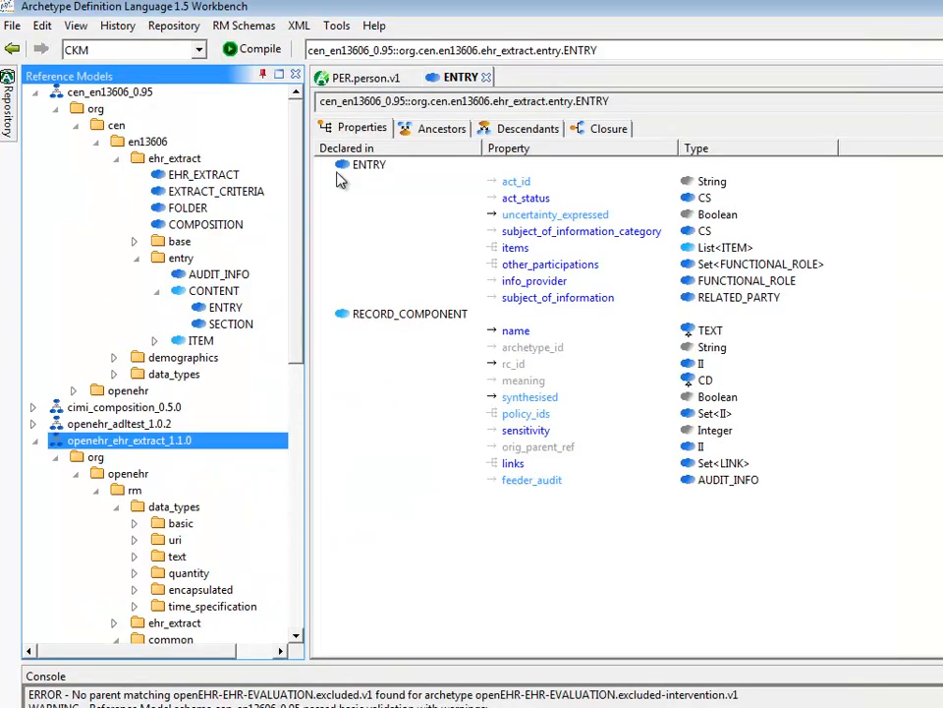
{"action": "right_click", "coordinate": [110, 91]}
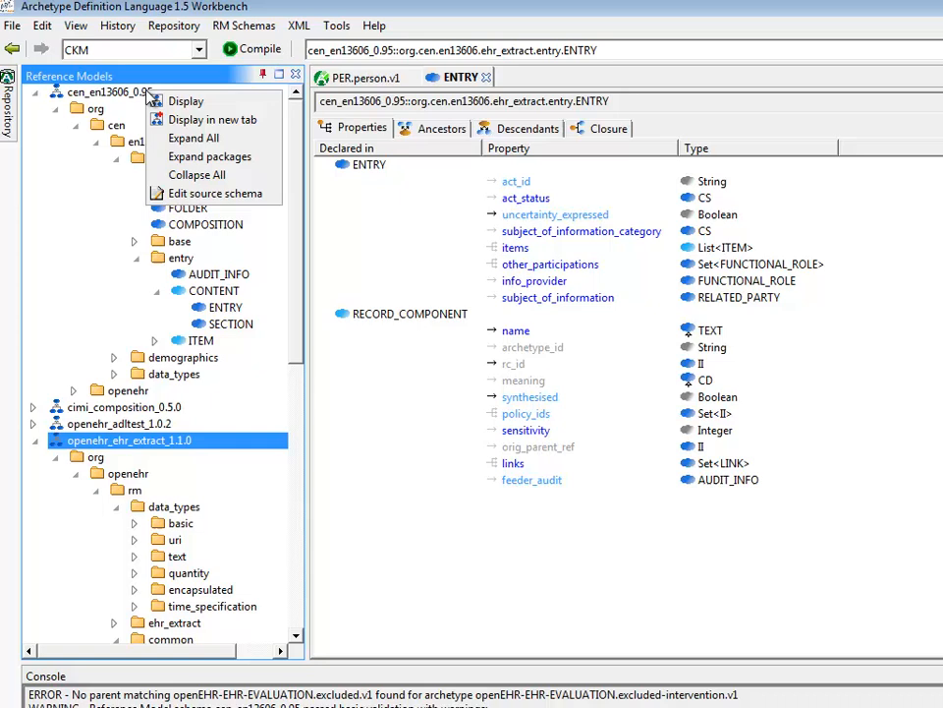
{"action": "left_click", "coordinate": [212, 192]}
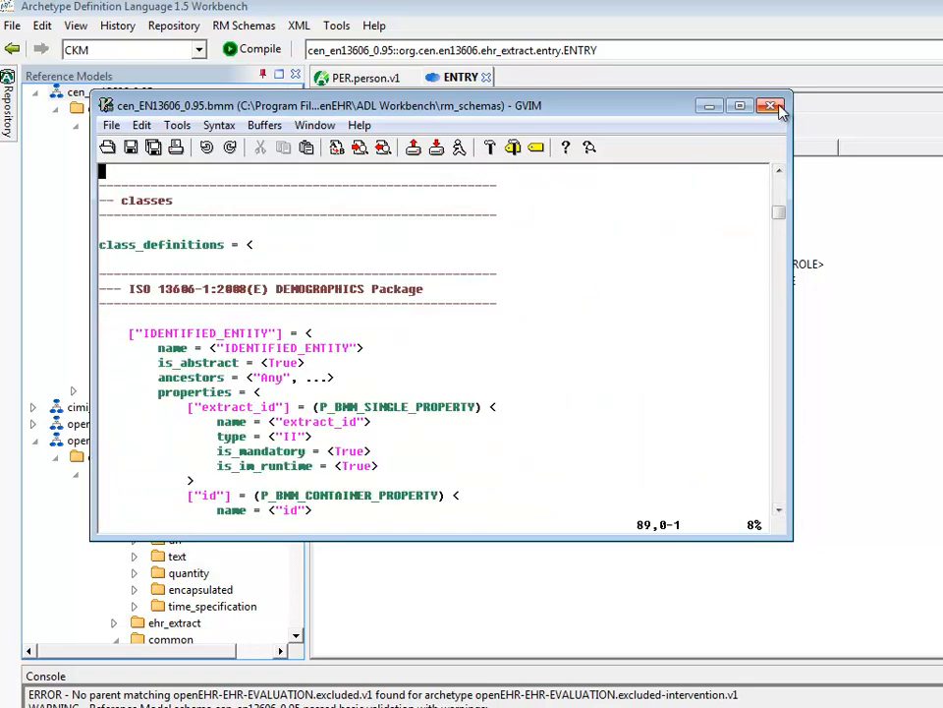
{"action": "mouse_move", "coordinate": [769, 106]}
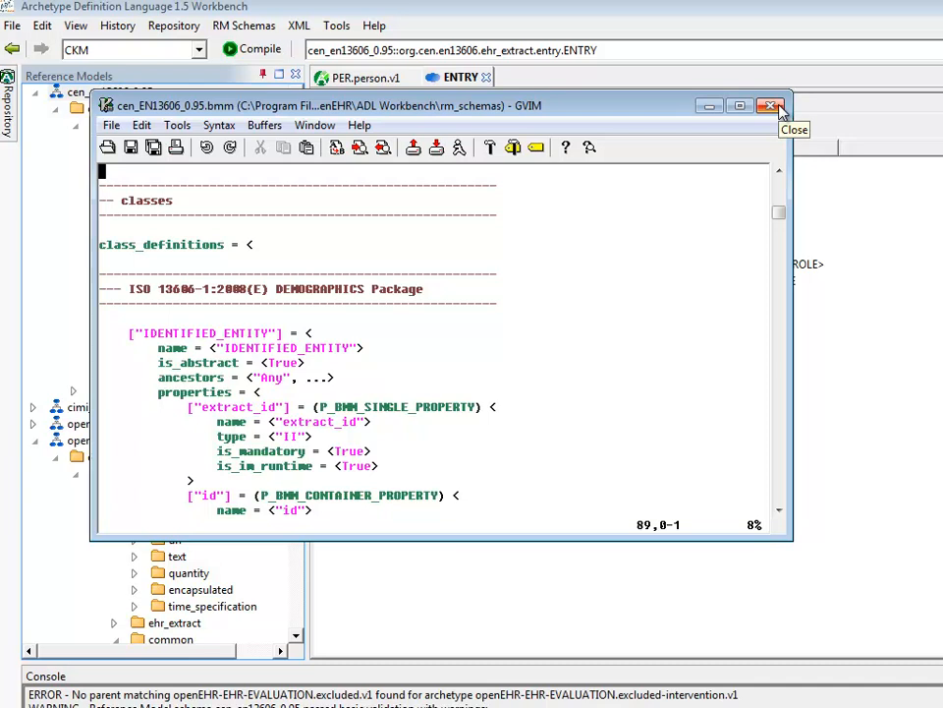
{"action": "left_click", "coordinate": [769, 106]}
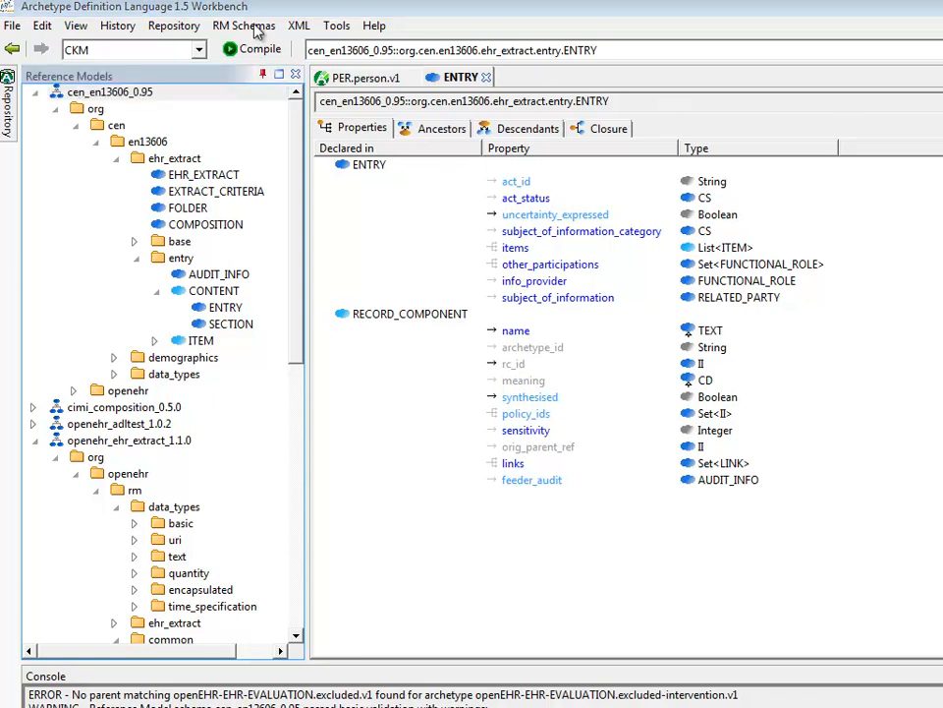
- Open the RM schema configuration and browse from the current schema directory path
{"action": "left_click", "coordinate": [243, 25]}
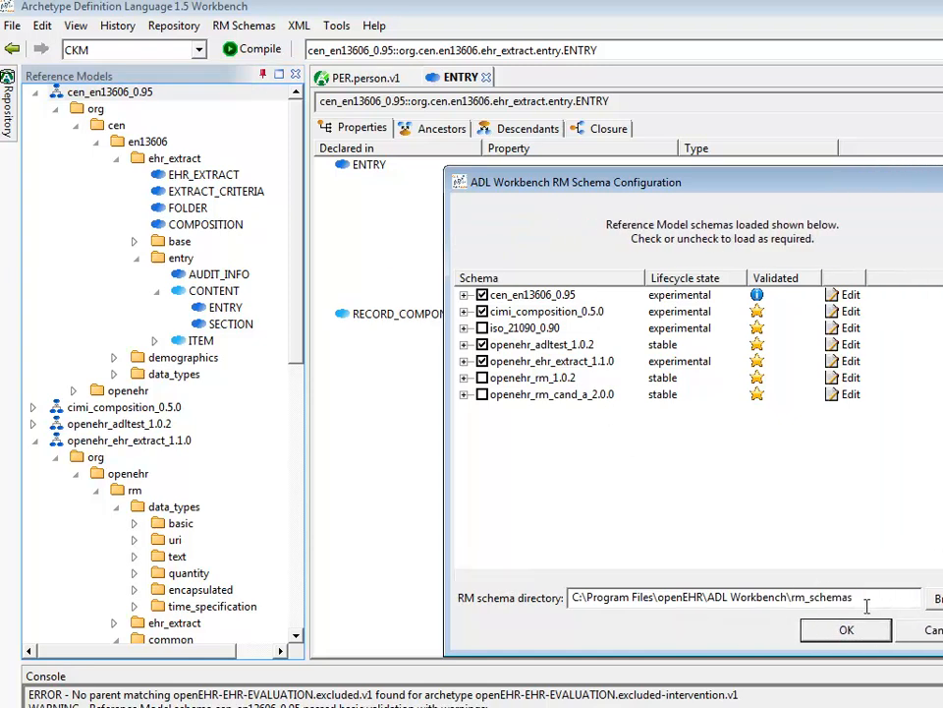
{"action": "left_click", "coordinate": [481, 377]}
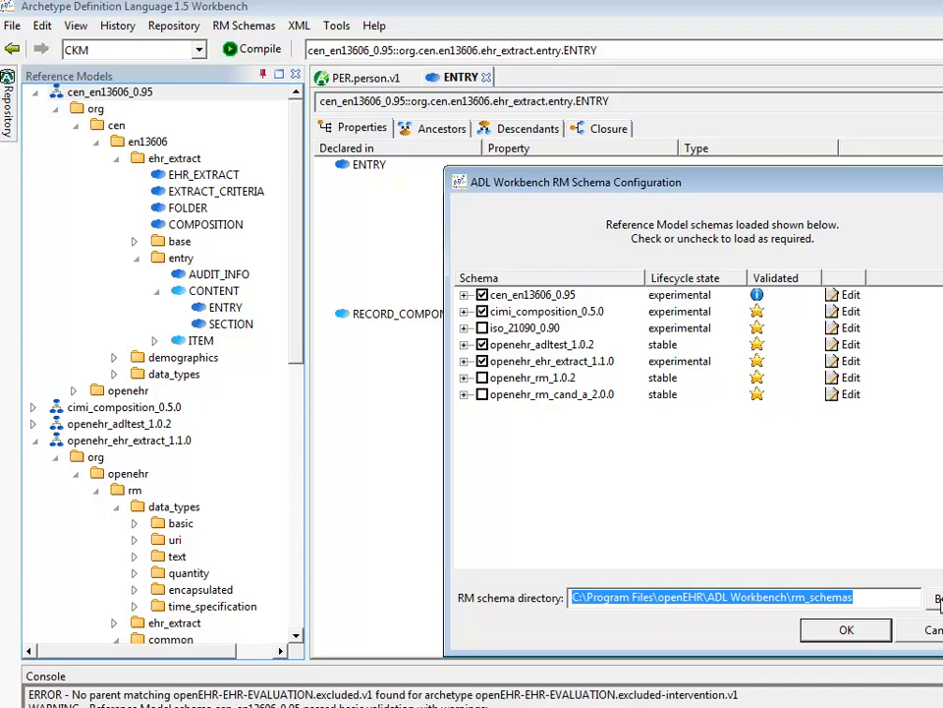
{"action": "left_click", "coordinate": [930, 599]}
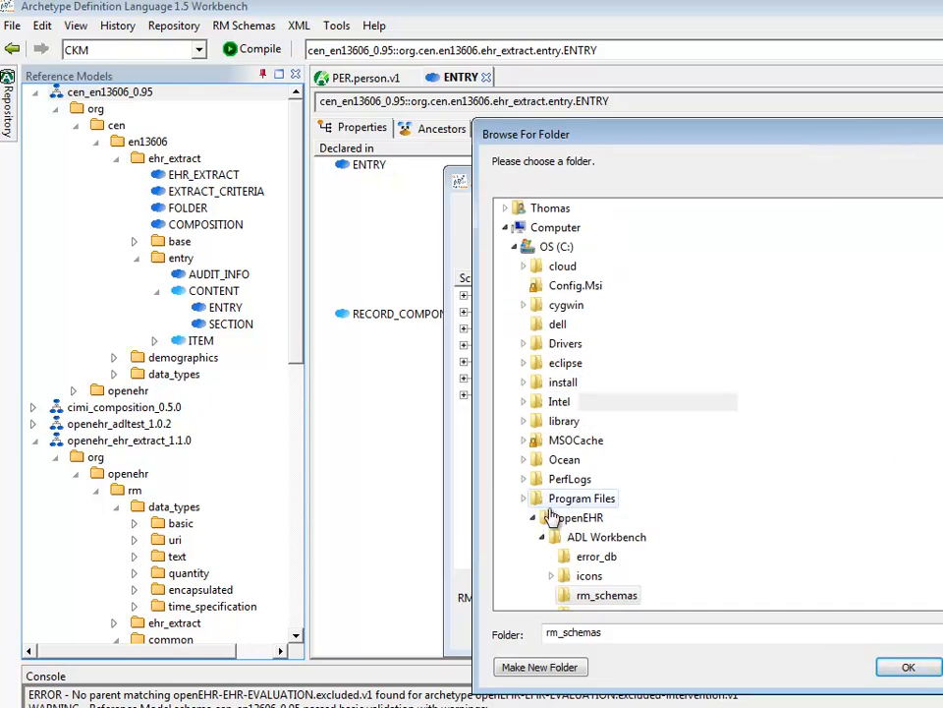
- Choose project > openehr > knowledge2 > TRUNK > rm_schemas as the schema folder
{"action": "scroll", "scroll_direction": "down", "scroll_amount": 3}
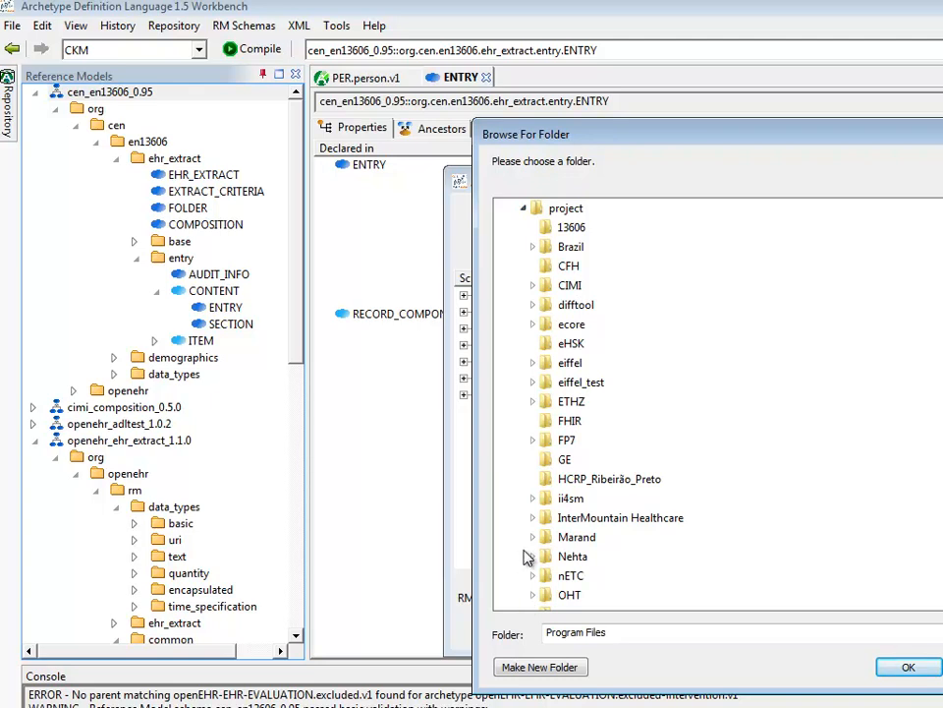
{"action": "scroll", "scroll_direction": "down", "scroll_amount": 3}
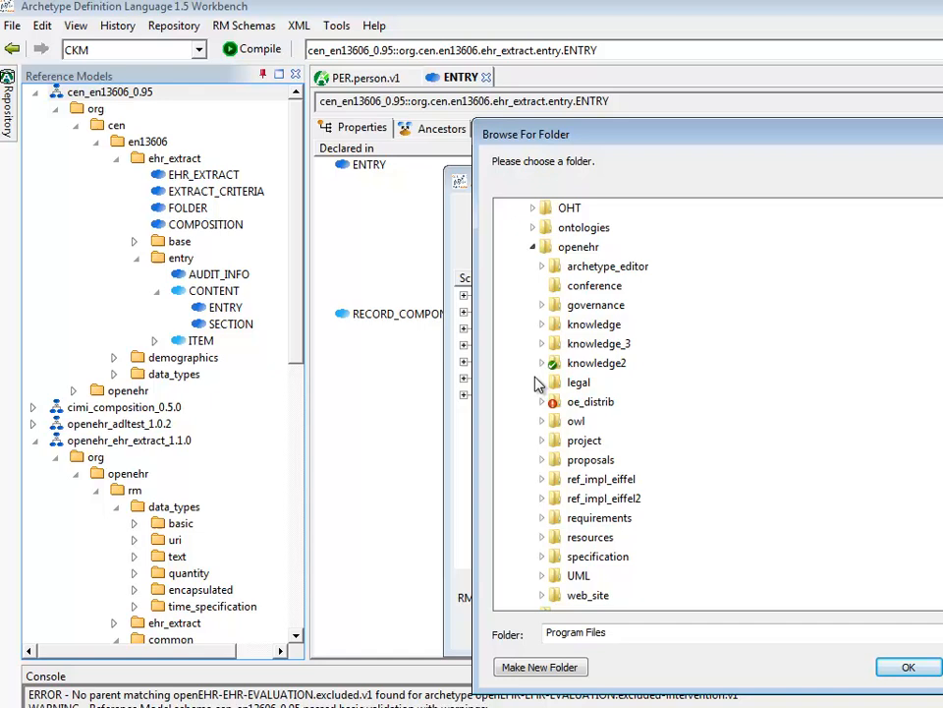
{"action": "left_click", "coordinate": [542, 363]}
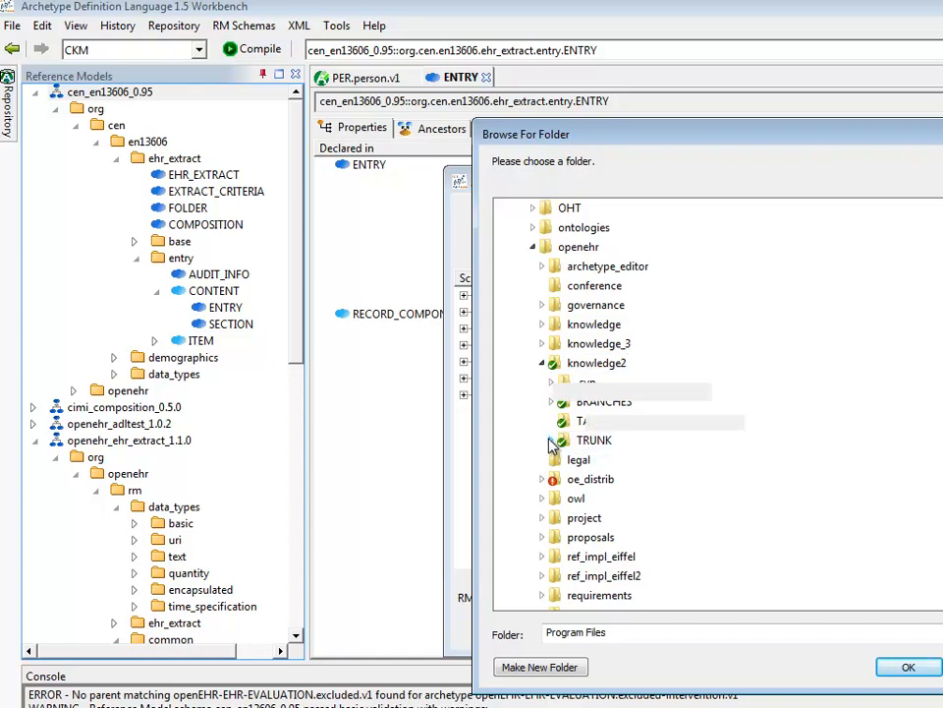
{"action": "left_click", "coordinate": [551, 440]}
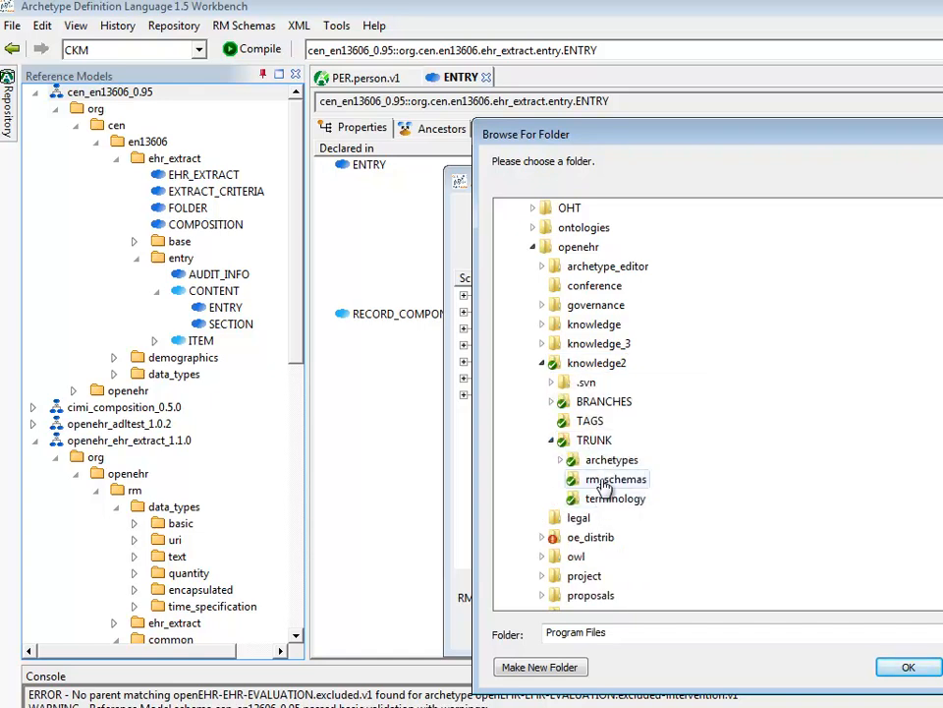
{"action": "left_click", "coordinate": [614, 479]}
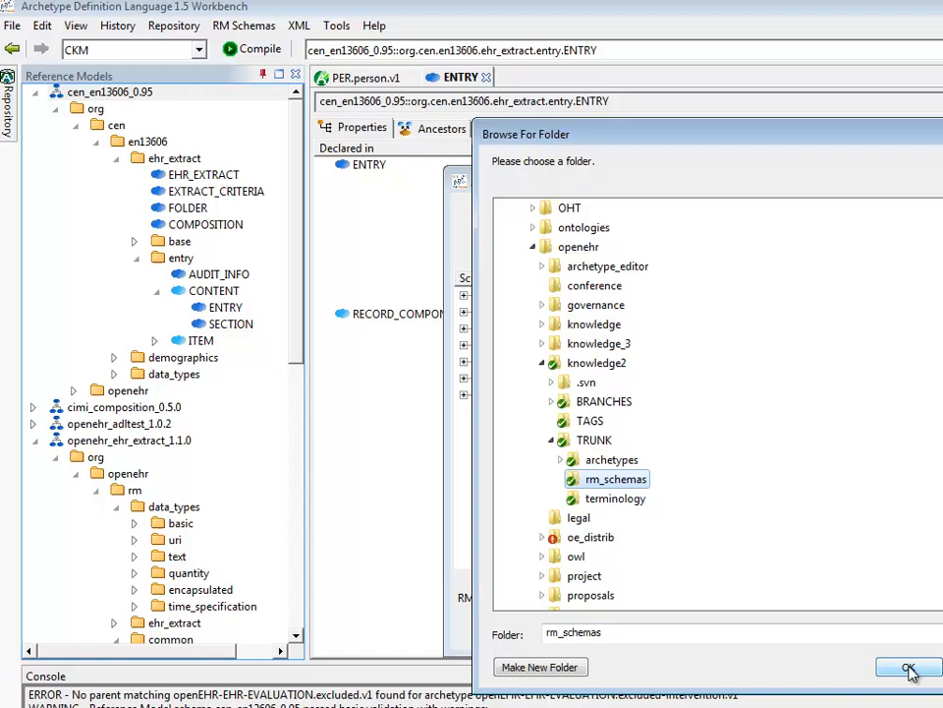
{"action": "left_click", "coordinate": [907, 666]}
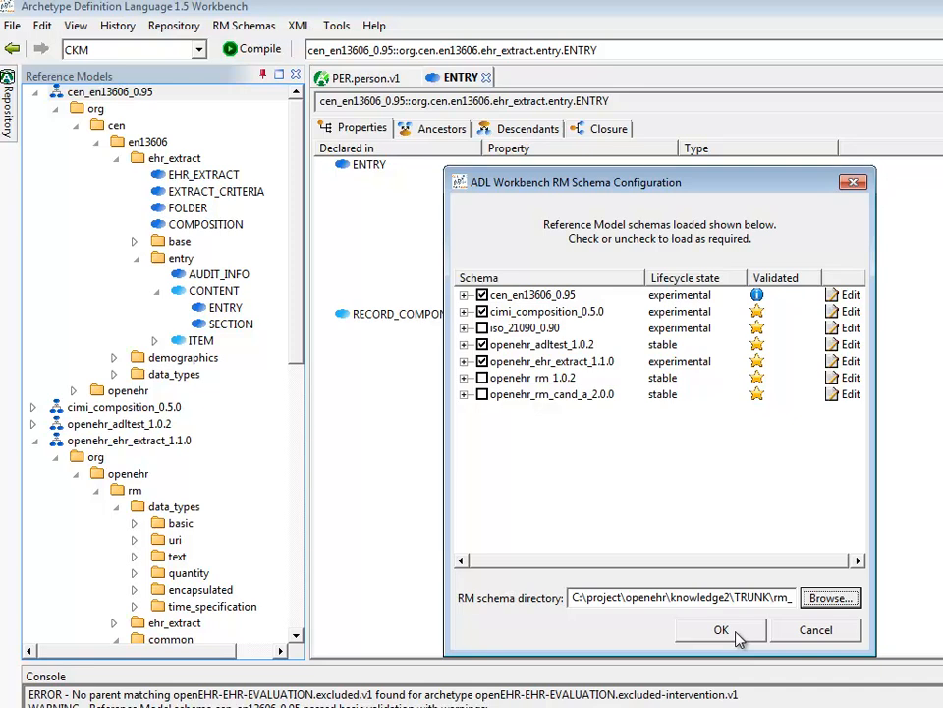
{"action": "mouse_move", "coordinate": [735, 600]}
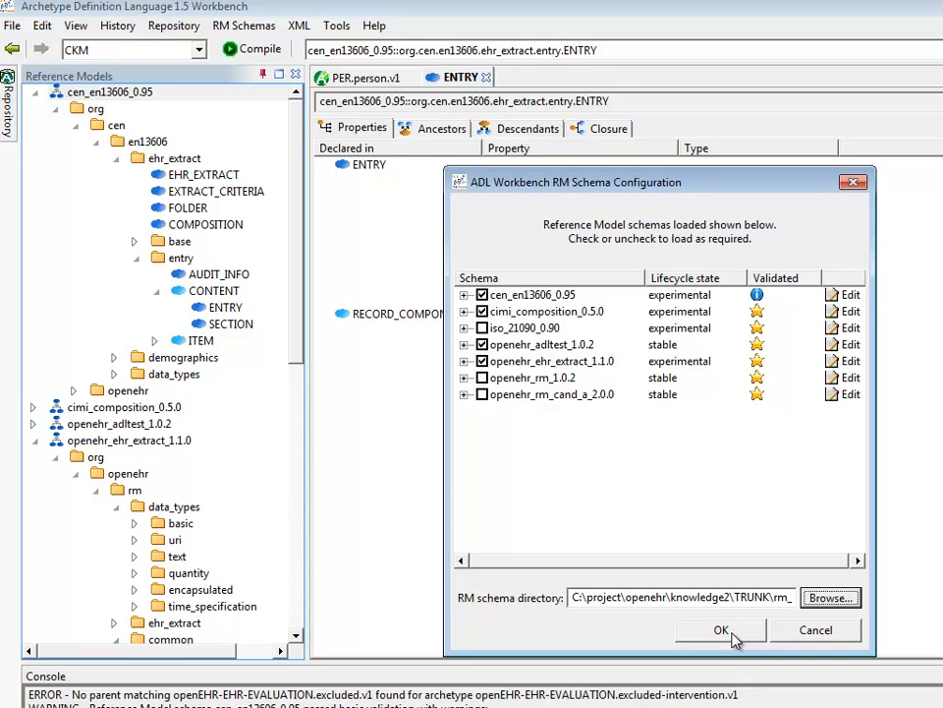
- Confirm the RM Schema Configuration dialog to reload schemas from knowledge2 TRUNK rm_schemas
{"action": "left_click", "coordinate": [715, 629]}
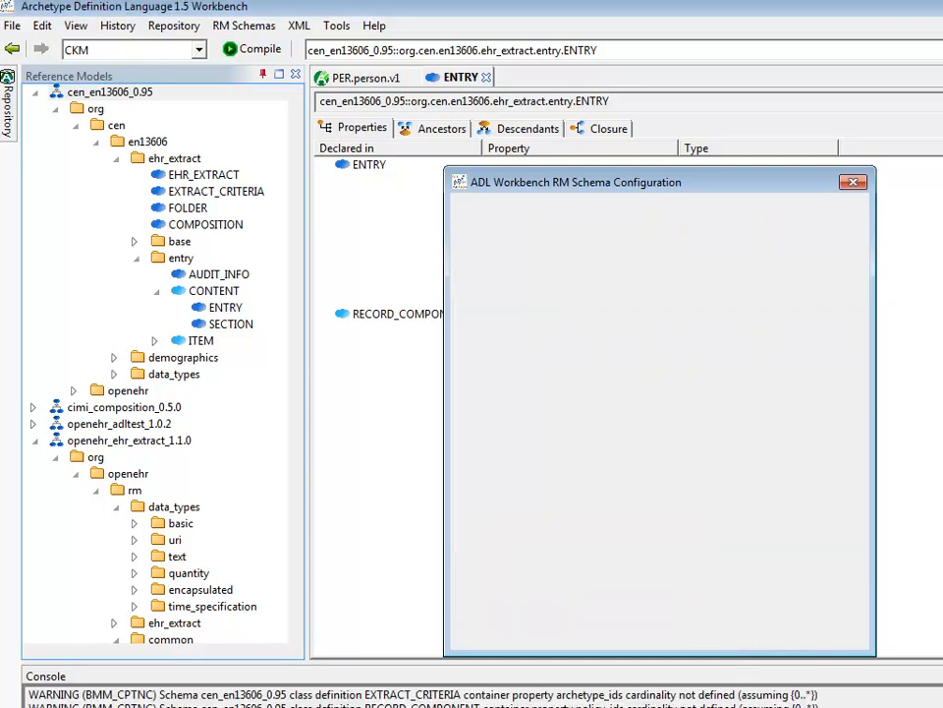